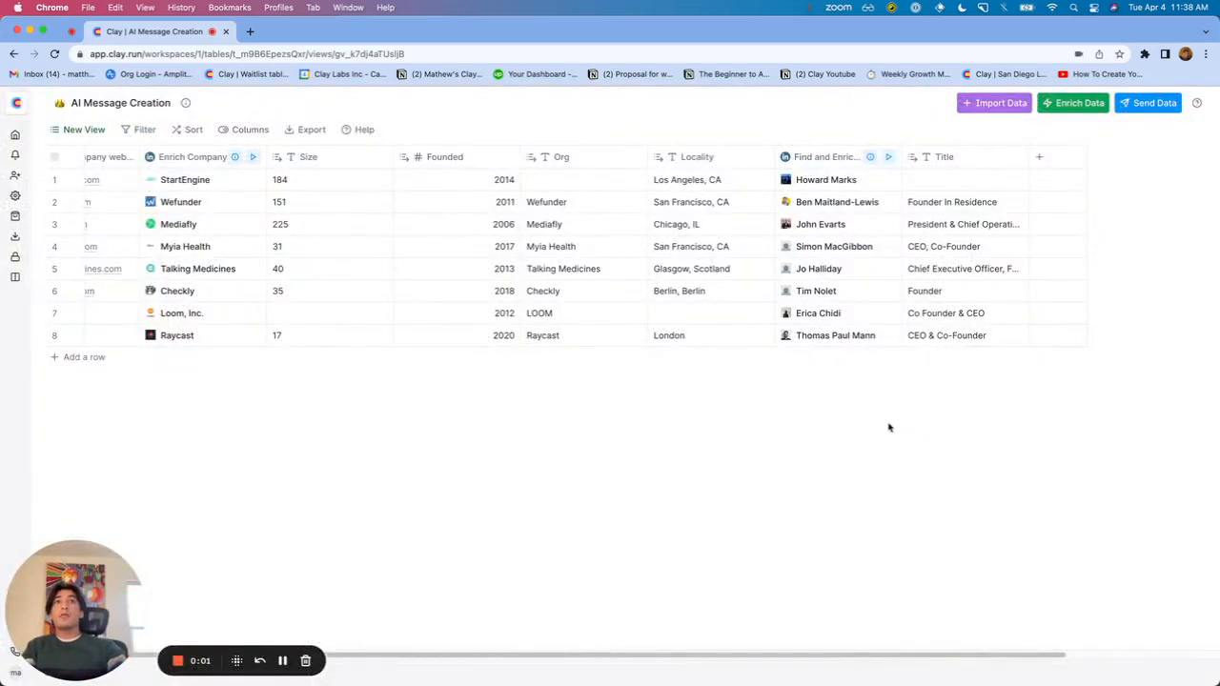
{"action": "mouse_move", "coordinate": [879, 509]}
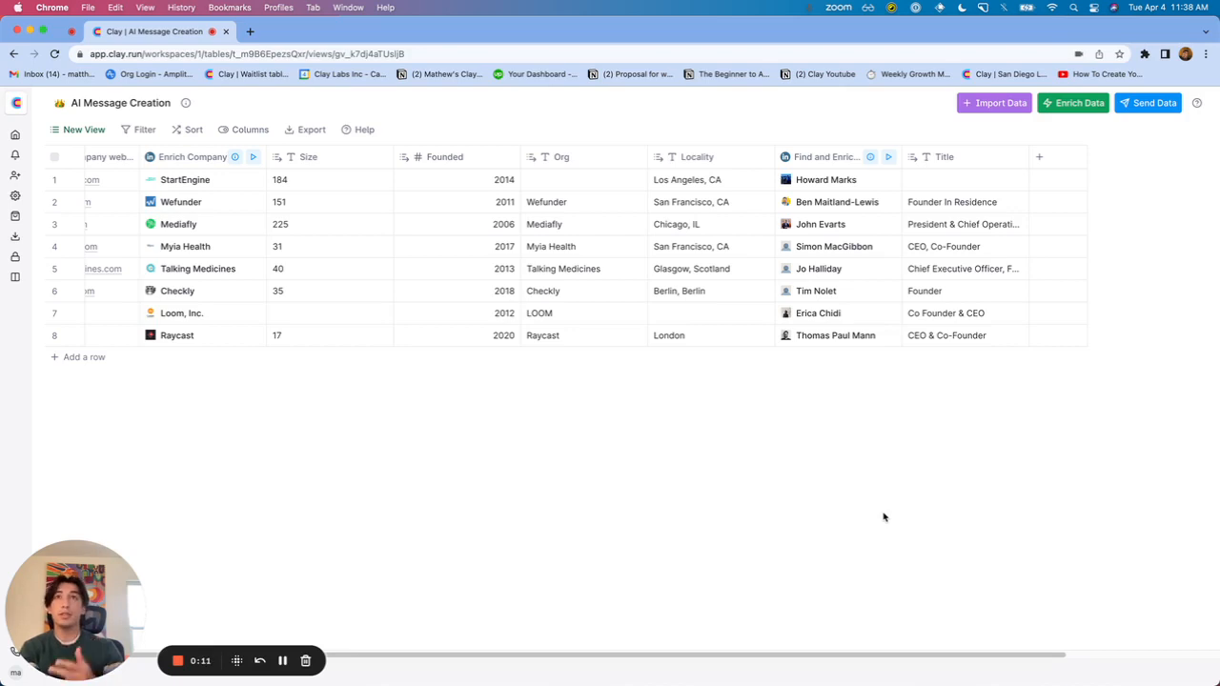
{"action": "mouse_move", "coordinate": [881, 505]}
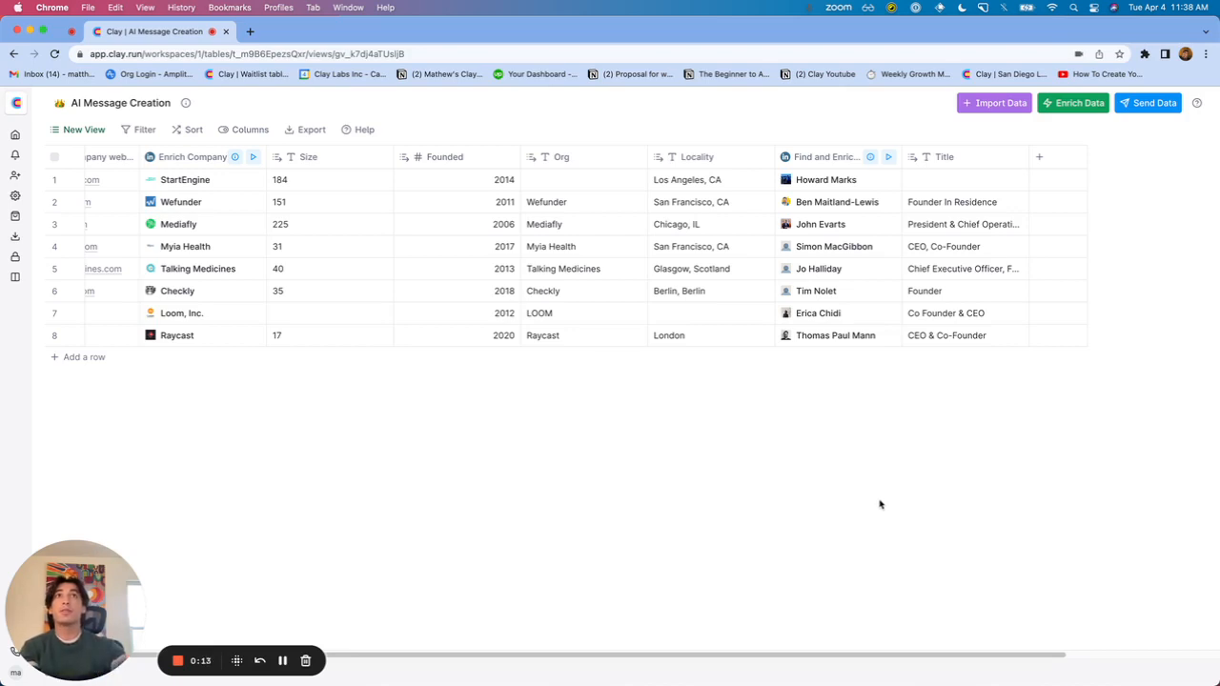
{"action": "mouse_move", "coordinate": [843, 473]}
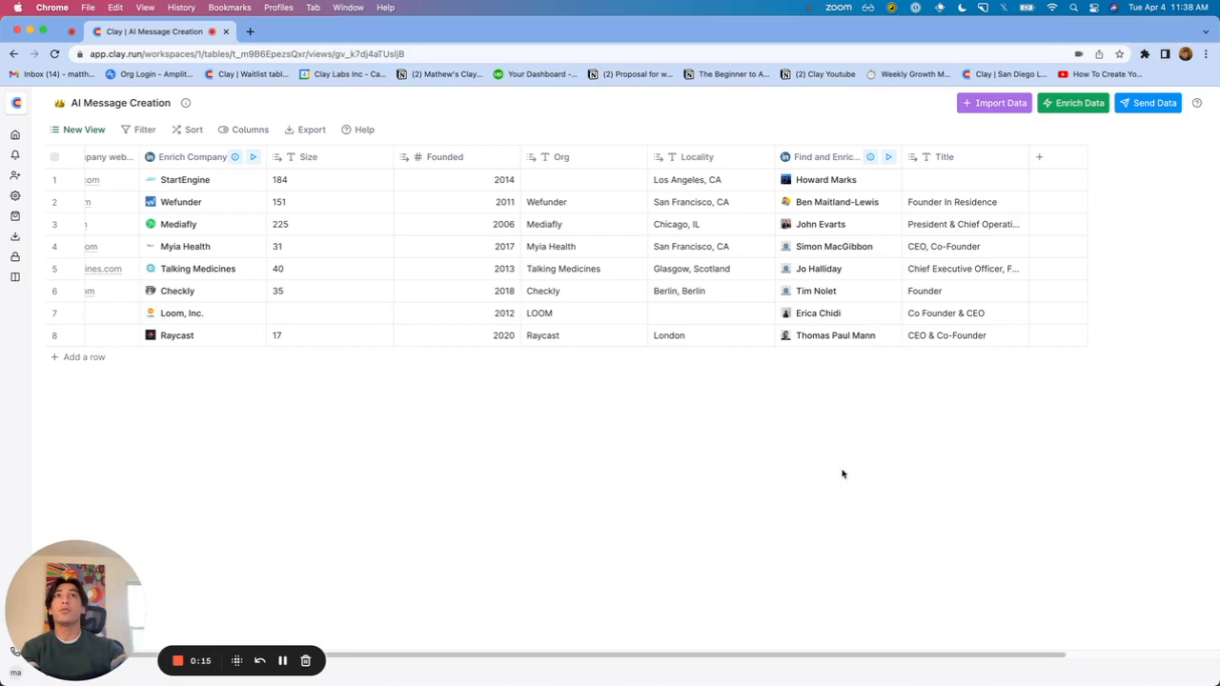
- Scroll the AI Message Creation table sideways to reach the Find and Enrich Person column
{"action": "scroll", "scroll_direction": "right", "scroll_amount": 3}
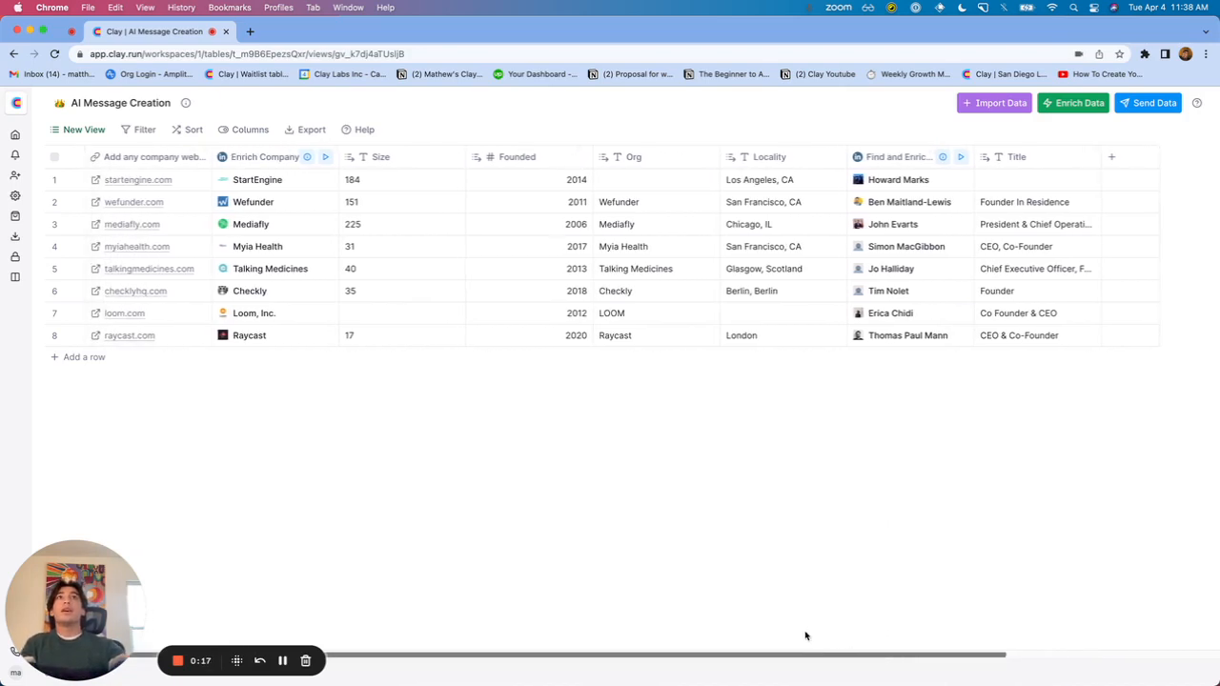
{"action": "mouse_move", "coordinate": [141, 179]}
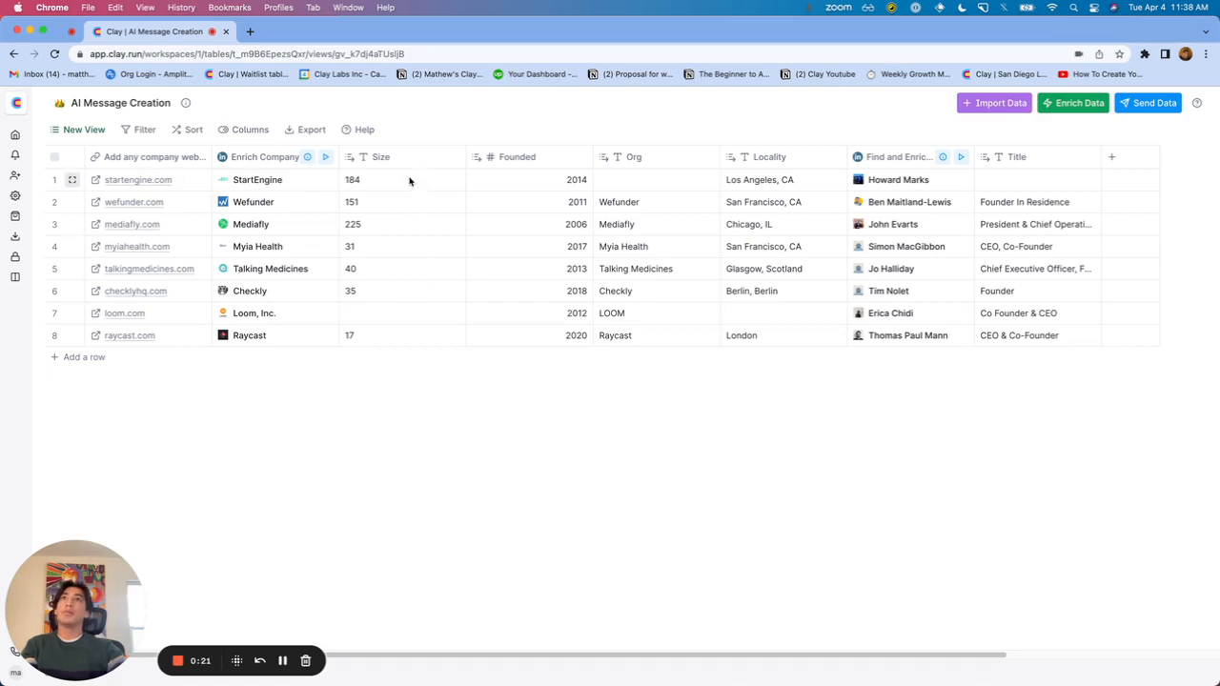
{"action": "mouse_move", "coordinate": [702, 194]}
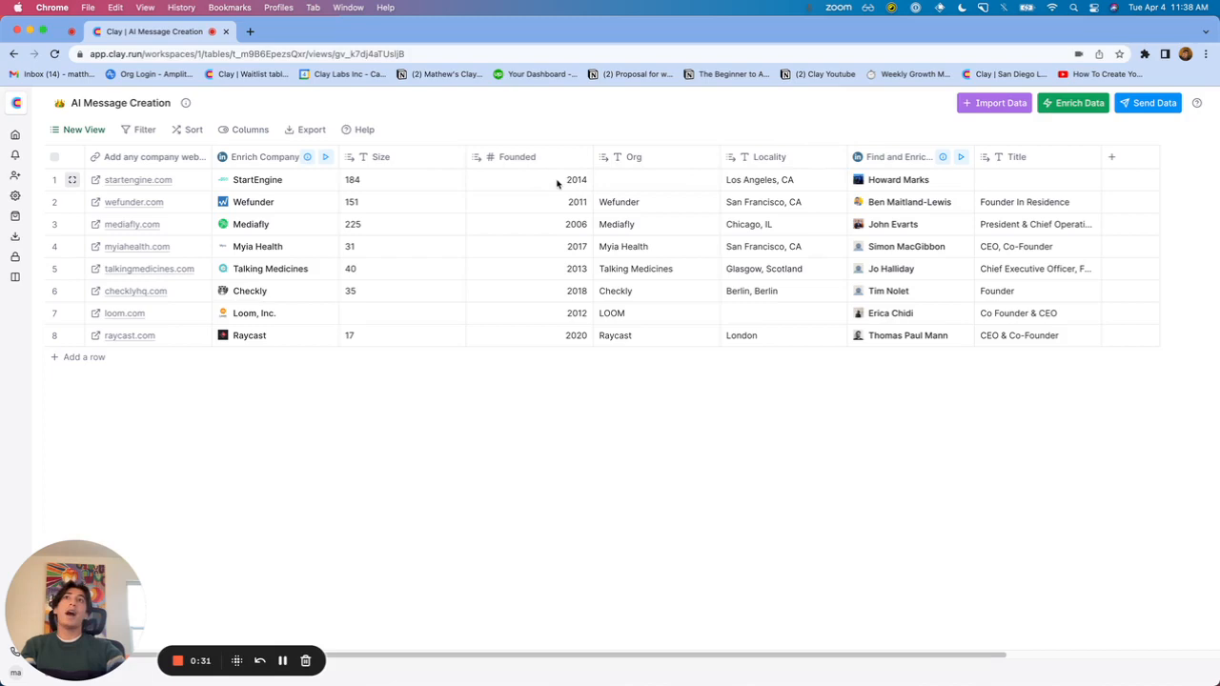
{"action": "mouse_move", "coordinate": [423, 187]}
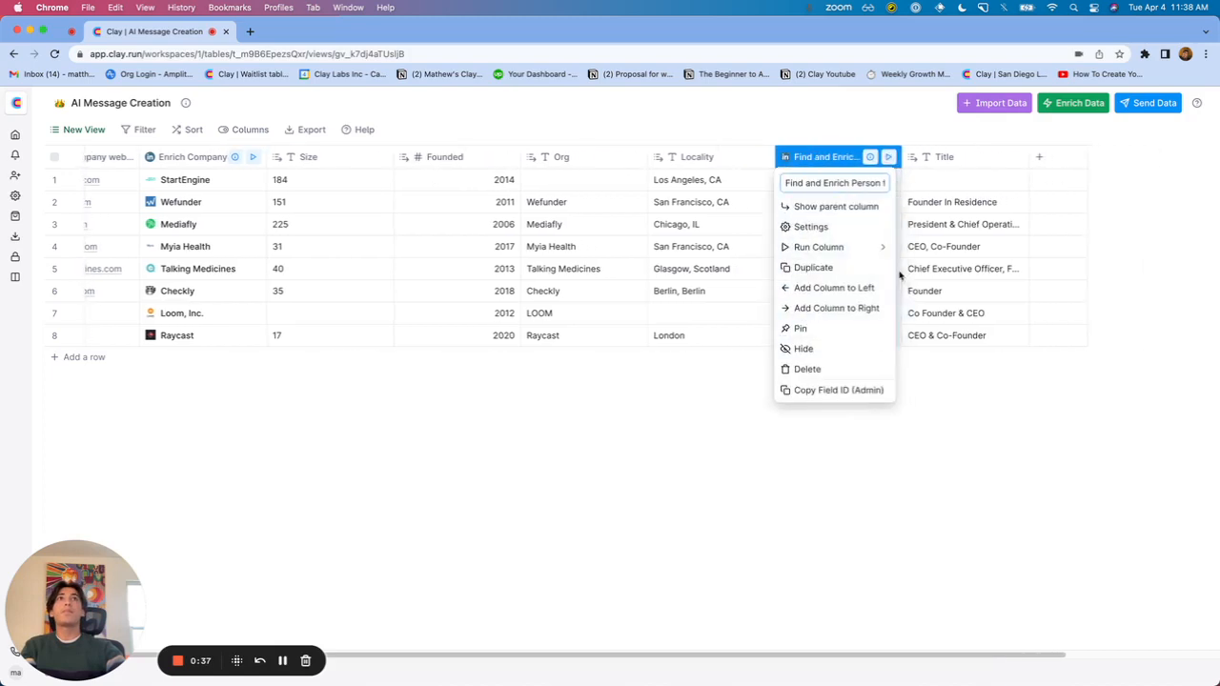
- Reach the AI generator for the Conditional Formula in the enrichment column's Run Settings
{"action": "left_click", "coordinate": [811, 227]}
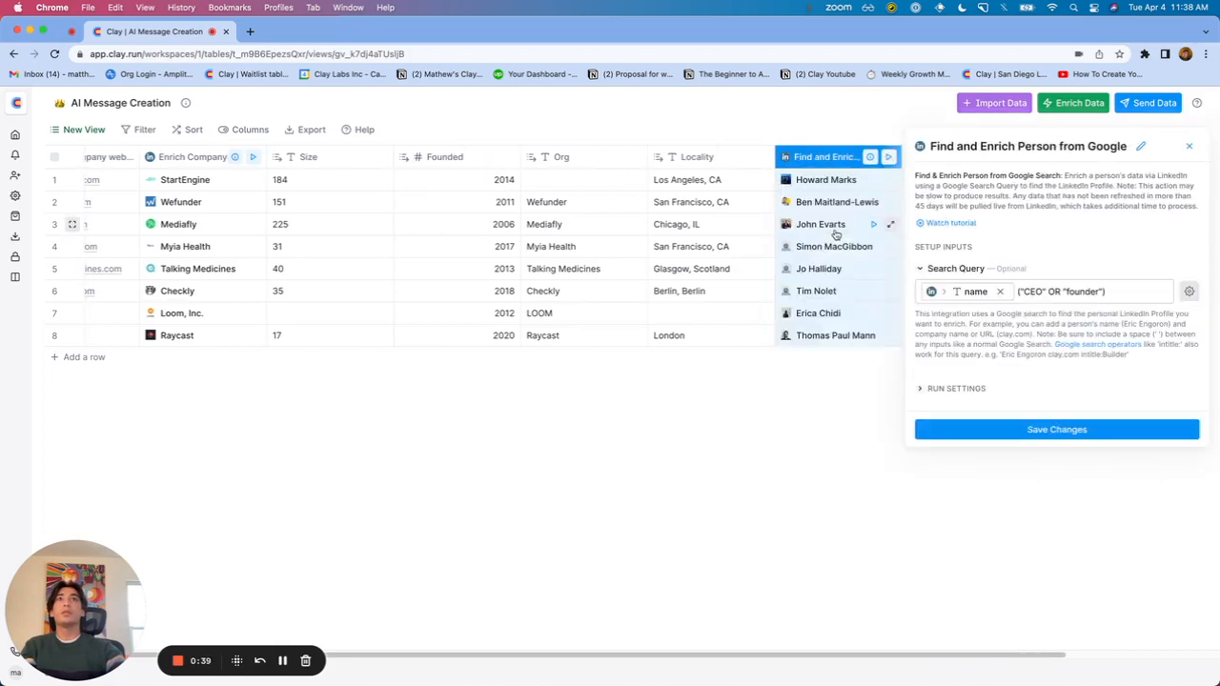
{"action": "left_click", "coordinate": [958, 389]}
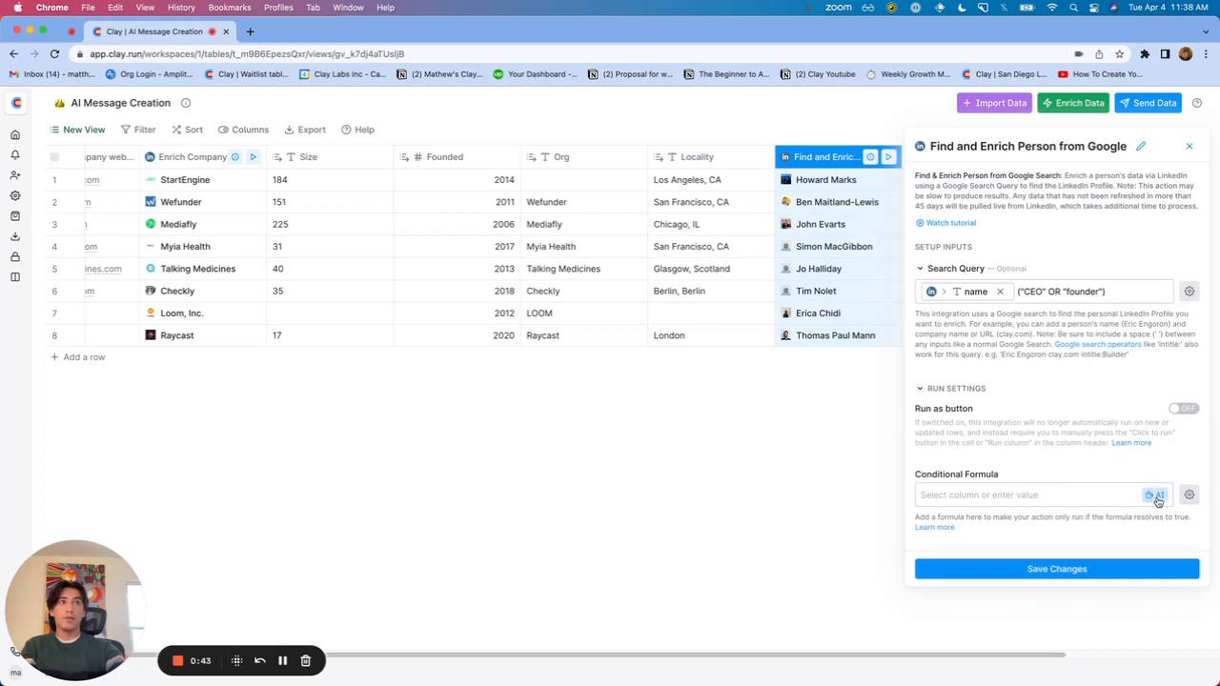
{"action": "left_click", "coordinate": [1155, 496]}
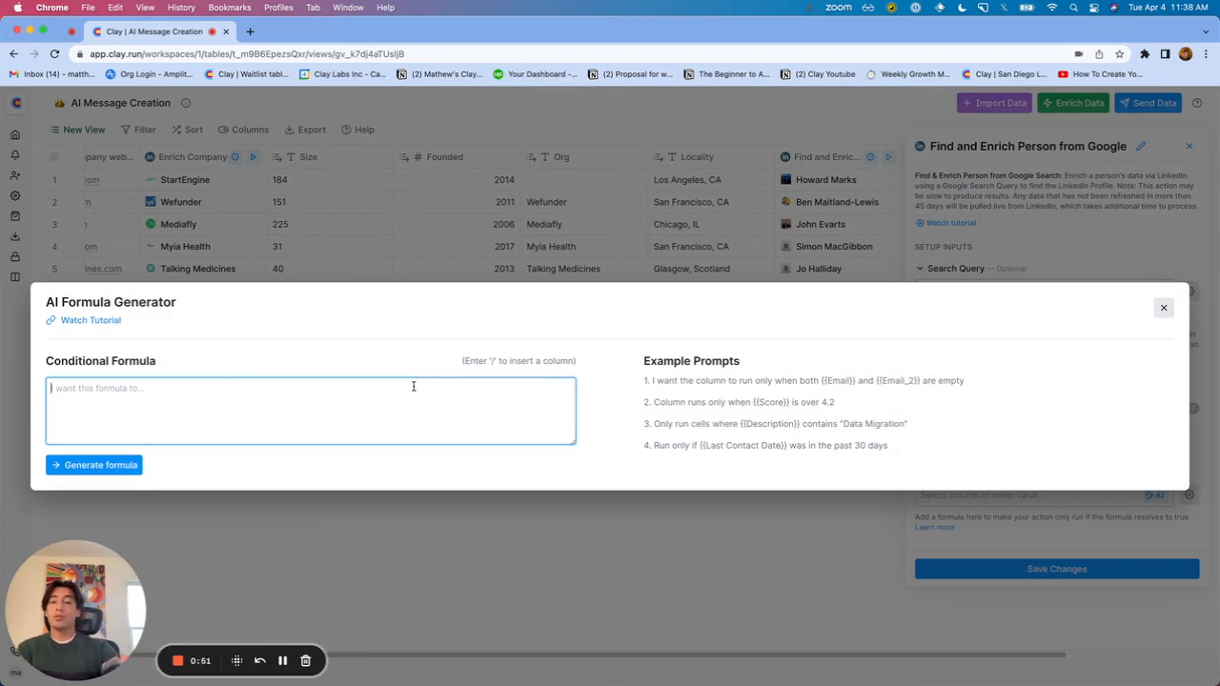
- Describe the first condition: only run if {{Founded}} is equal to or after 2014
{"action": "type", "text": "Only run t"}
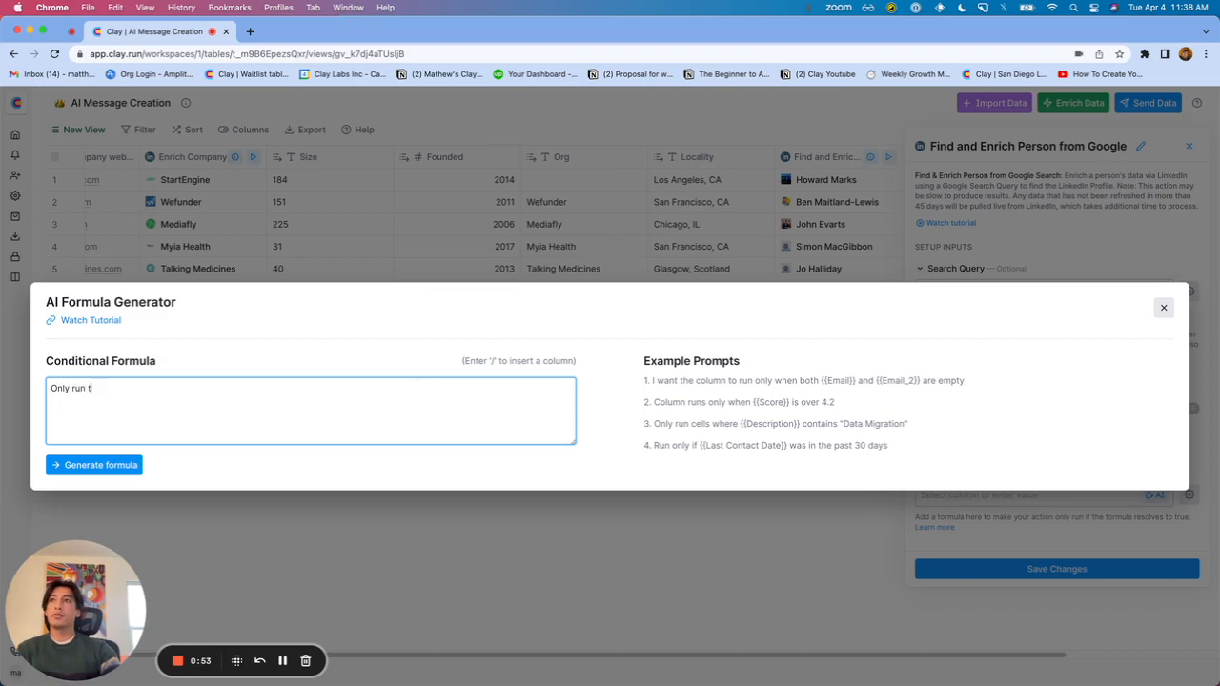
{"action": "type", "text": "his column if"}
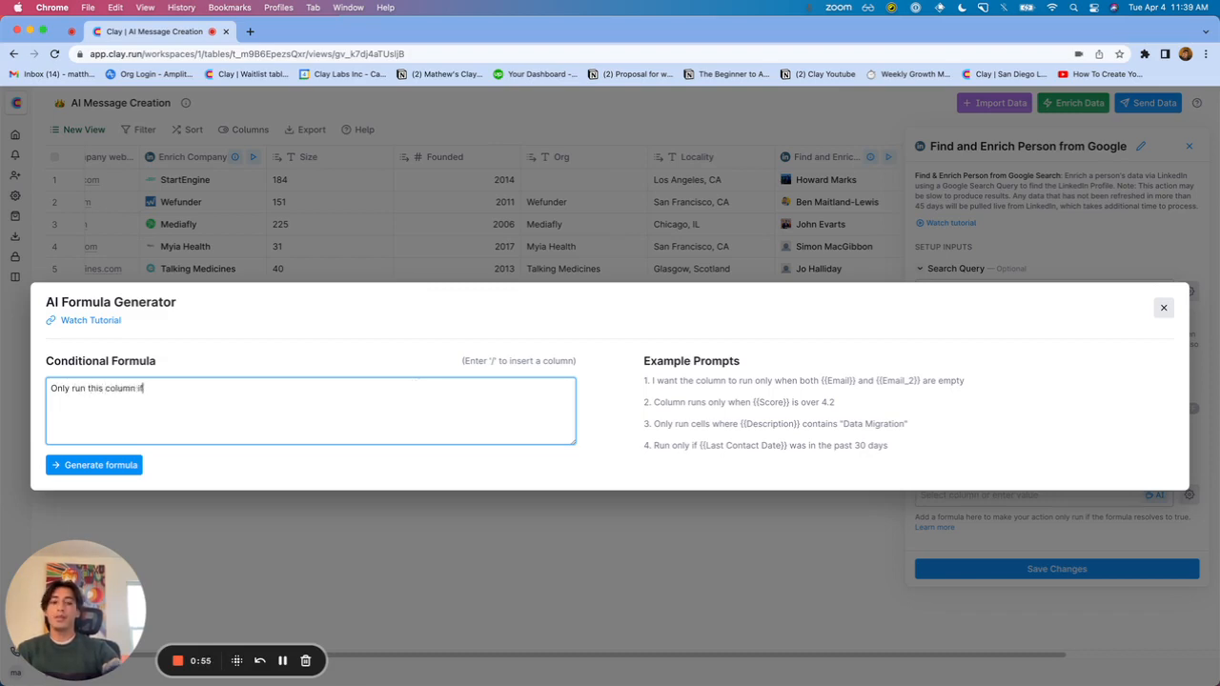
{"action": "type", "text": "/"}
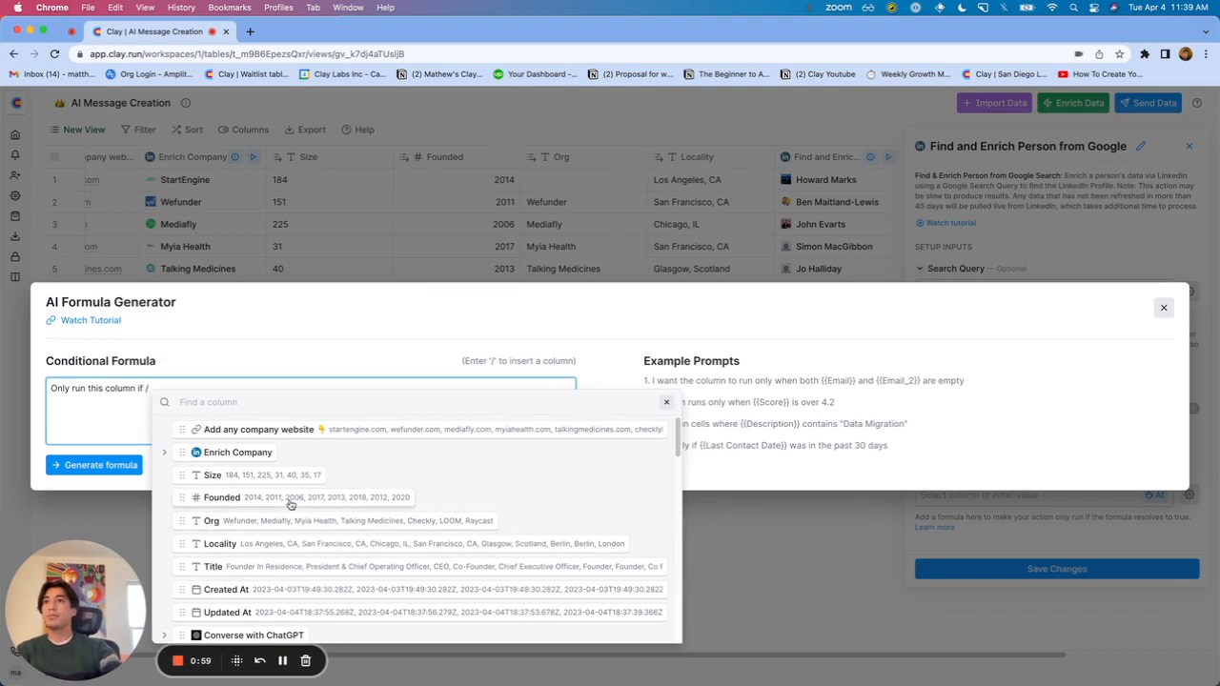
{"action": "left_click", "coordinate": [221, 495]}
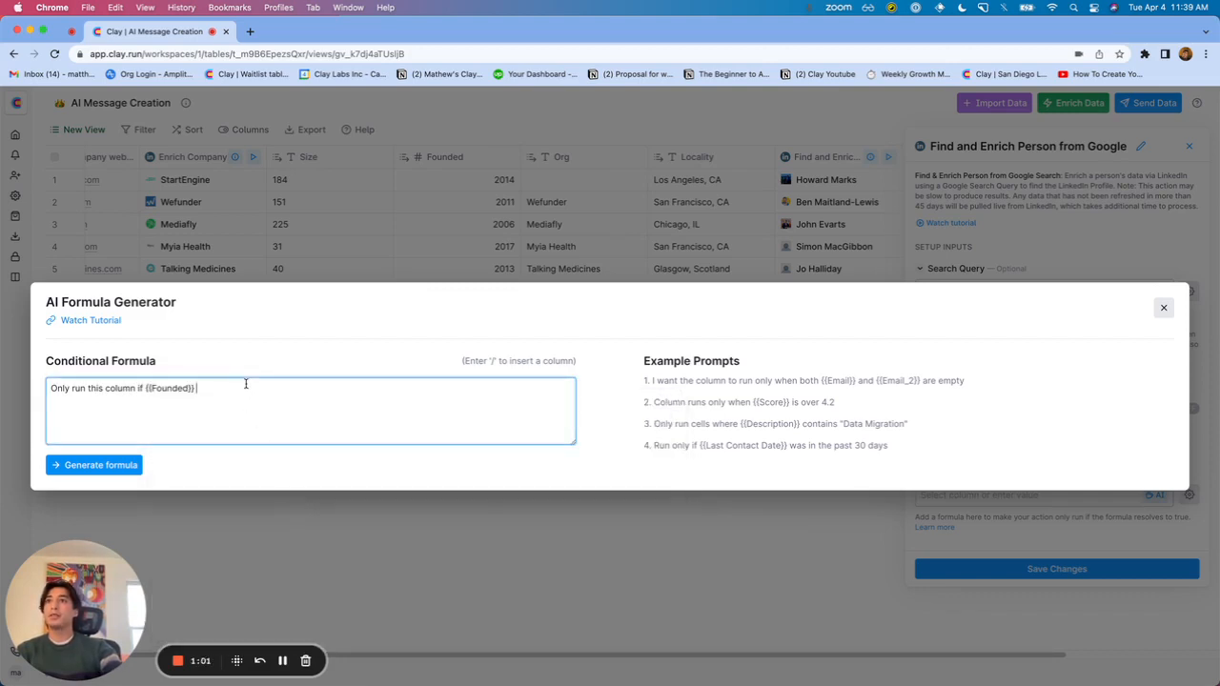
{"action": "type", "text": "is equal to"}
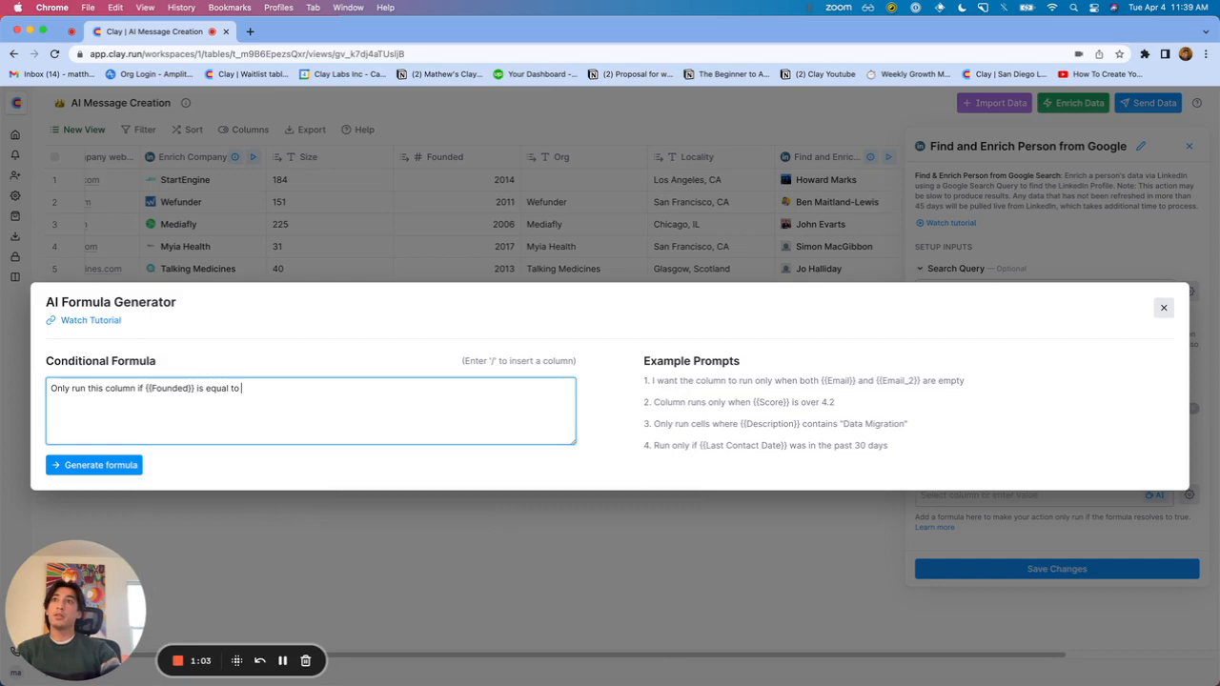
{"action": "type", "text": "or after"}
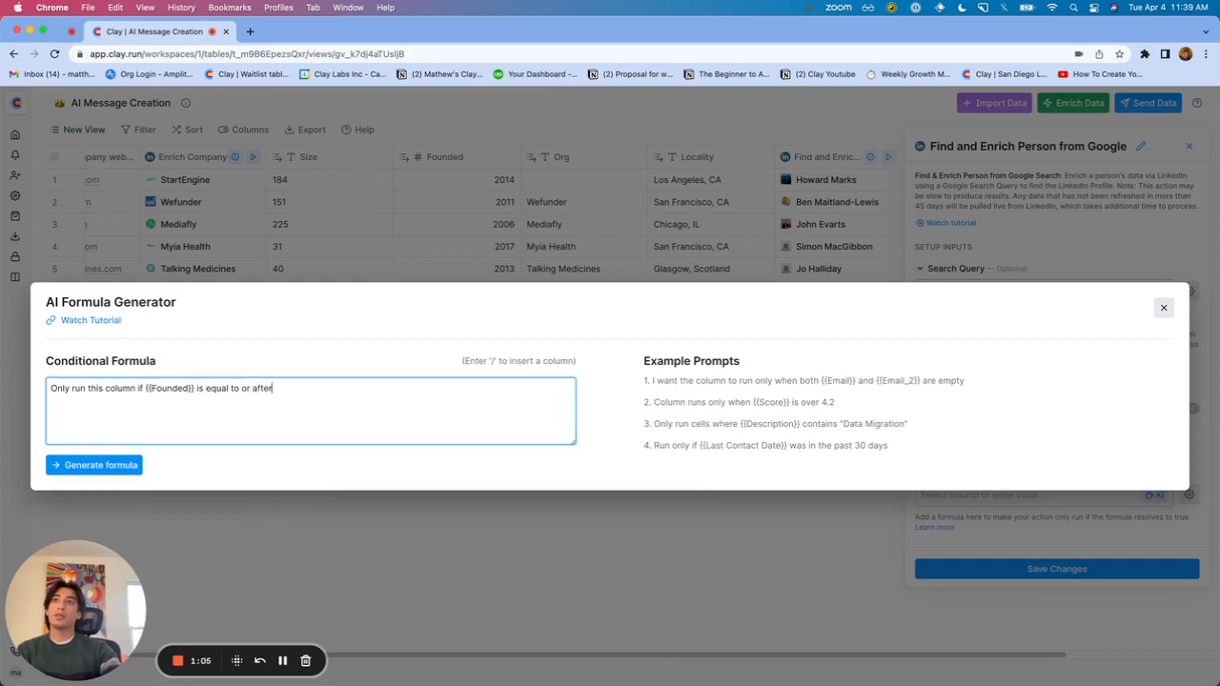
{"action": "type", "text": "2014"}
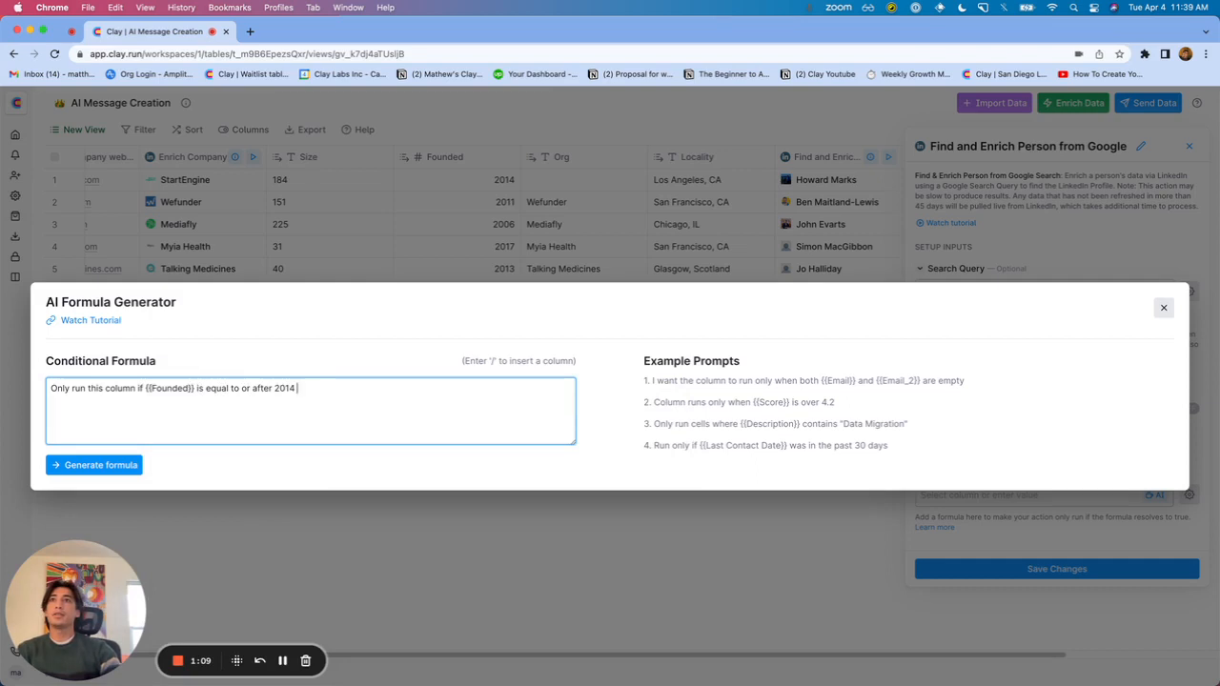
- Add AND {{Size}} greater than 50 and generate the formula from the description
{"action": "type", "text": "AND"}
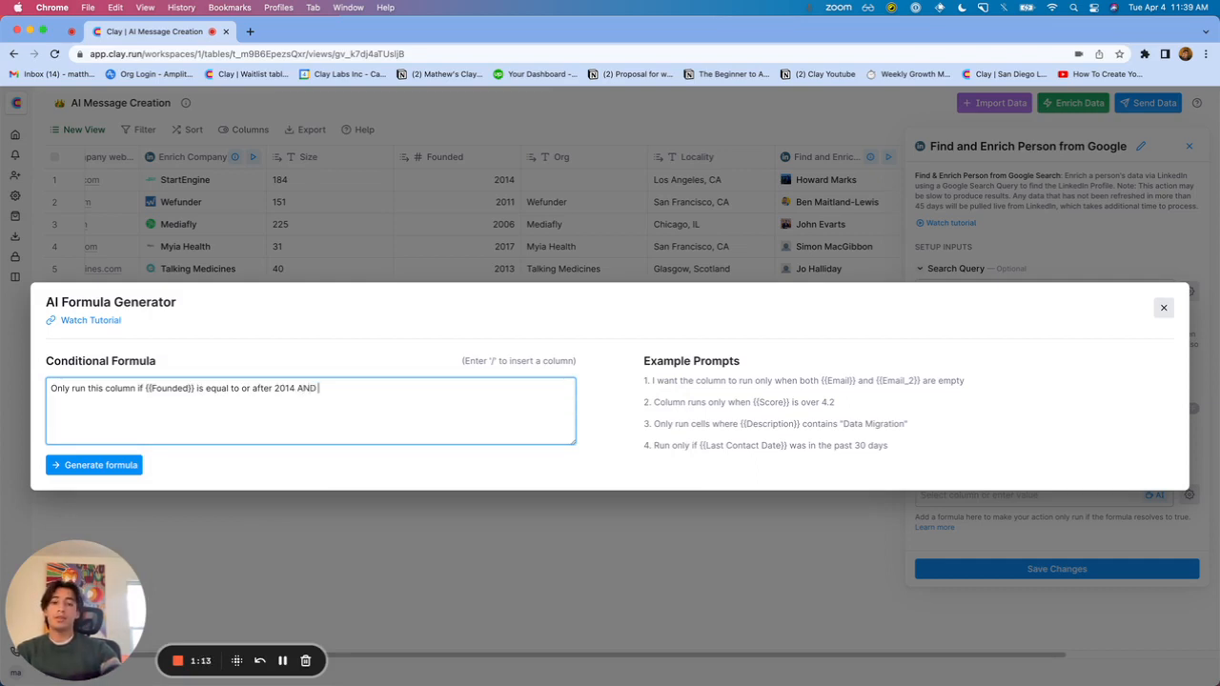
{"action": "type", "text": "/"}
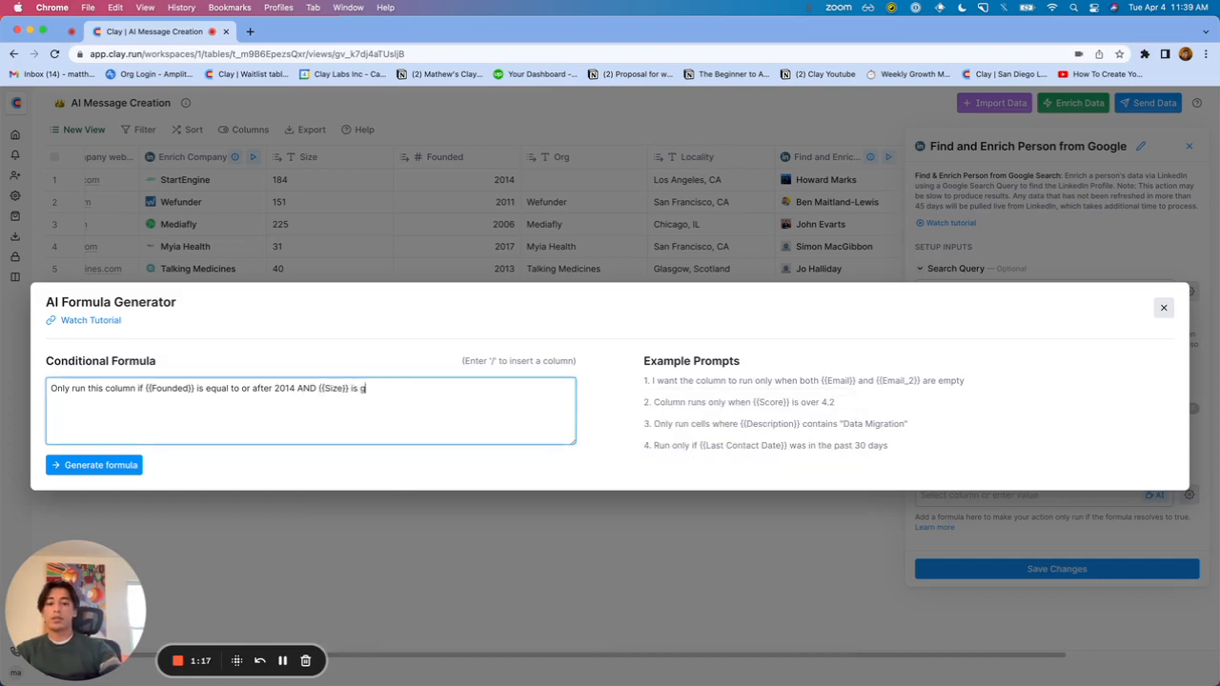
{"action": "type", "text": "reater than 50"}
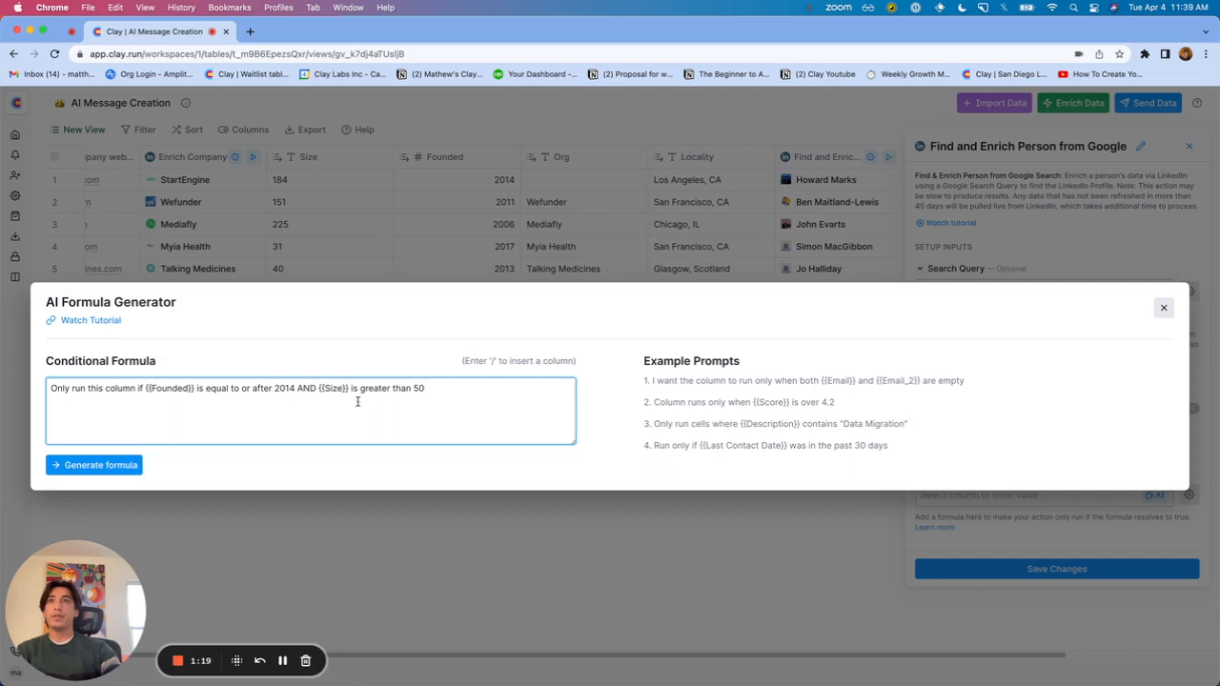
{"action": "left_click", "coordinate": [93, 465]}
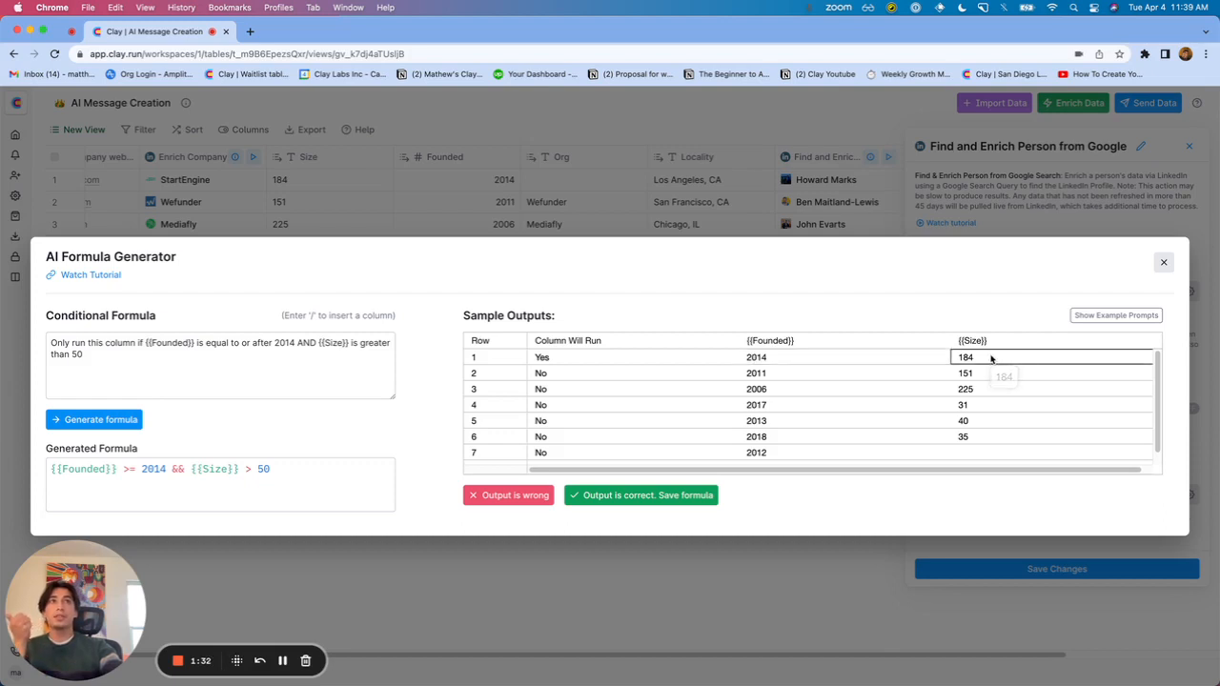
{"action": "mouse_move", "coordinate": [982, 366]}
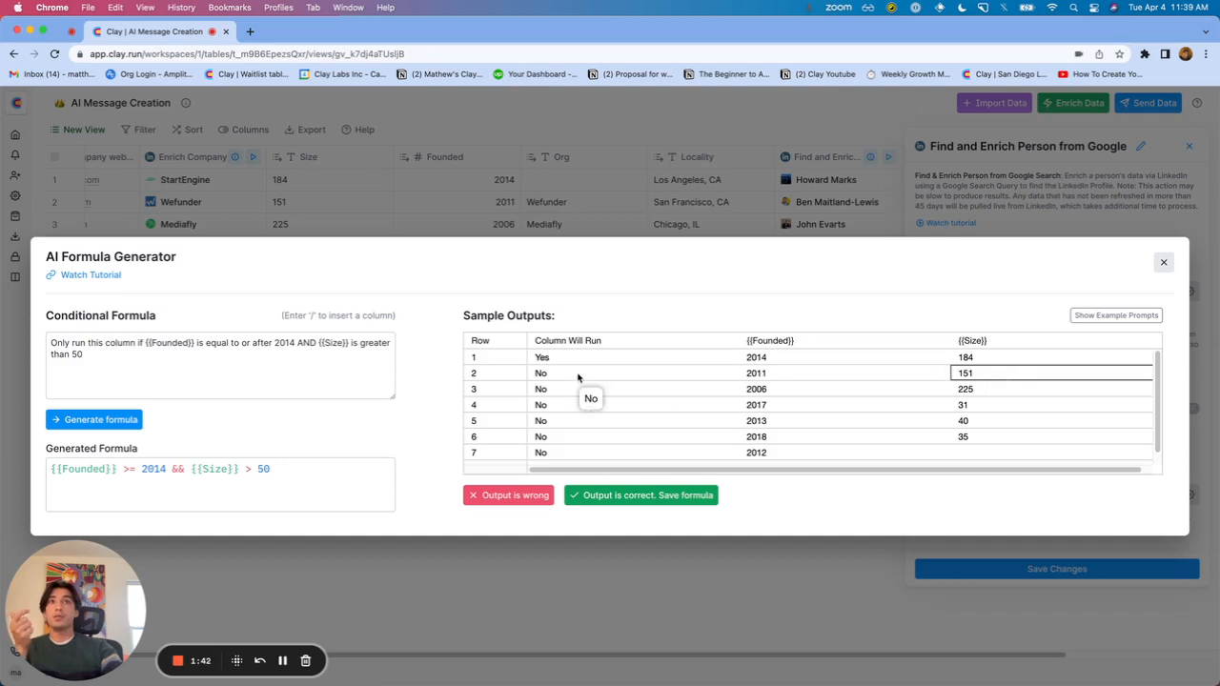
- Check the sample outputs and confirm {{Founded}} >= 2014 && {{Size}} > 50 as correct
{"action": "scroll", "scroll_direction": "down", "scroll_amount": 3}
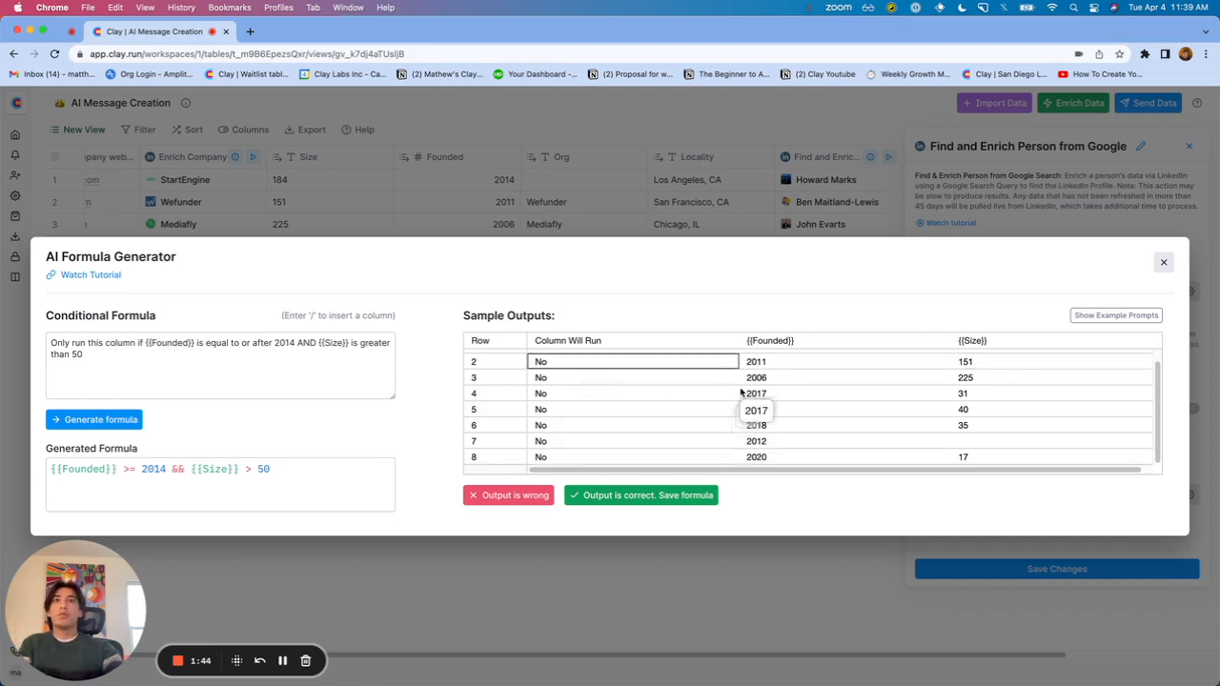
{"action": "scroll", "scroll_direction": "up", "scroll_amount": 3}
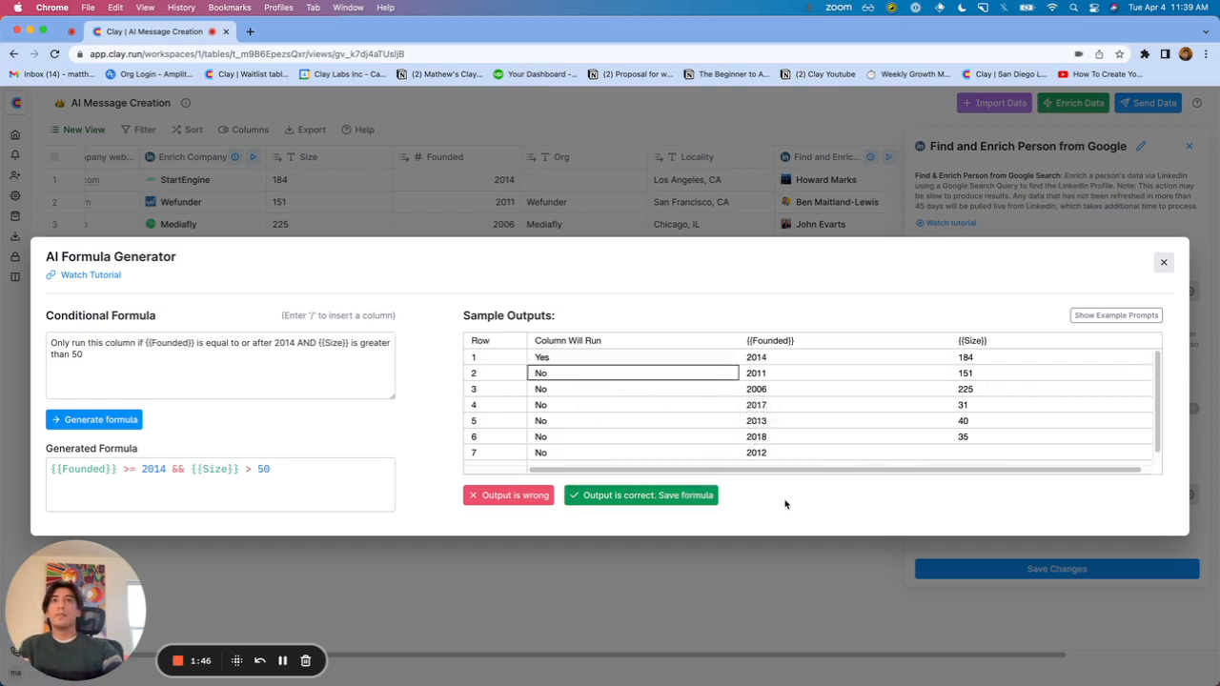
{"action": "left_click", "coordinate": [646, 496]}
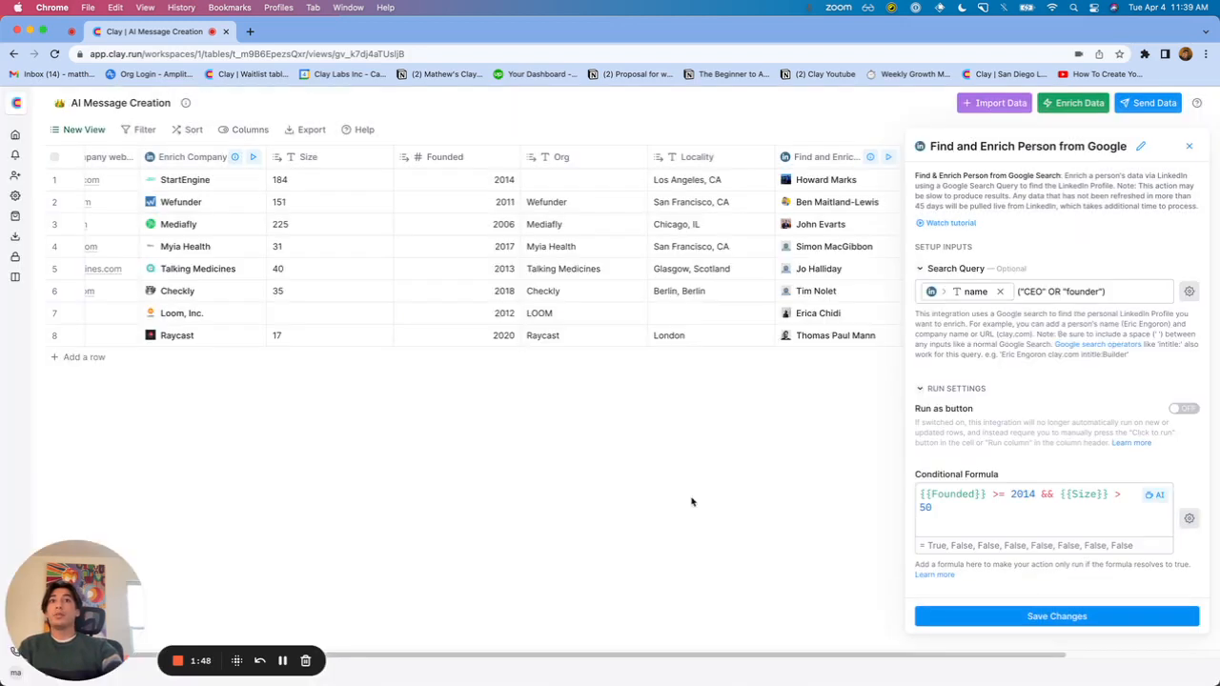
- Save the column settings and run the enrichment on the first 10 rows
{"action": "left_click", "coordinate": [1020, 500]}
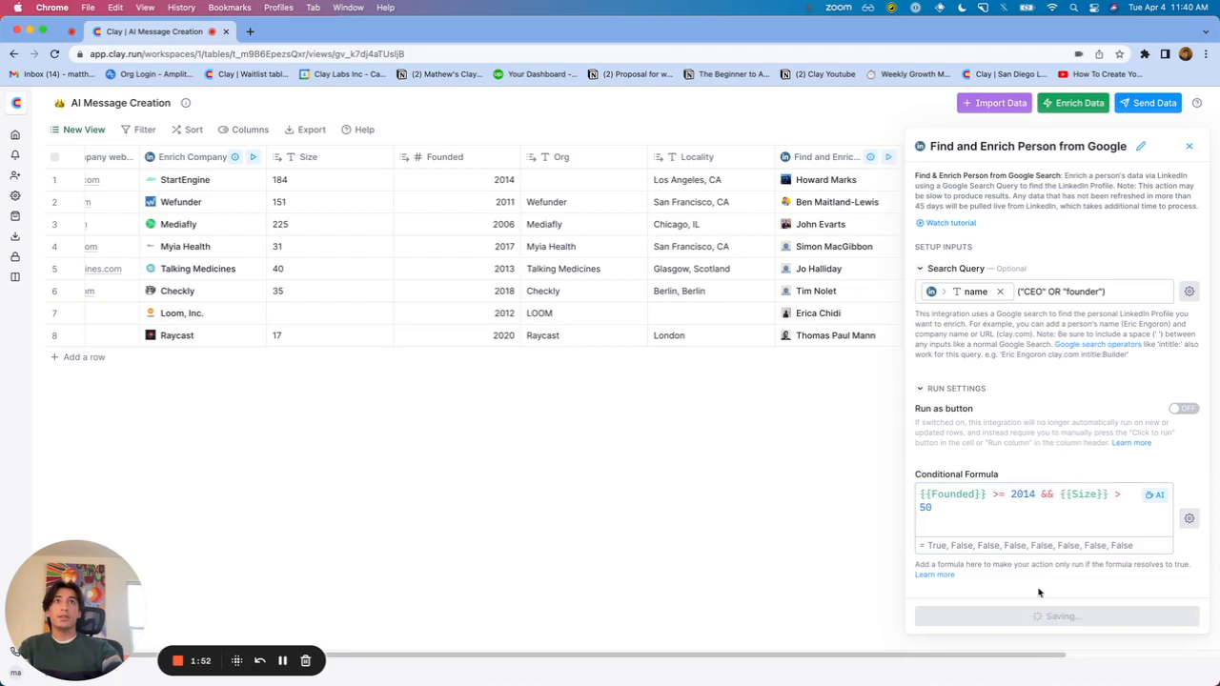
{"action": "left_click", "coordinate": [889, 156]}
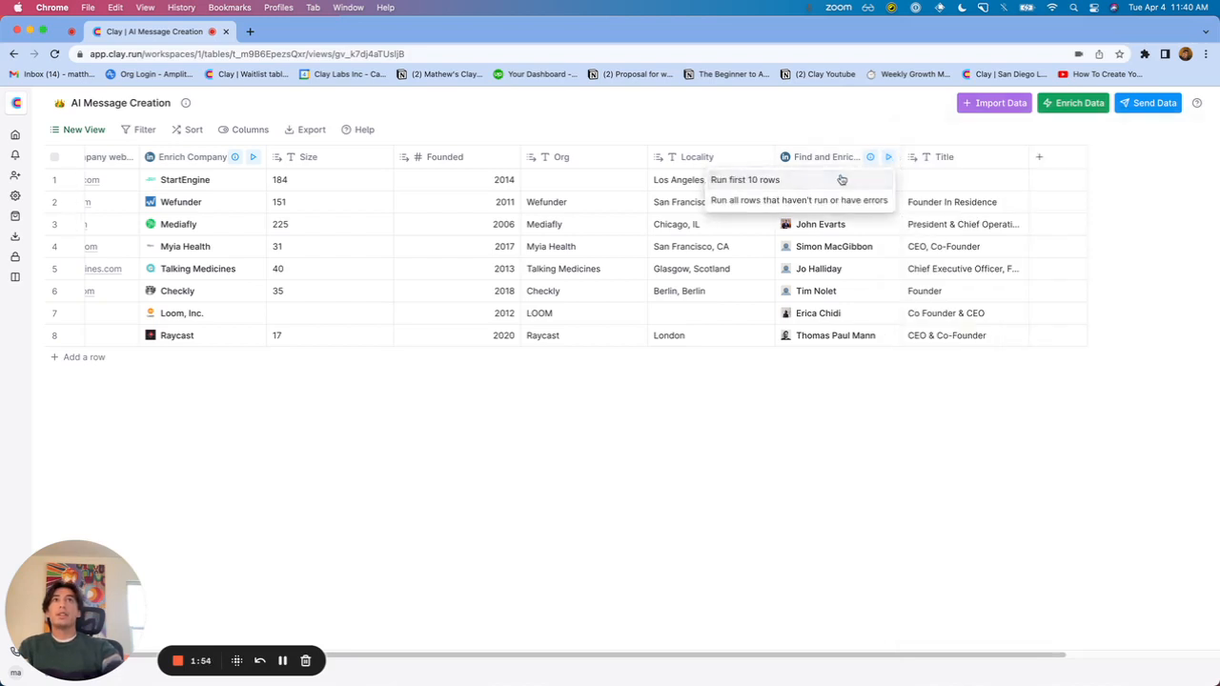
{"action": "left_click", "coordinate": [744, 180]}
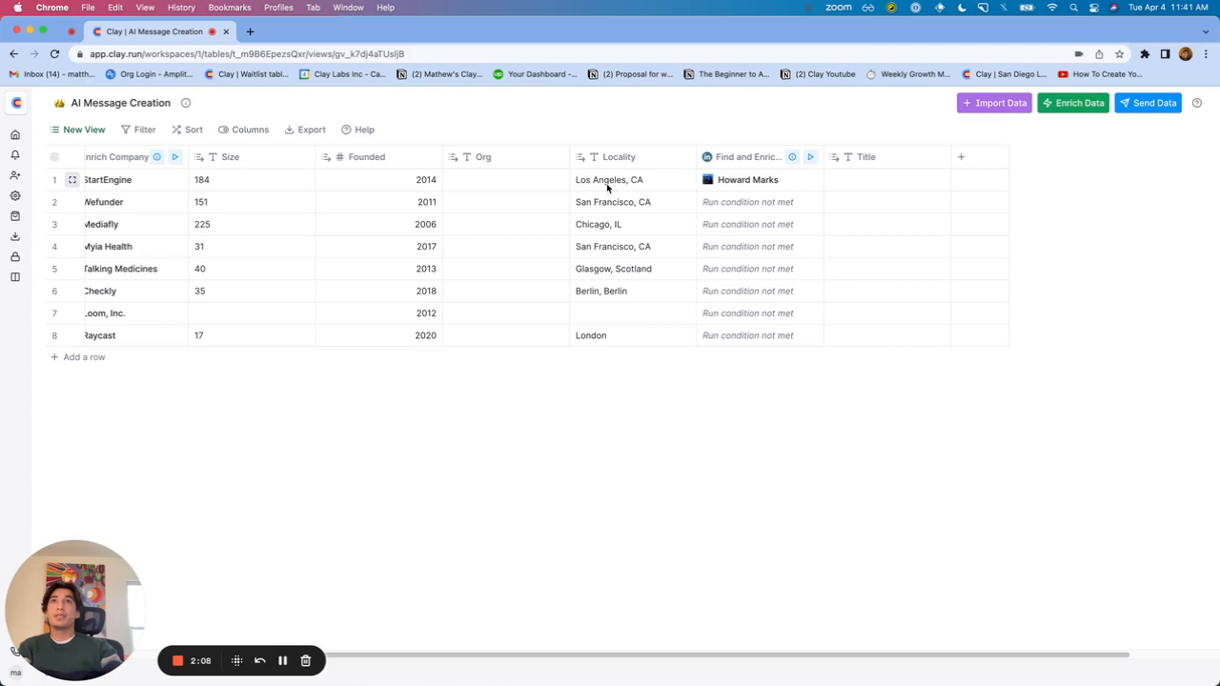
{"action": "mouse_move", "coordinate": [649, 187]}
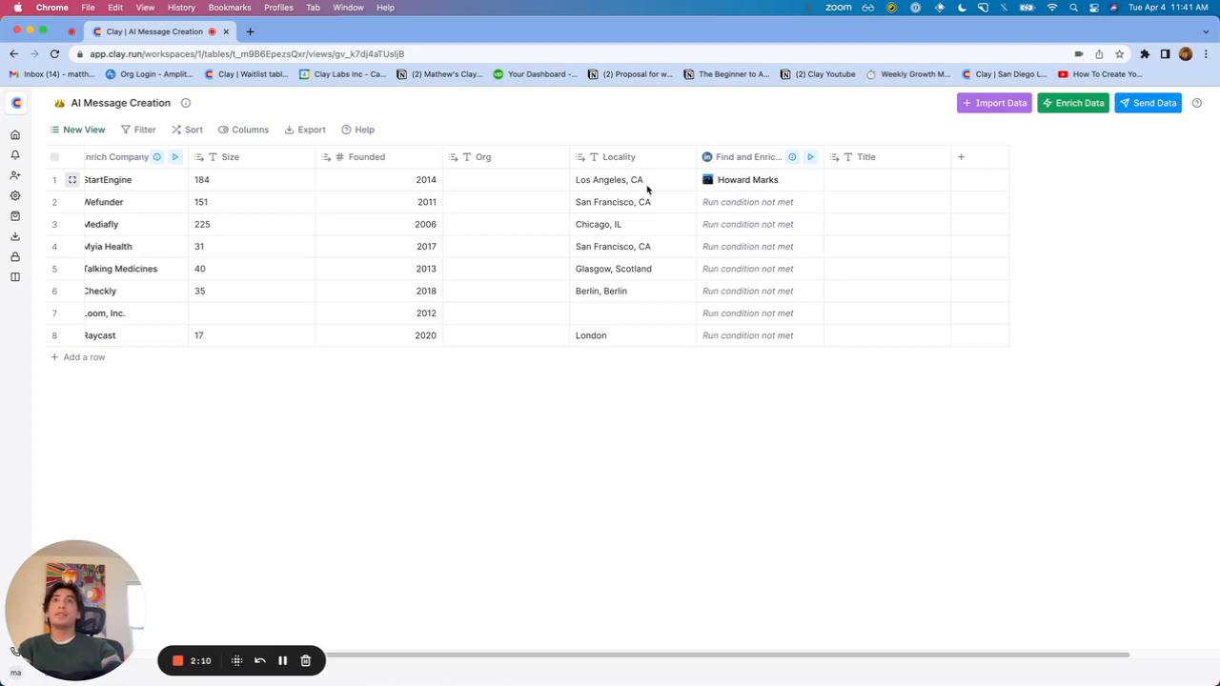
{"action": "mouse_move", "coordinate": [601, 271]}
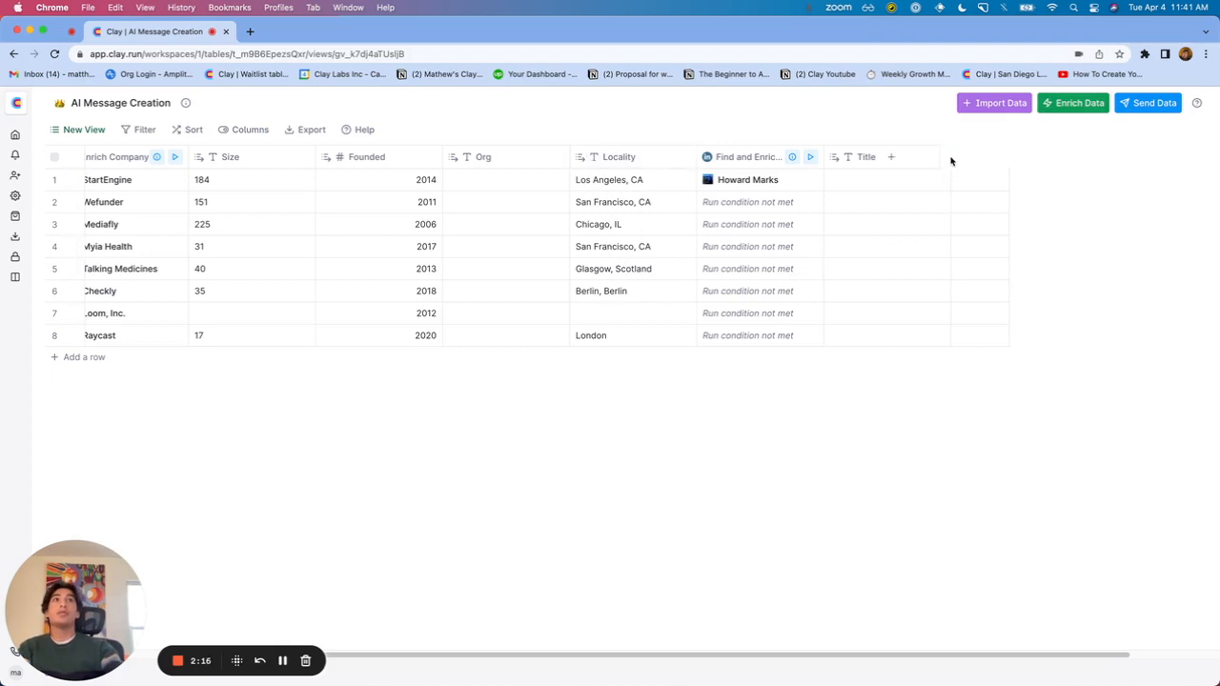
- Add a formula column and ask the AI to pull just the city from {{Locality}}
{"action": "left_click", "coordinate": [890, 157]}
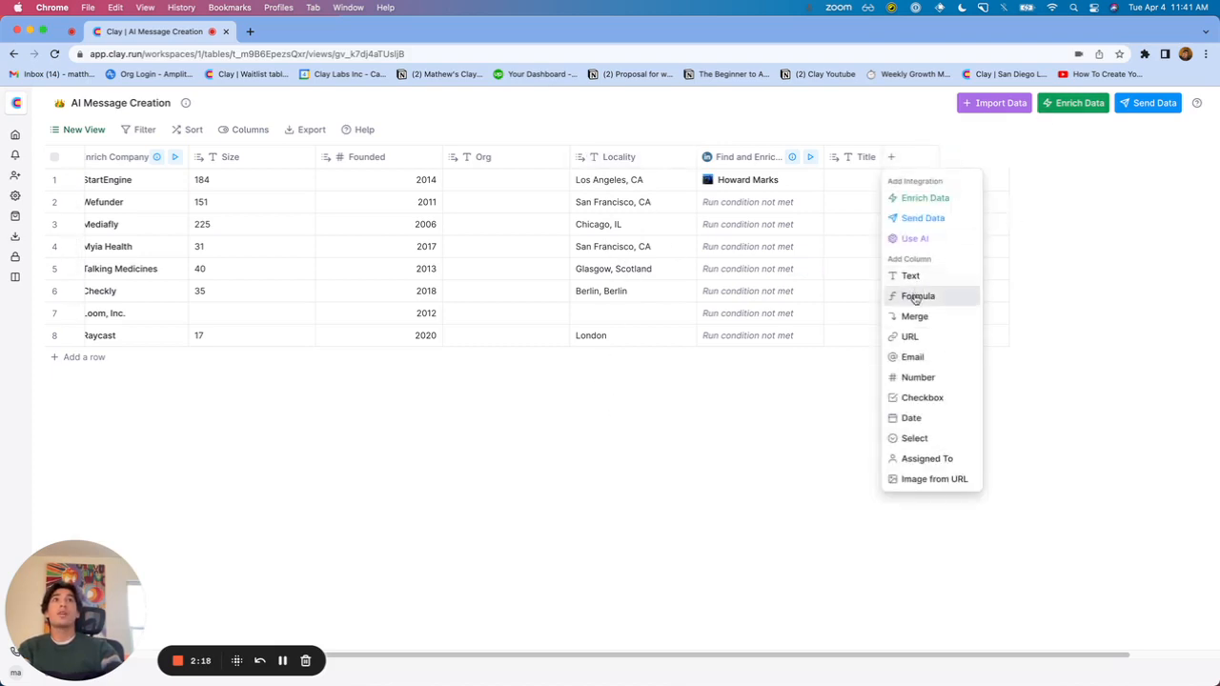
{"action": "left_click", "coordinate": [919, 295]}
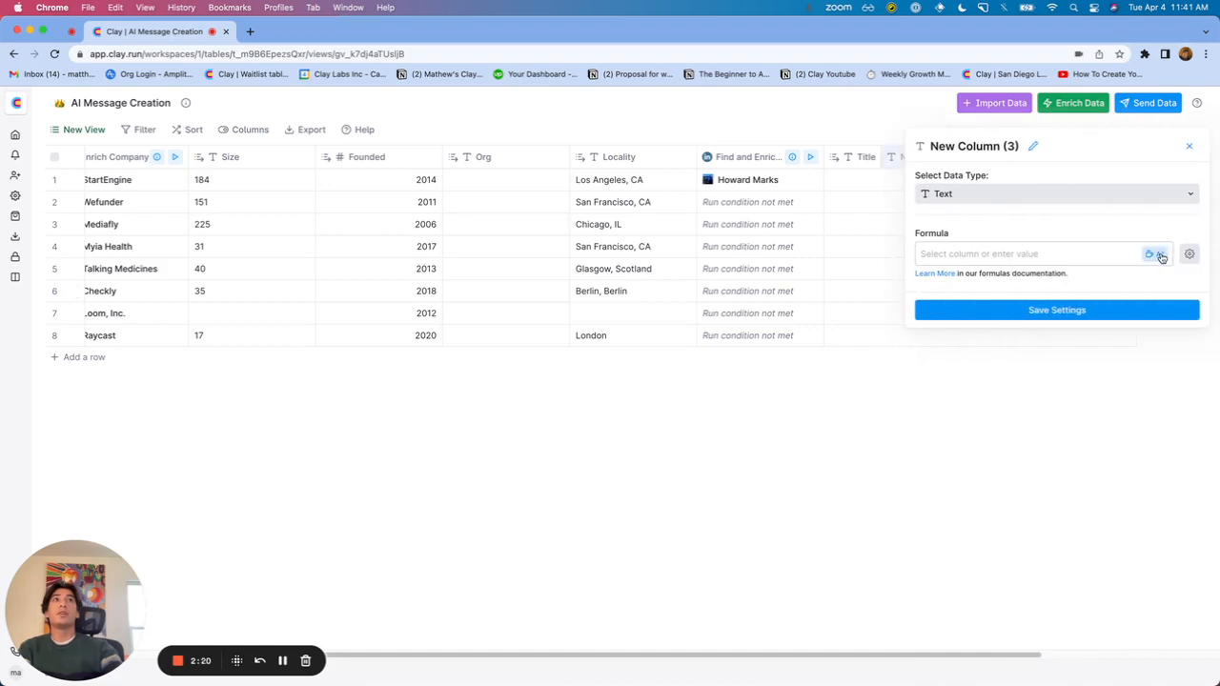
{"action": "left_click", "coordinate": [1156, 254]}
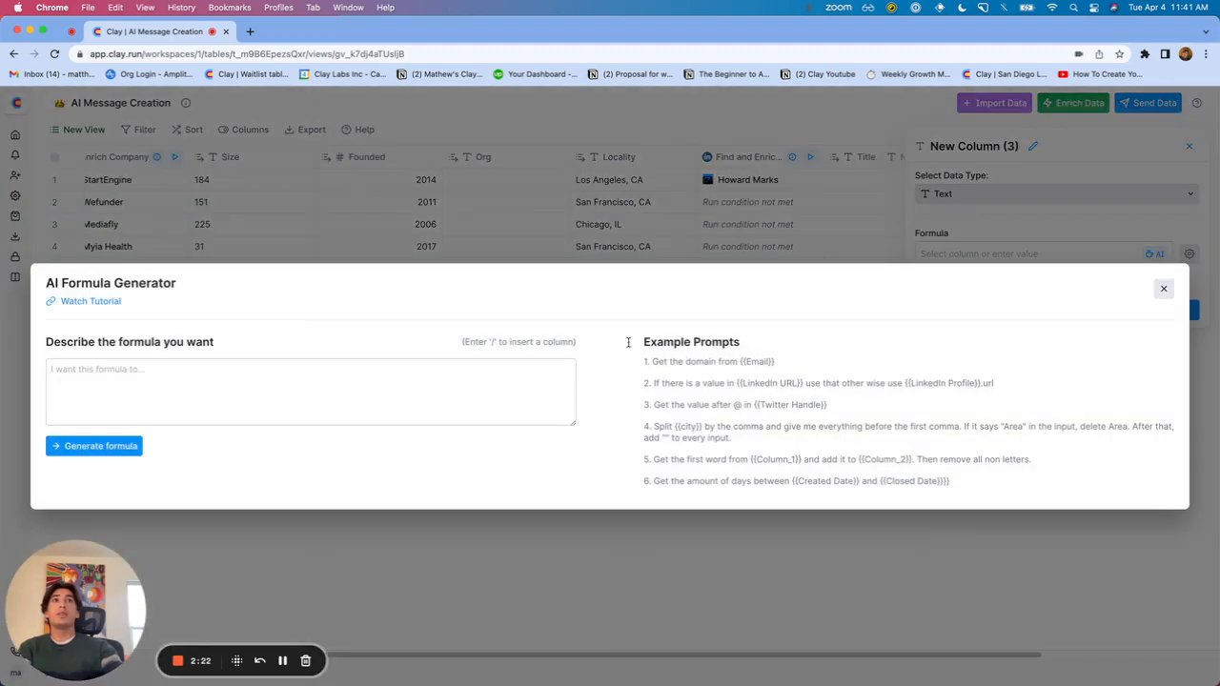
{"action": "type", "text": "Pull out just the city from /"}
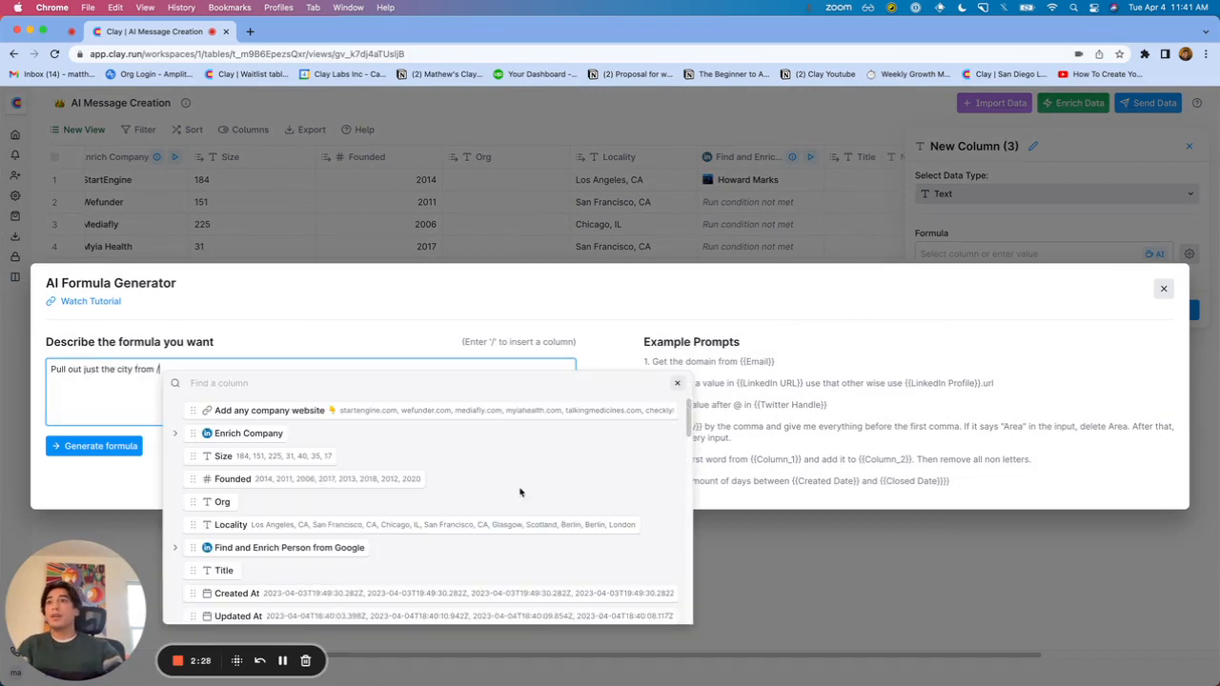
{"action": "left_click", "coordinate": [93, 446]}
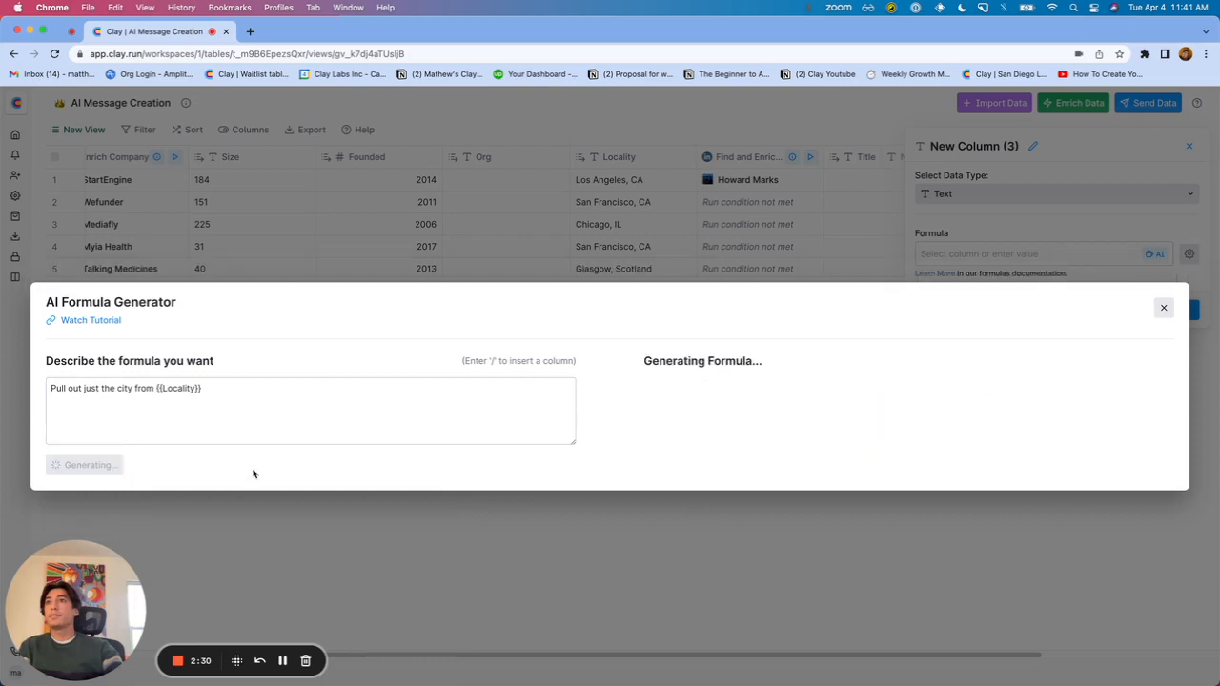
{"action": "mouse_move", "coordinate": [598, 440]}
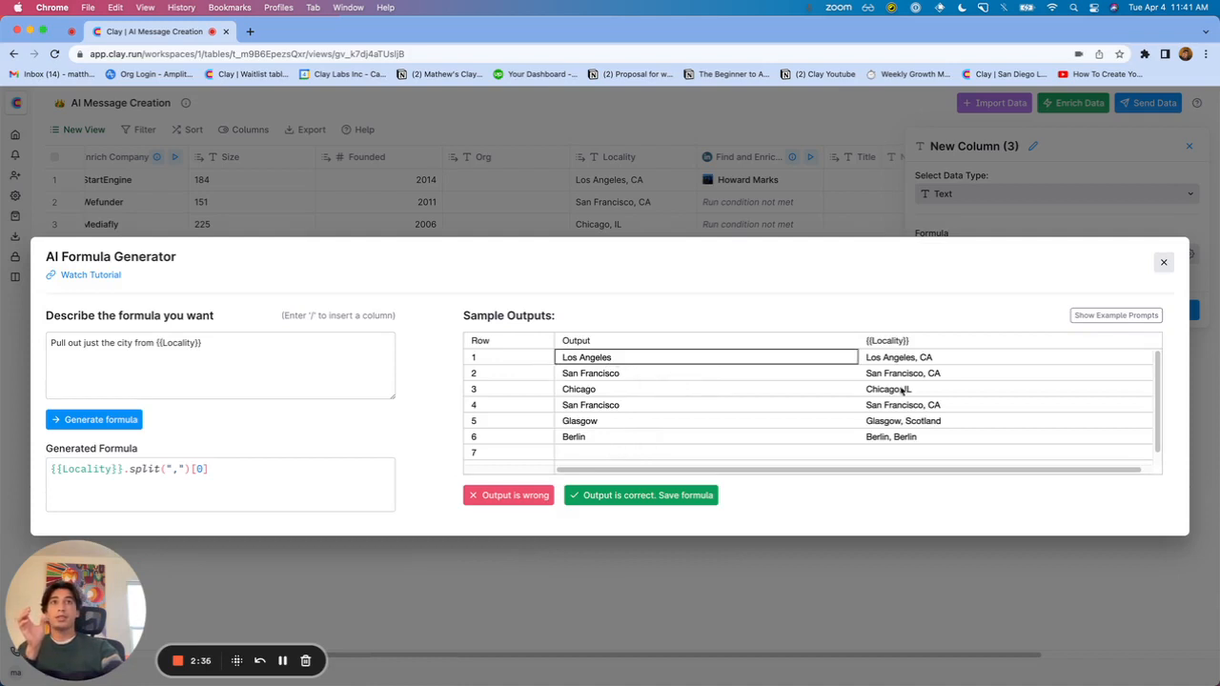
- Confirm the city formula {{Locality}}.split(",")[0] as correct and save it
{"action": "left_click", "coordinate": [707, 372]}
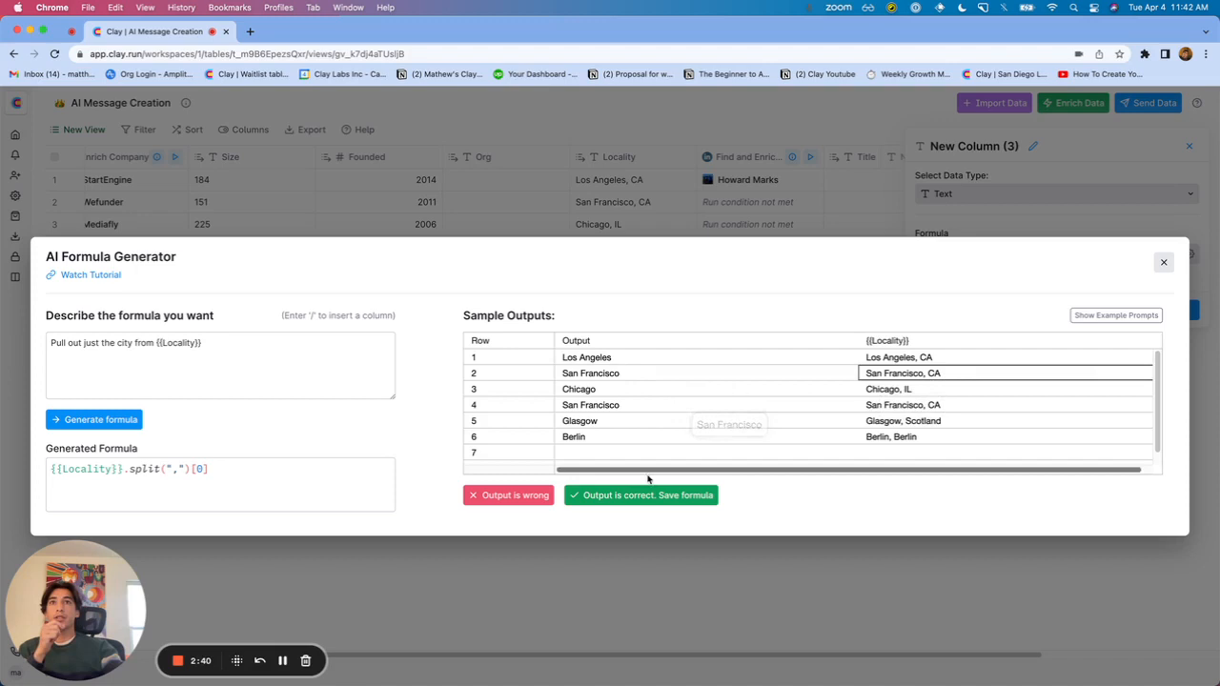
{"action": "left_click", "coordinate": [641, 496]}
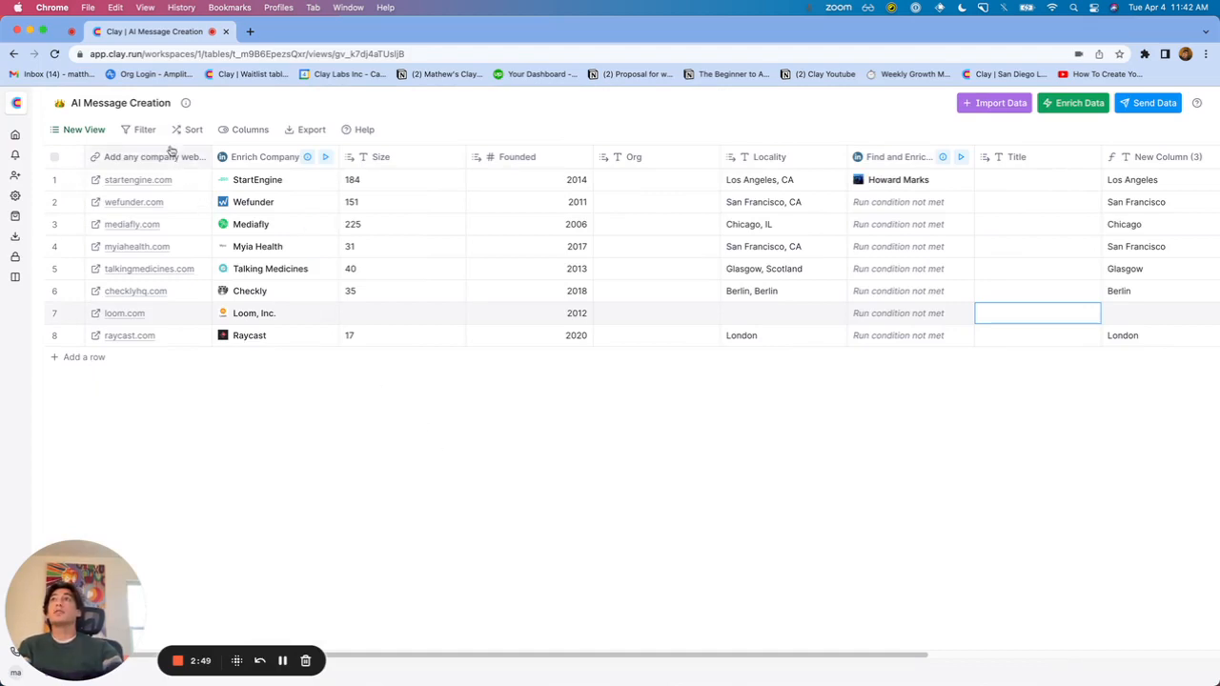
{"action": "left_click", "coordinate": [144, 130]}
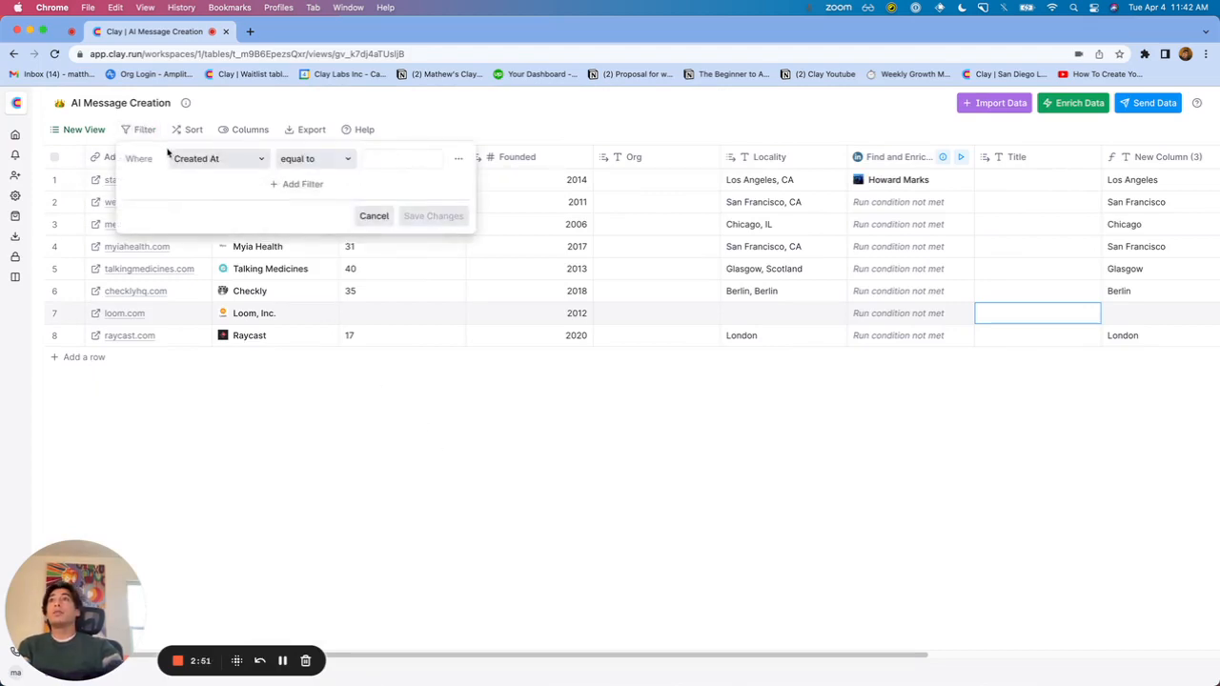
{"action": "left_click", "coordinate": [374, 216]}
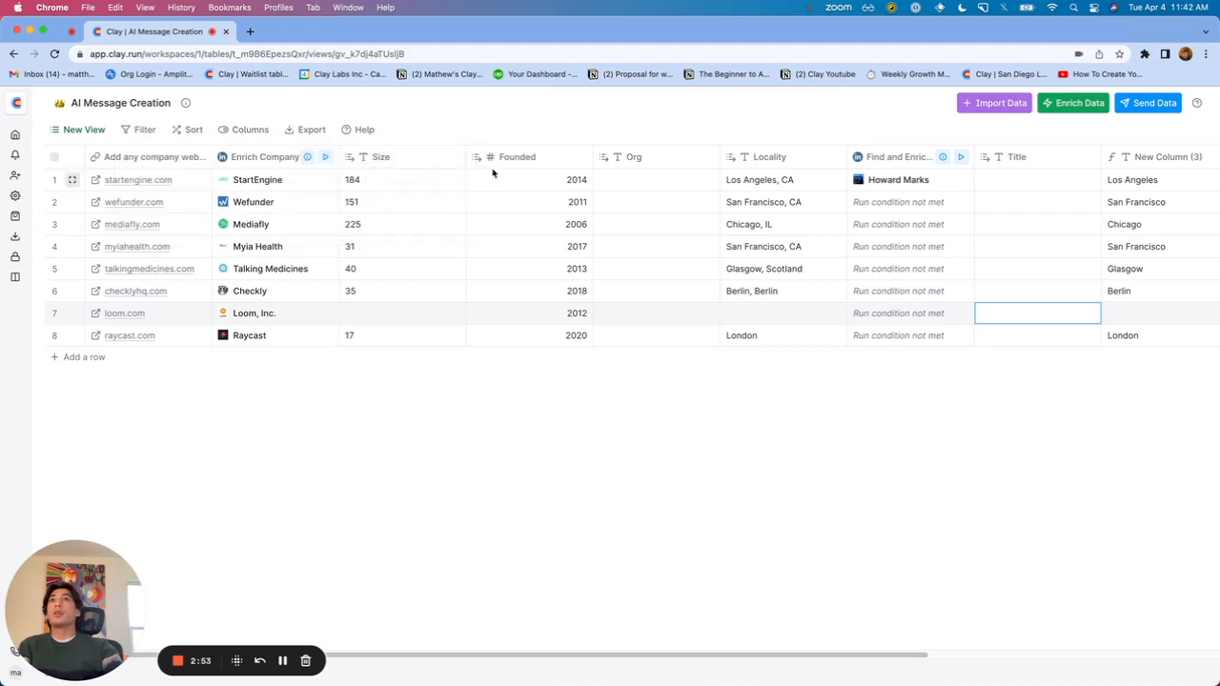
{"action": "left_click", "coordinate": [145, 130]}
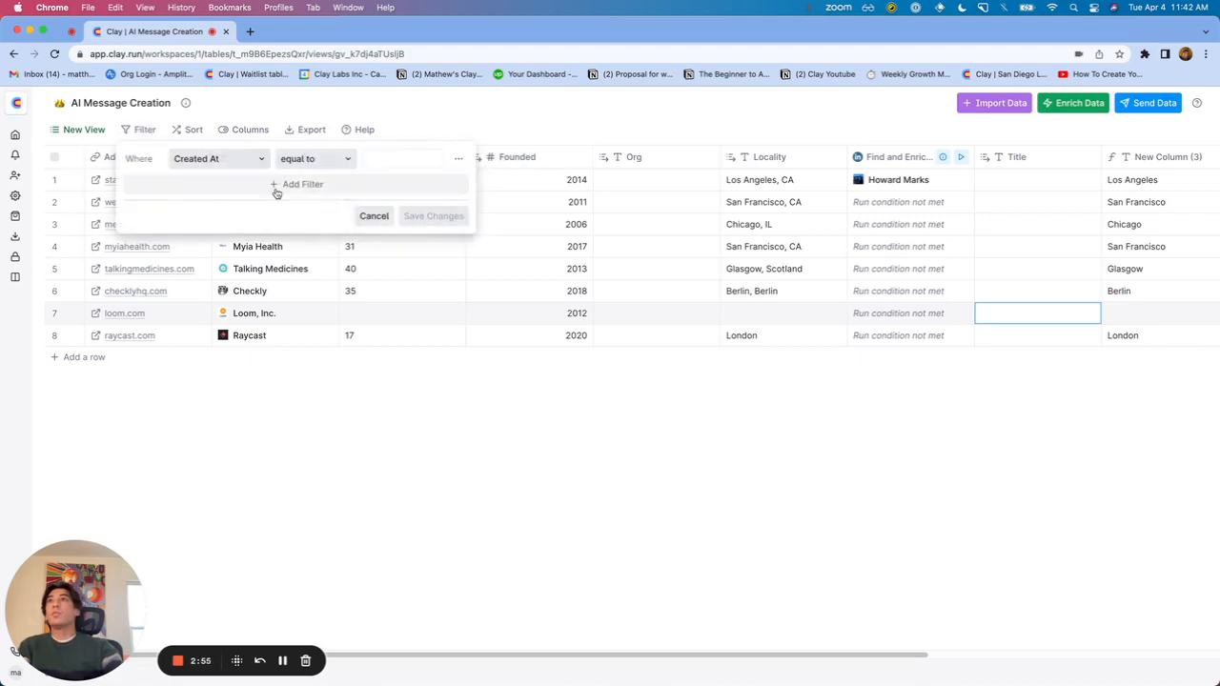
{"action": "left_click", "coordinate": [217, 158]}
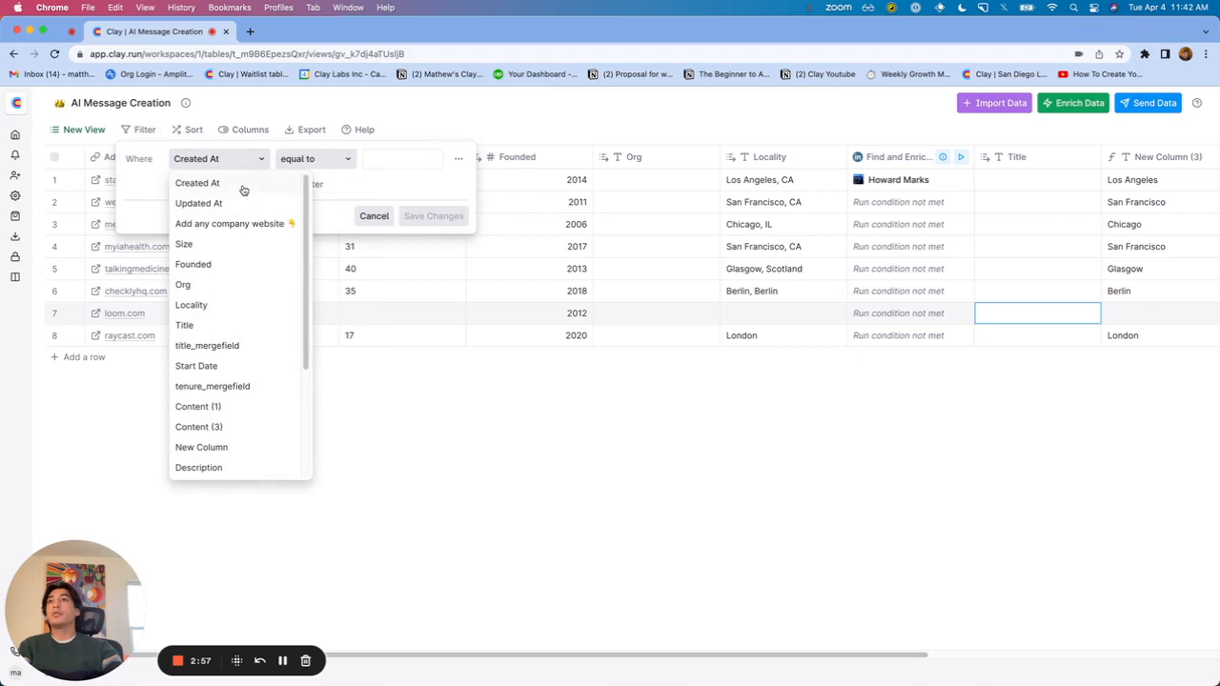
{"action": "left_click", "coordinate": [192, 263]}
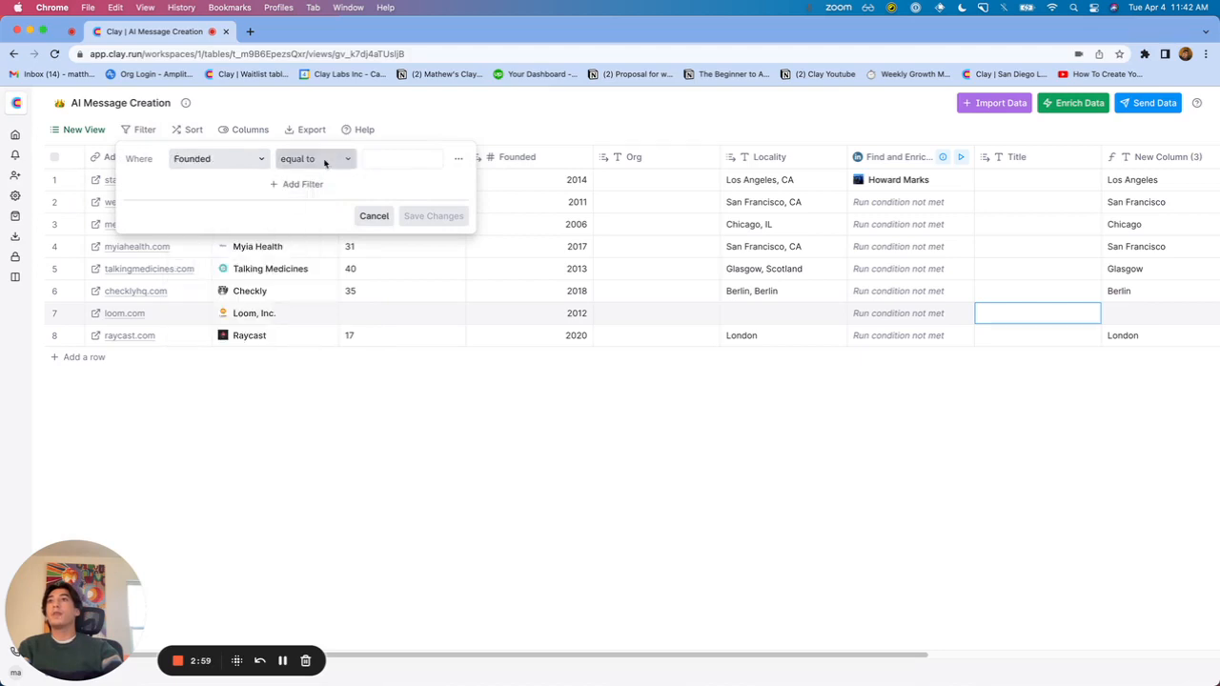
{"action": "left_click", "coordinate": [314, 159]}
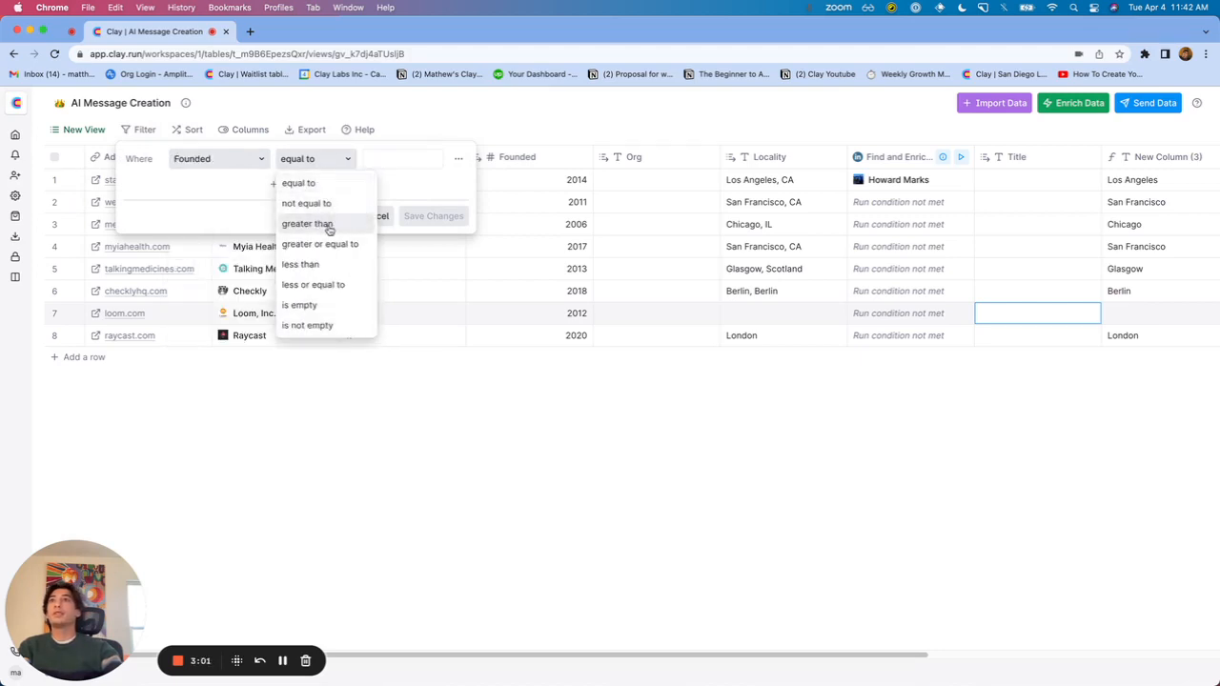
{"action": "left_click", "coordinate": [307, 223]}
{"action": "type", "text": "2014"}
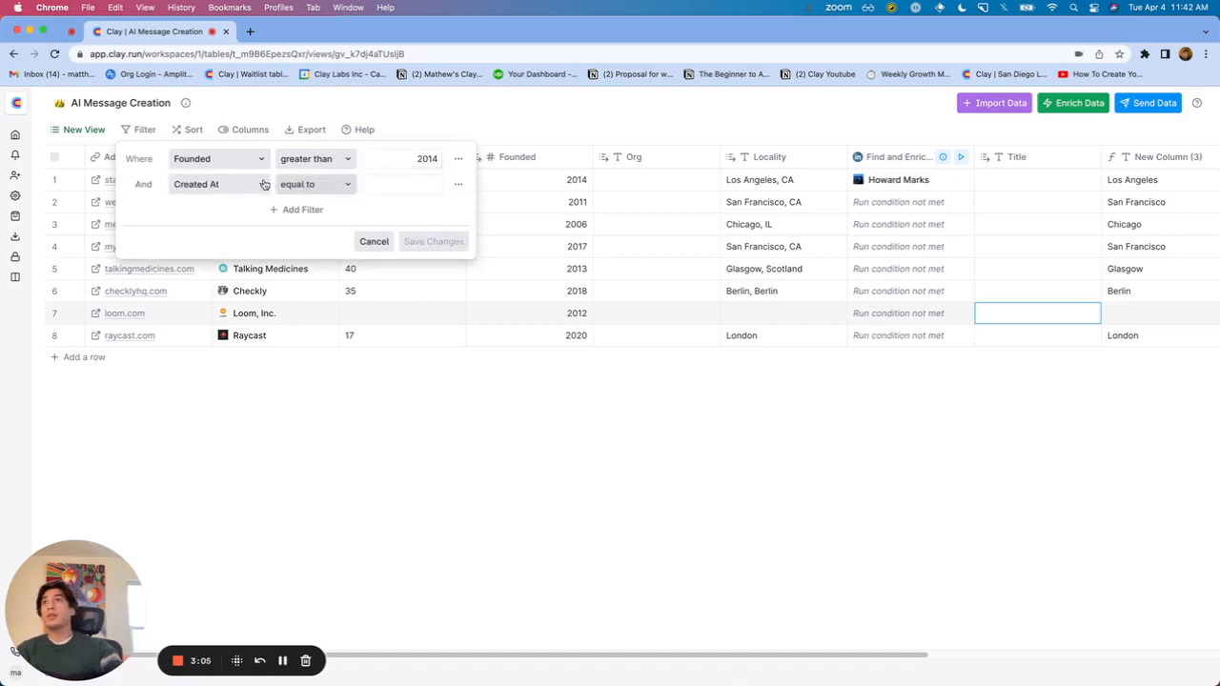
{"action": "left_click", "coordinate": [218, 183]}
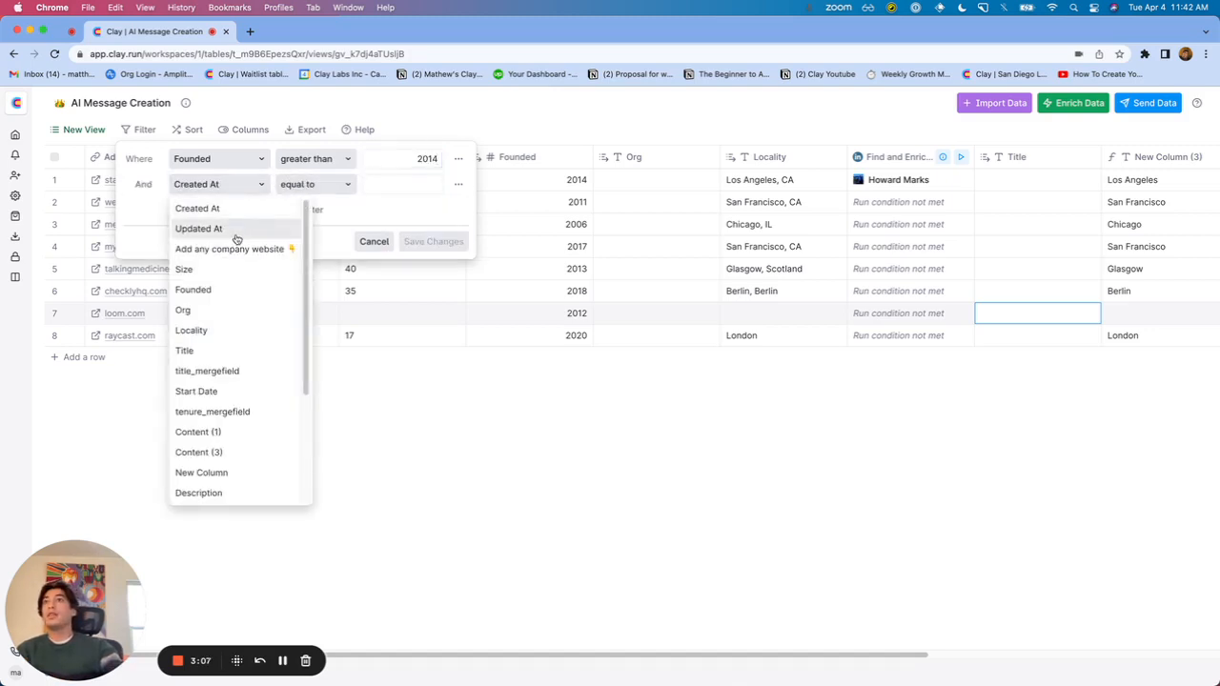
{"action": "left_click", "coordinate": [183, 269]}
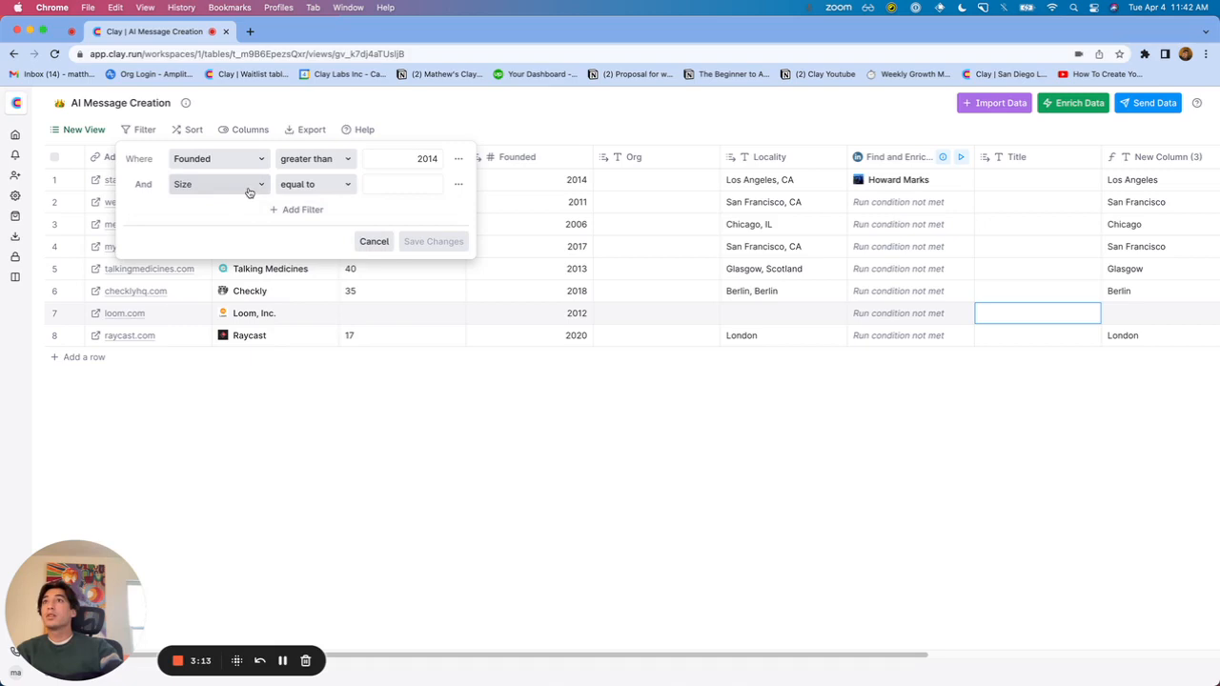
{"action": "left_click", "coordinate": [374, 240]}
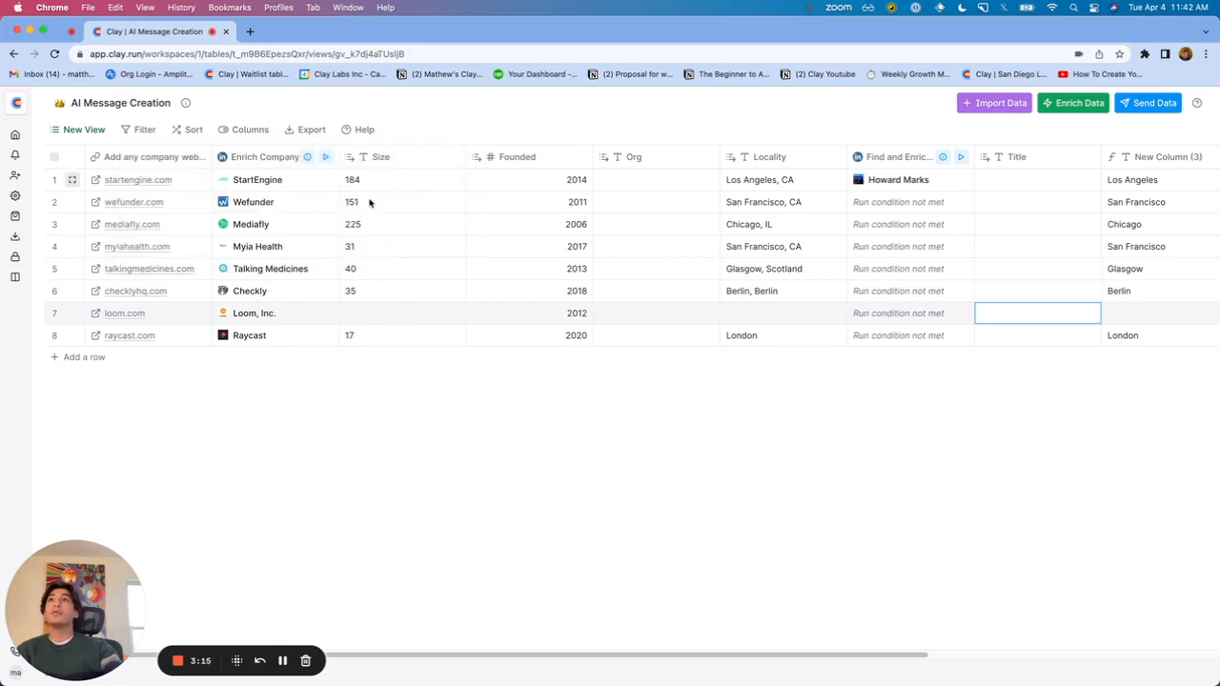
{"action": "mouse_move", "coordinate": [363, 156]}
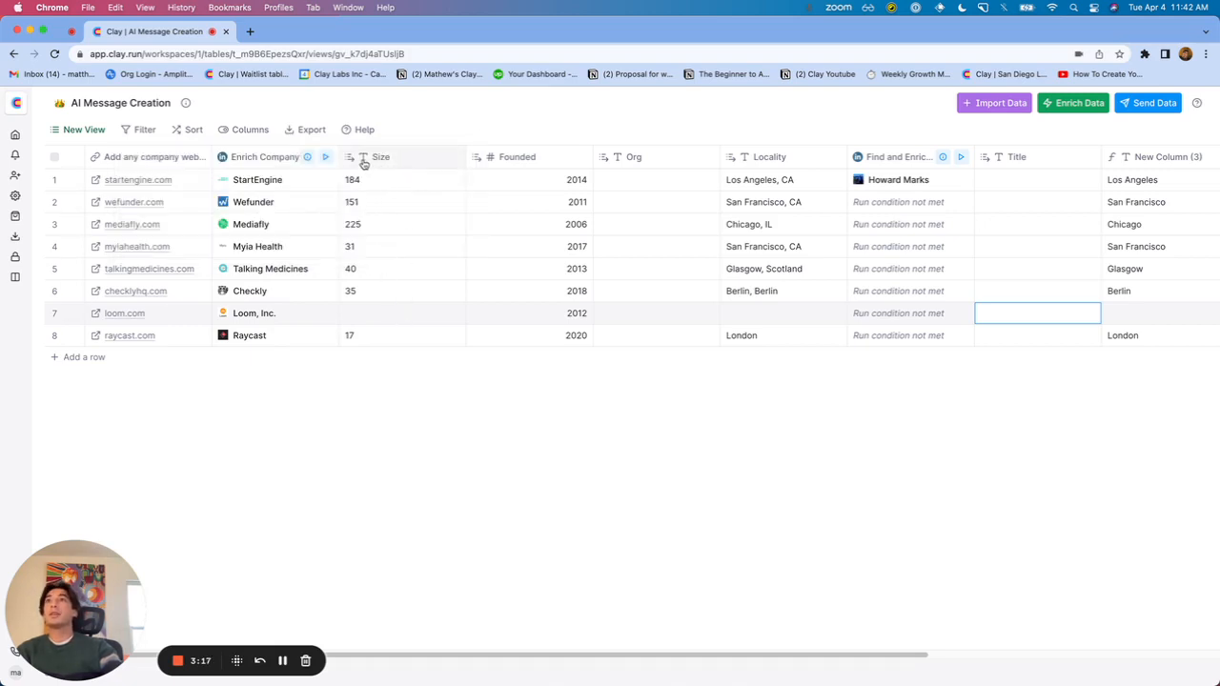
- Change the Size column's data type to Number
{"action": "left_click", "coordinate": [382, 156]}
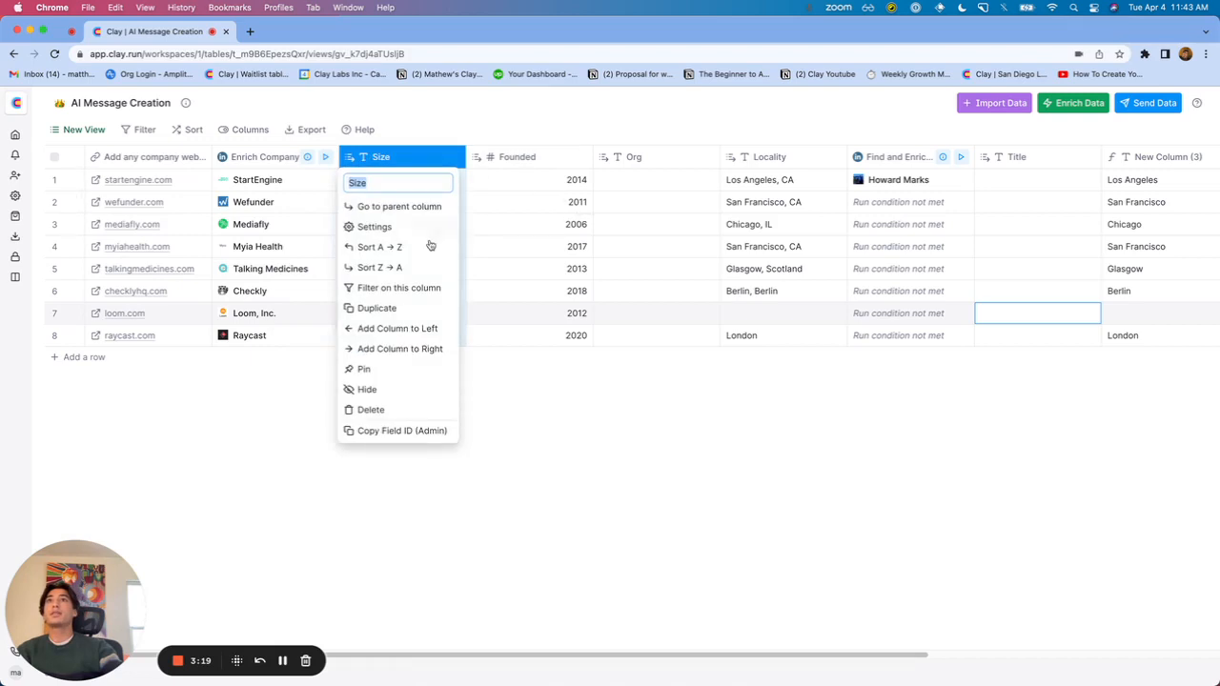
{"action": "left_click", "coordinate": [373, 227]}
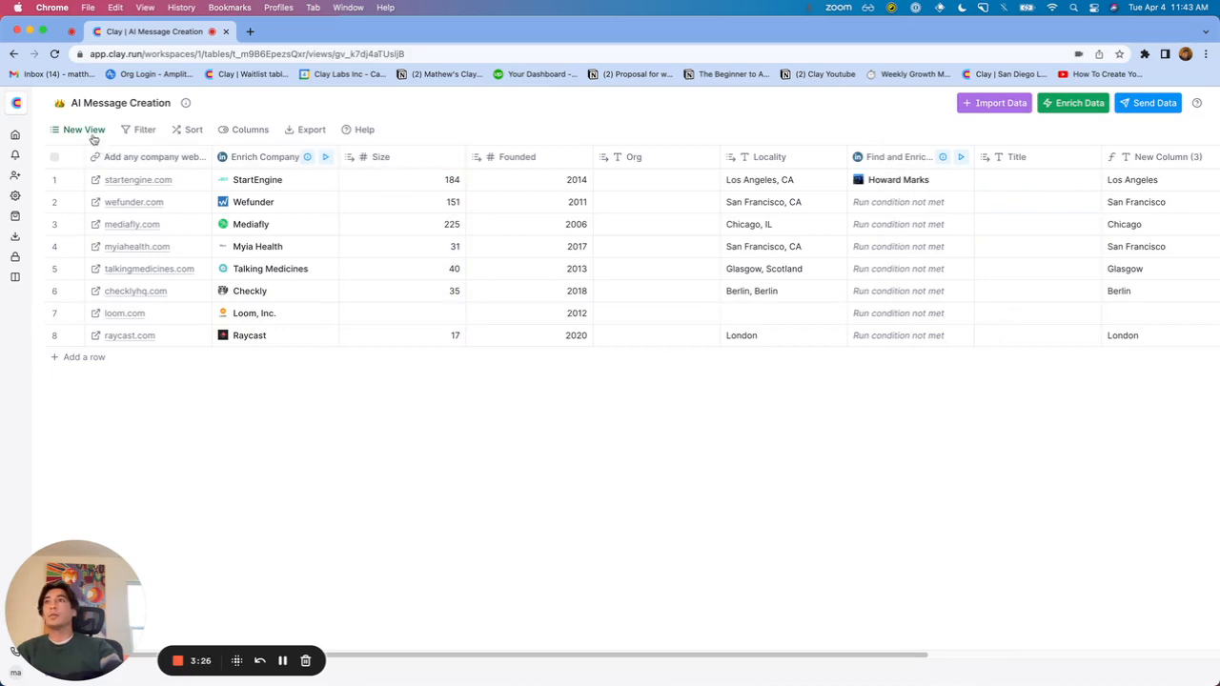
- Start a Size filter but back out when only text comparisons are offered
{"action": "left_click", "coordinate": [145, 130]}
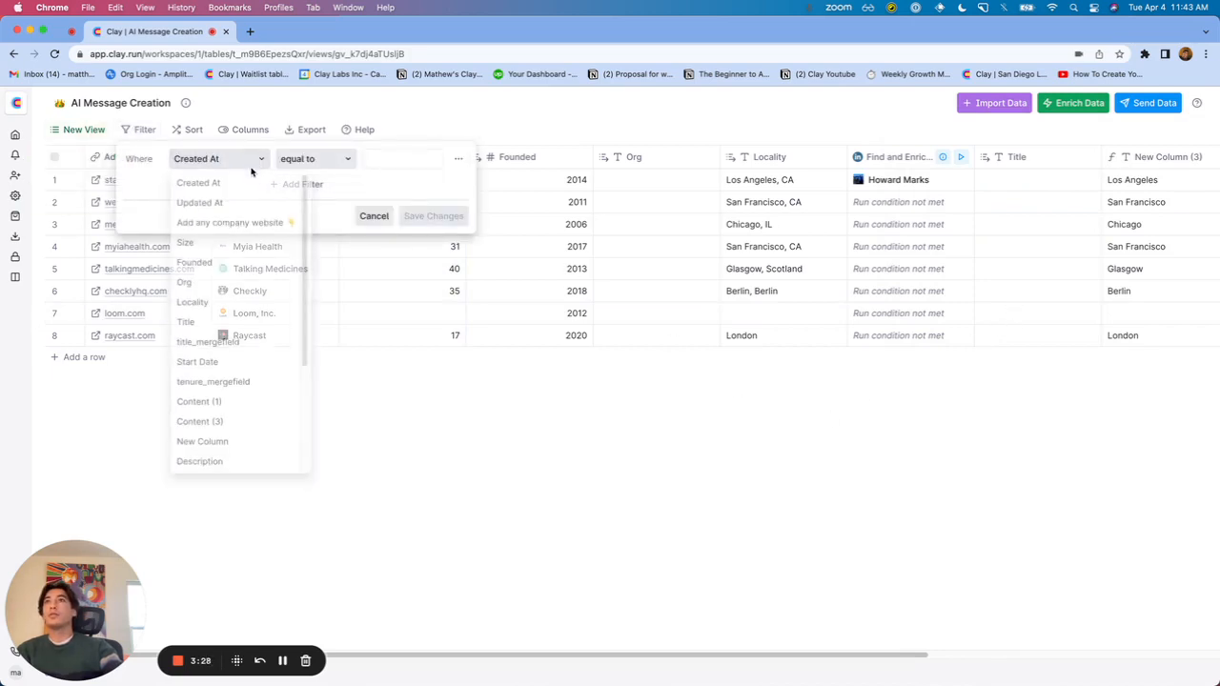
{"action": "left_click", "coordinate": [185, 242]}
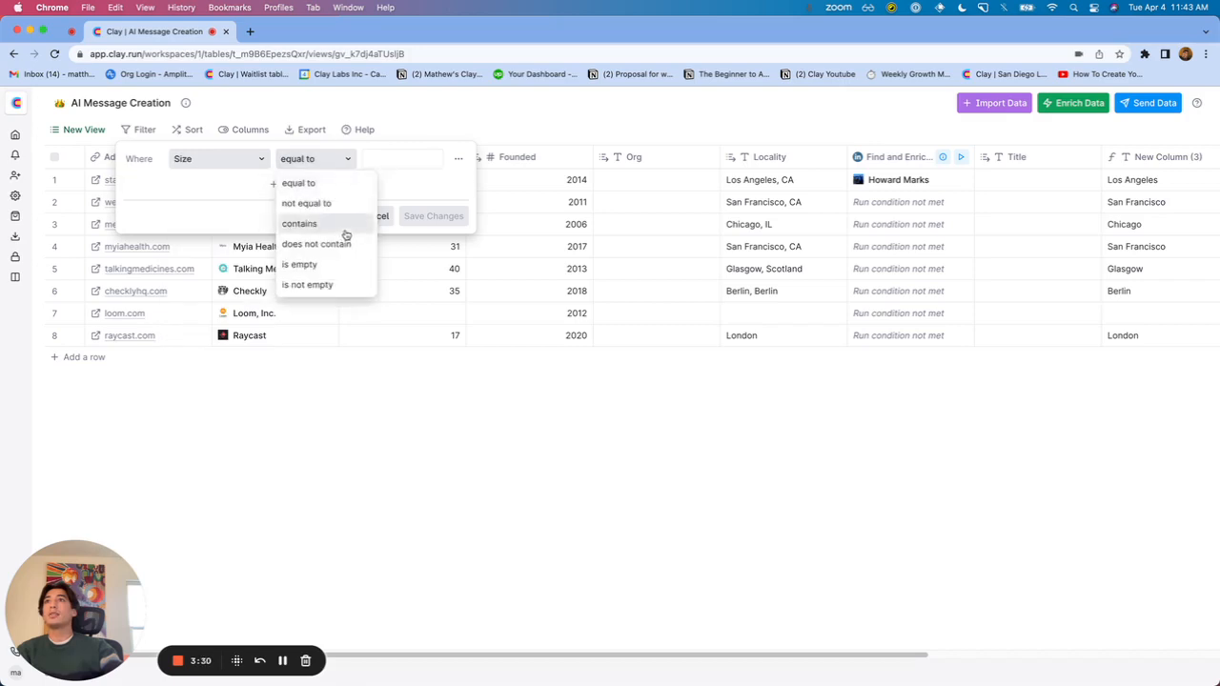
{"action": "left_click", "coordinate": [229, 225]}
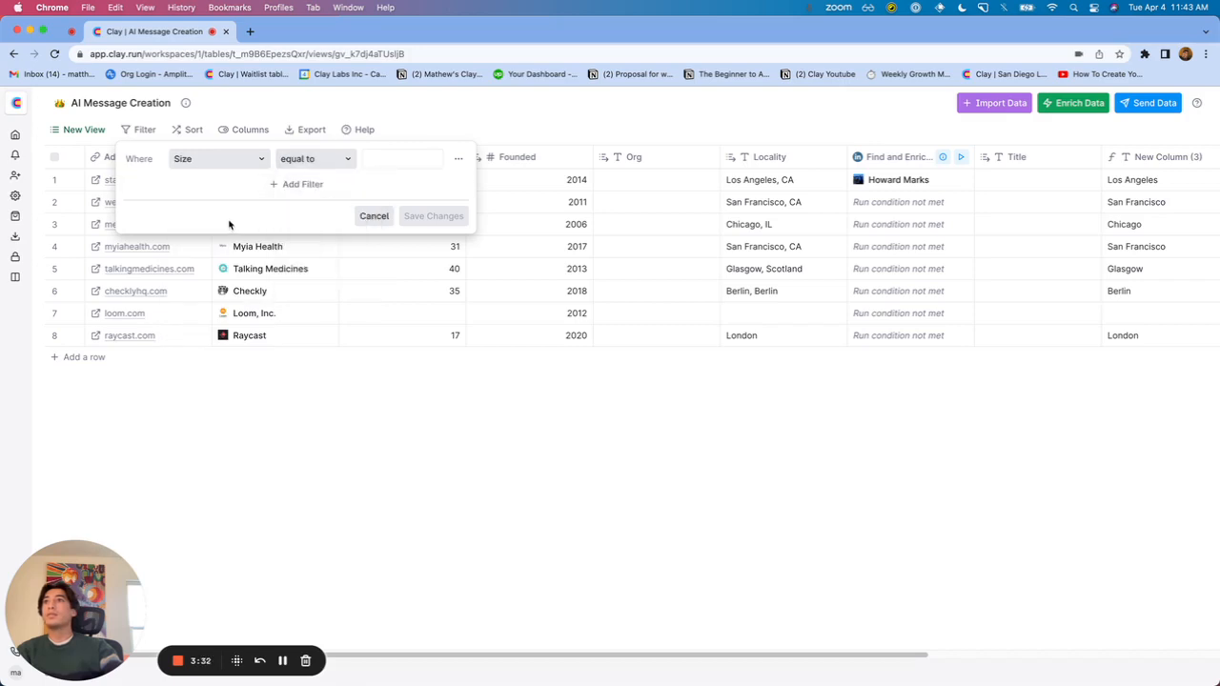
{"action": "left_click", "coordinate": [373, 216]}
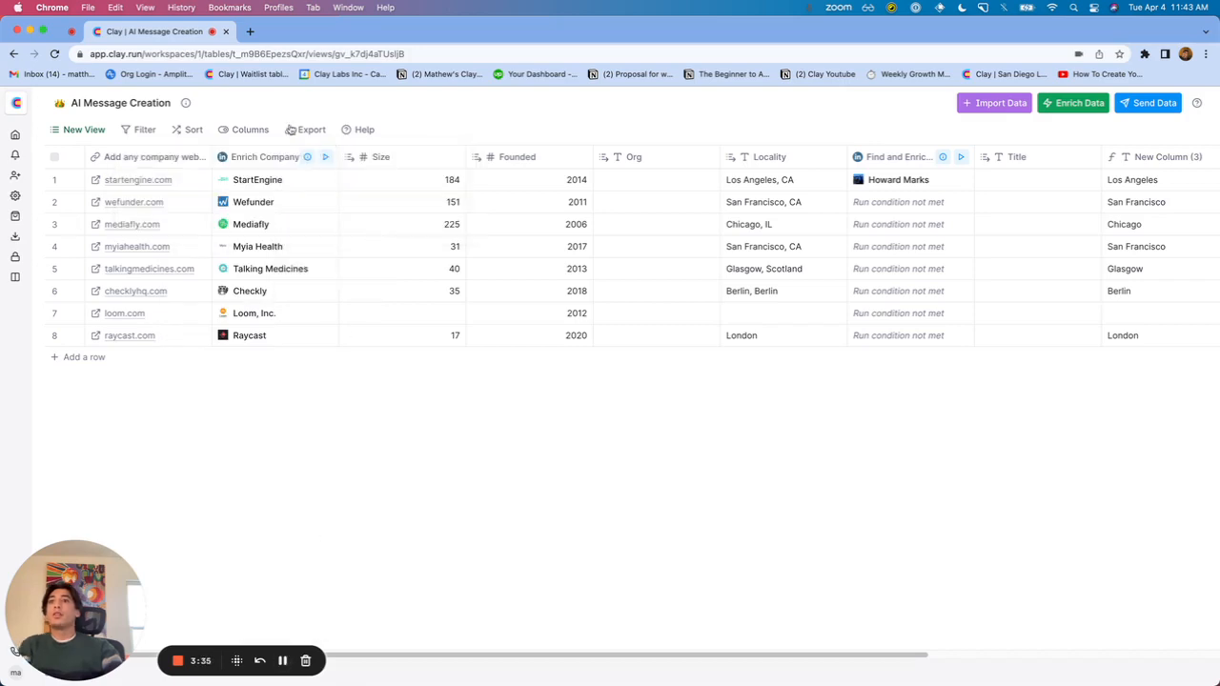
- Apply a filter requiring Size greater than a value and Founded greater than 2014
{"action": "left_click", "coordinate": [145, 130]}
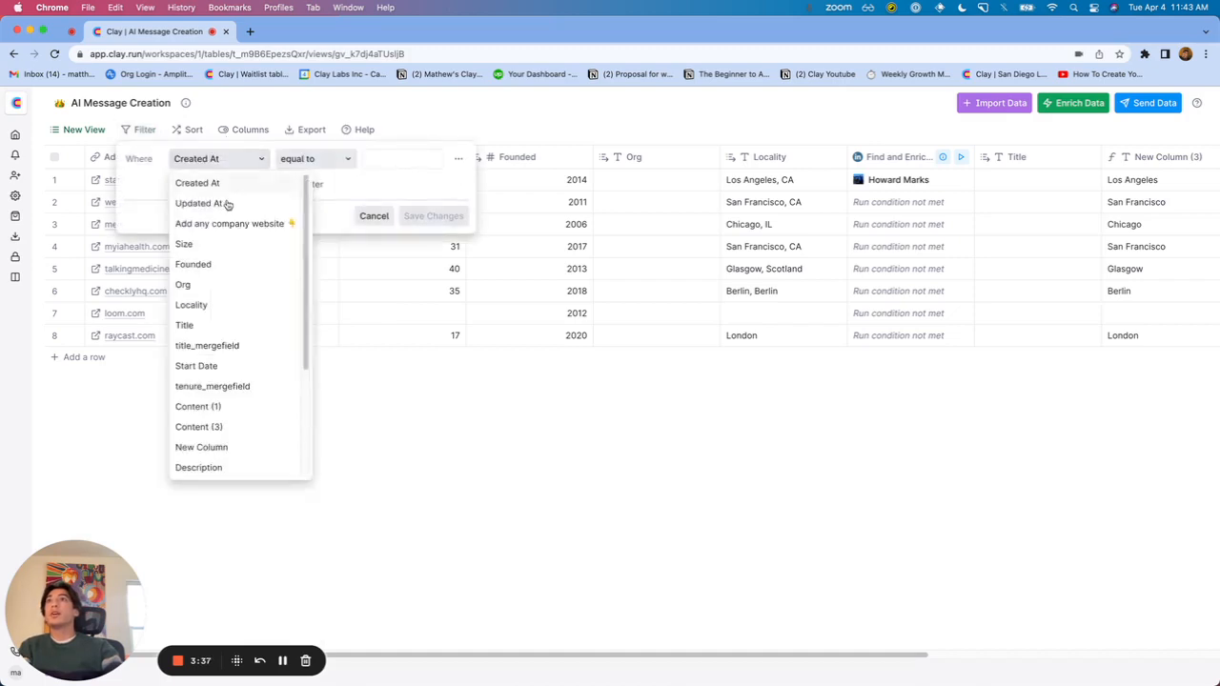
{"action": "left_click", "coordinate": [183, 244]}
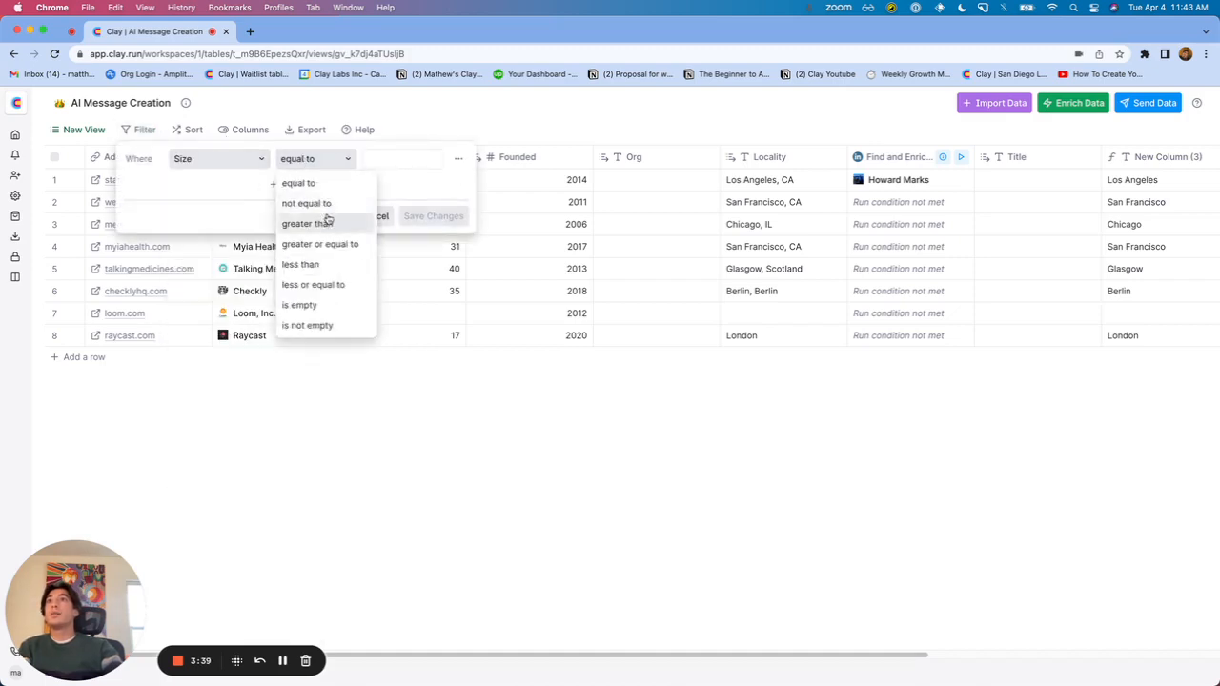
{"action": "left_click", "coordinate": [307, 223]}
{"action": "type", "text": "50"}
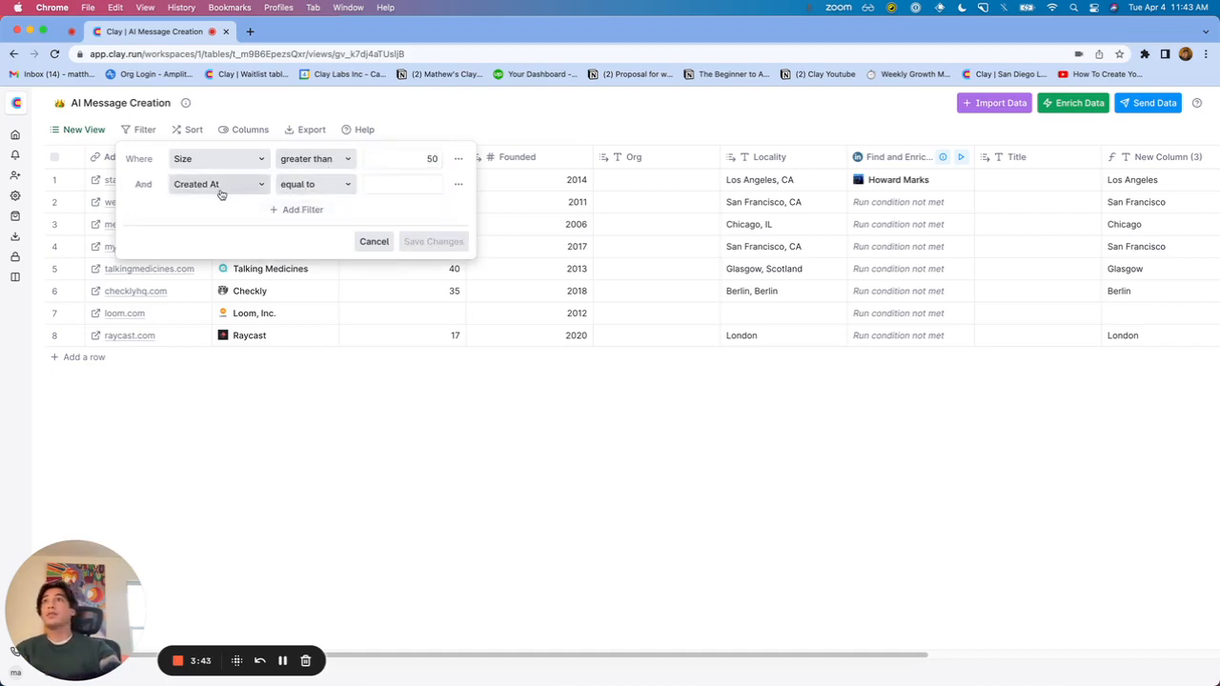
{"action": "left_click", "coordinate": [217, 183]}
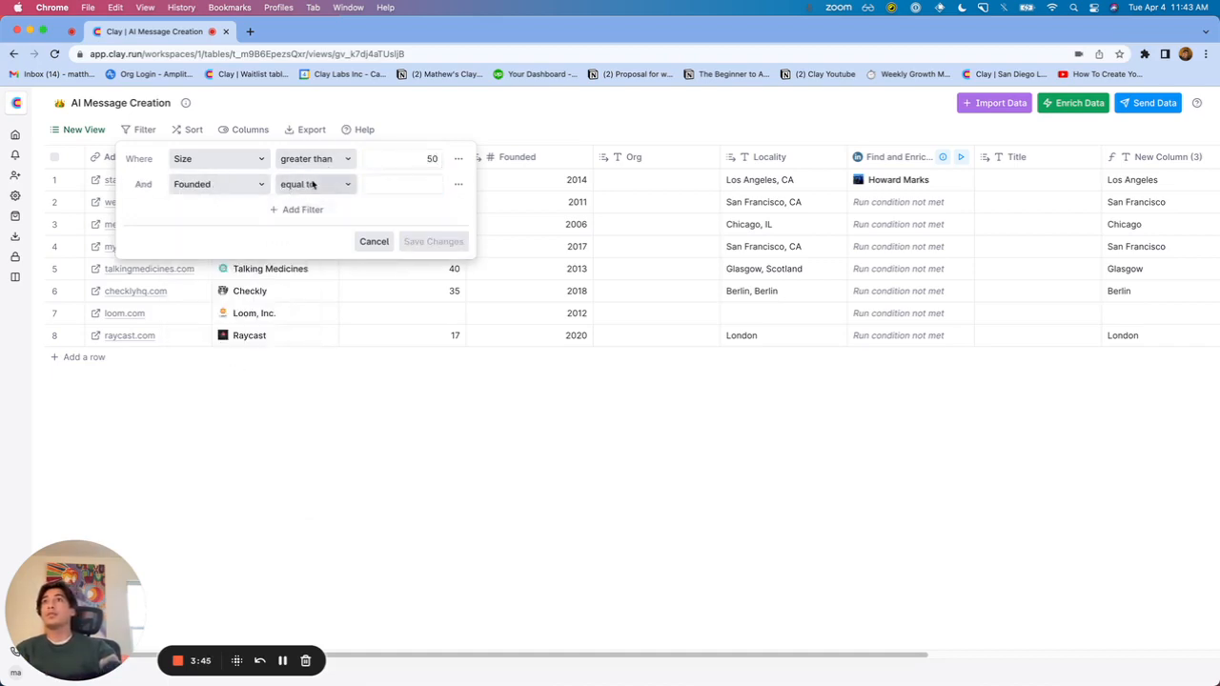
{"action": "left_click", "coordinate": [315, 183]}
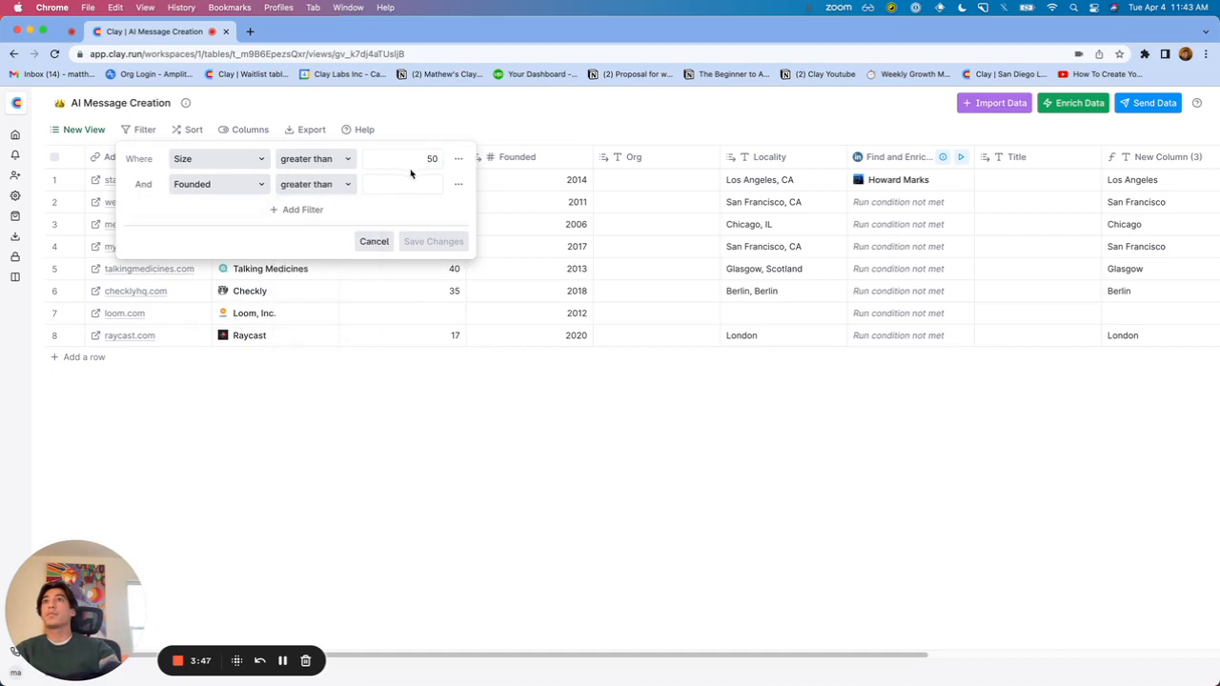
{"action": "type", "text": "2014"}
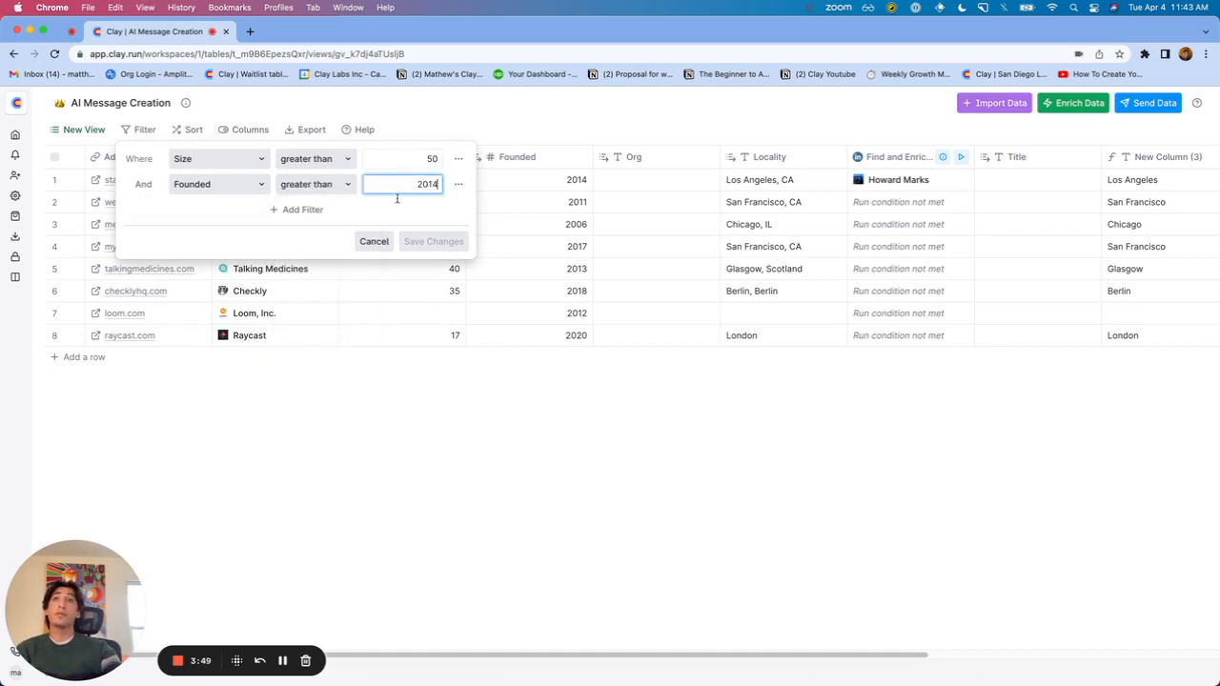
{"action": "left_click", "coordinate": [433, 241]}
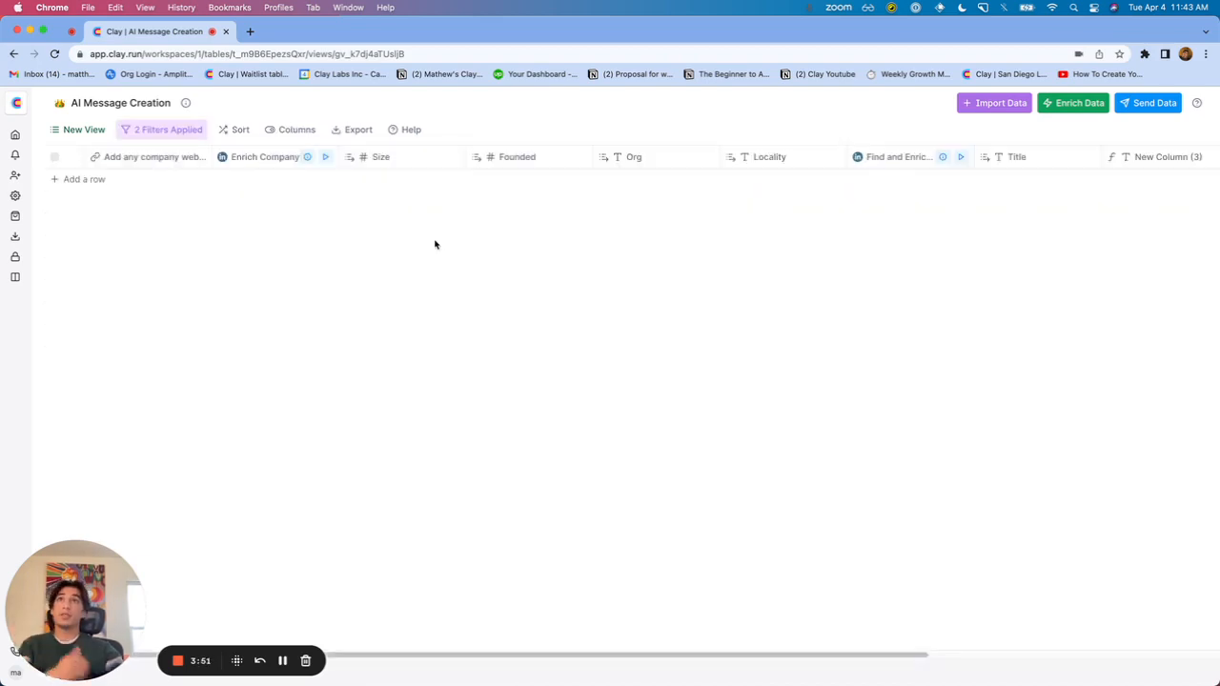
- Delete the applied filter conditions so all eight rows return
{"action": "left_click", "coordinate": [168, 130]}
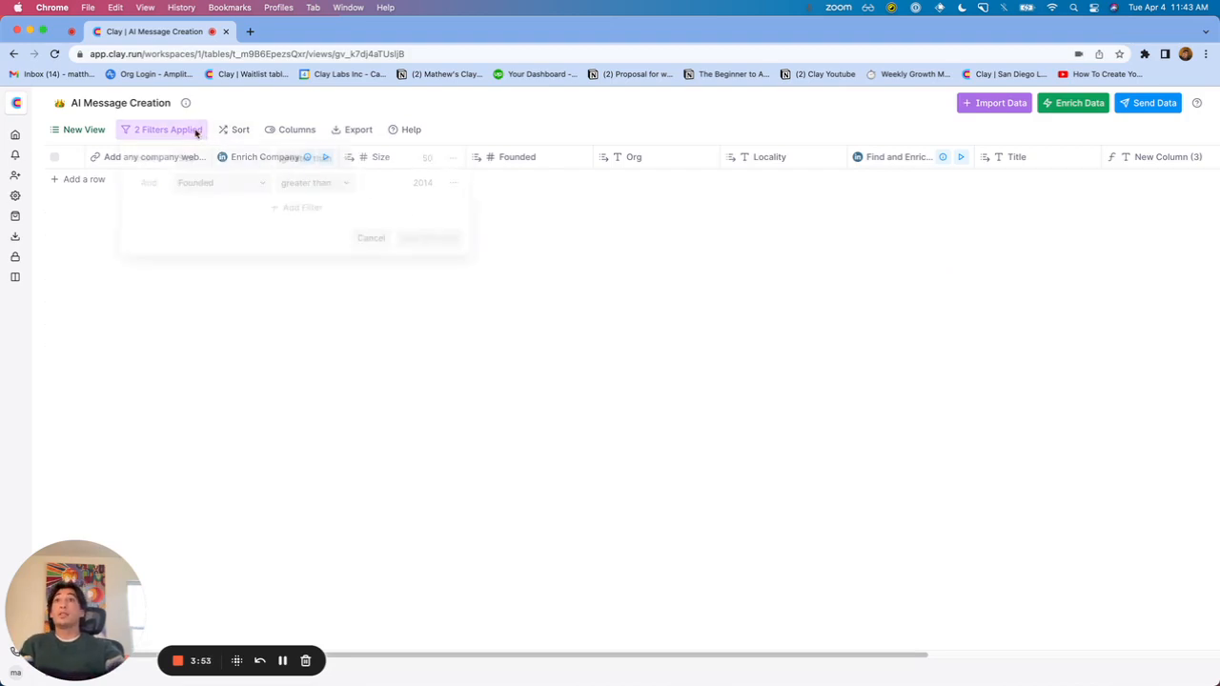
{"action": "left_click", "coordinate": [457, 158]}
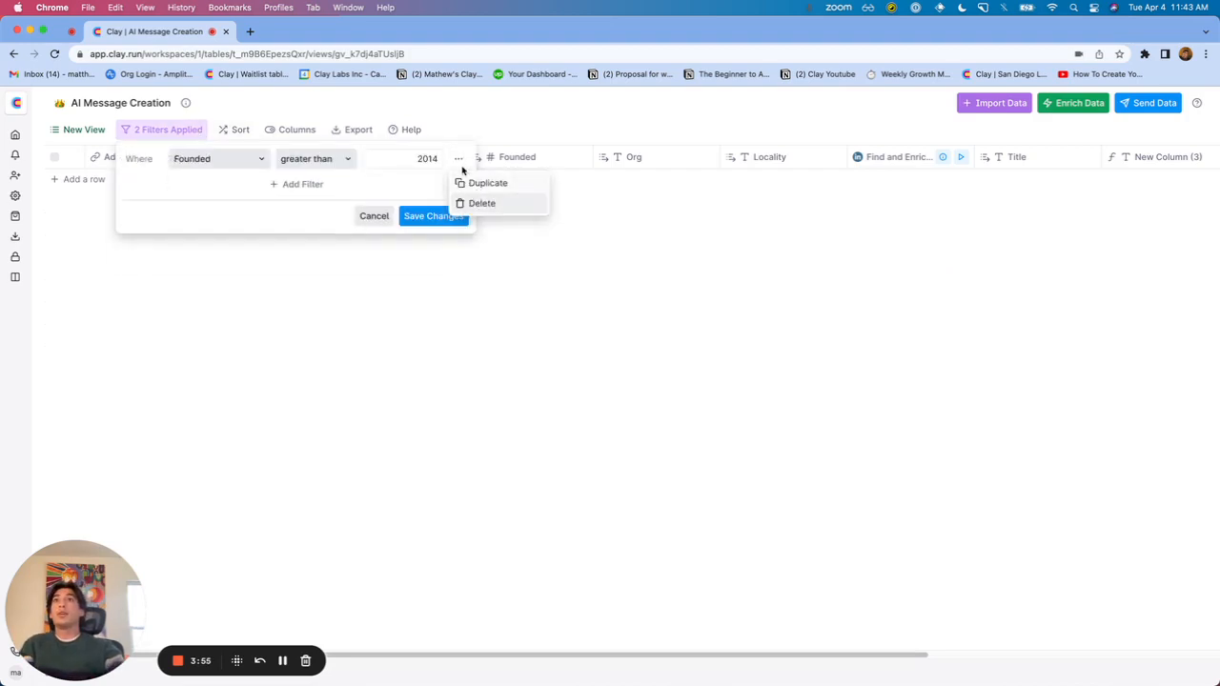
{"action": "mouse_move", "coordinate": [481, 202]}
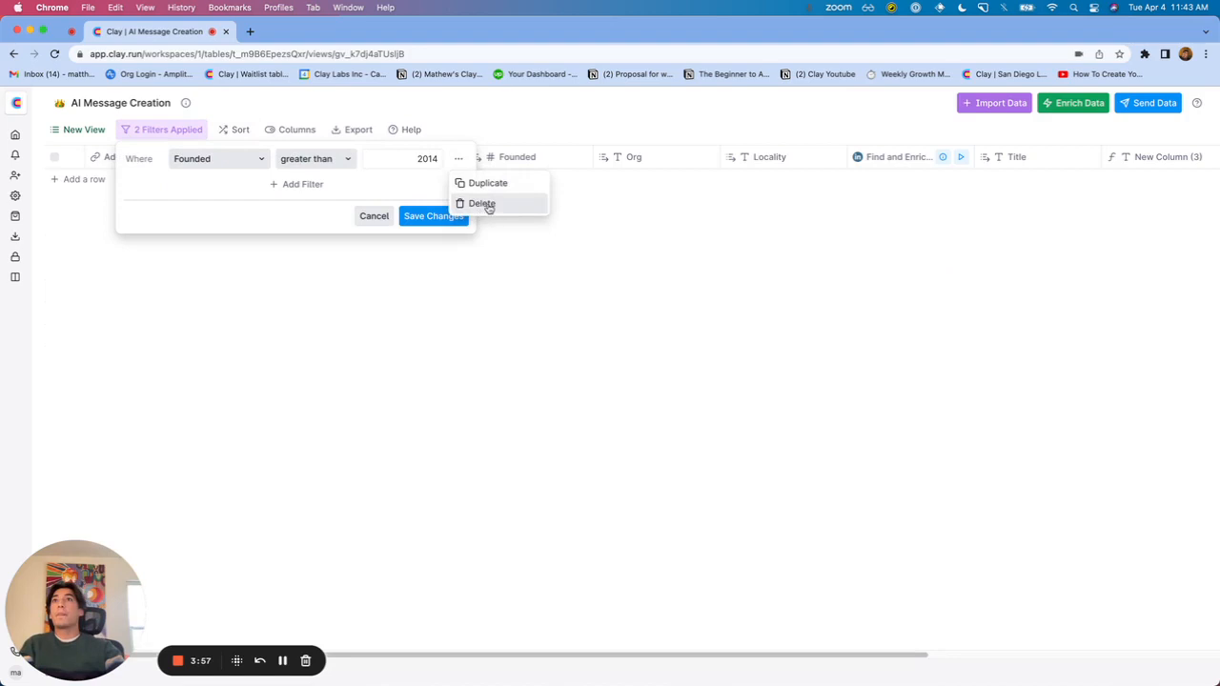
{"action": "left_click", "coordinate": [483, 202]}
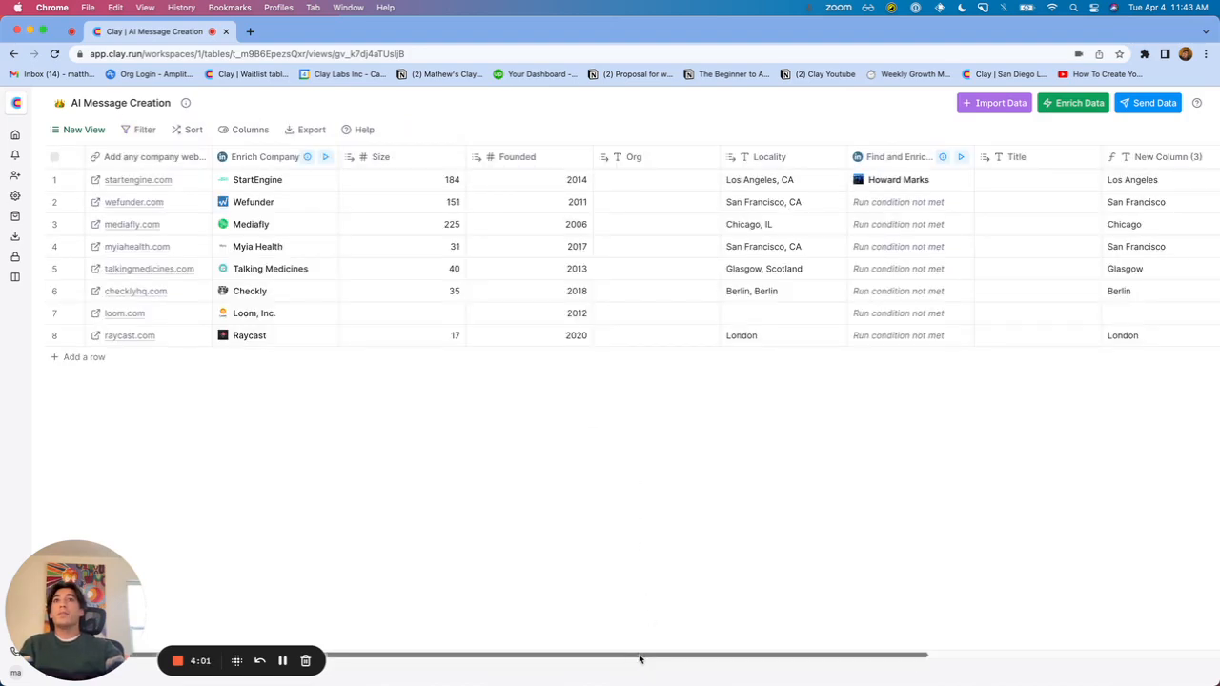
- Add a new column with the Checkbox data type
{"action": "scroll", "scroll_direction": "right", "scroll_amount": 3}
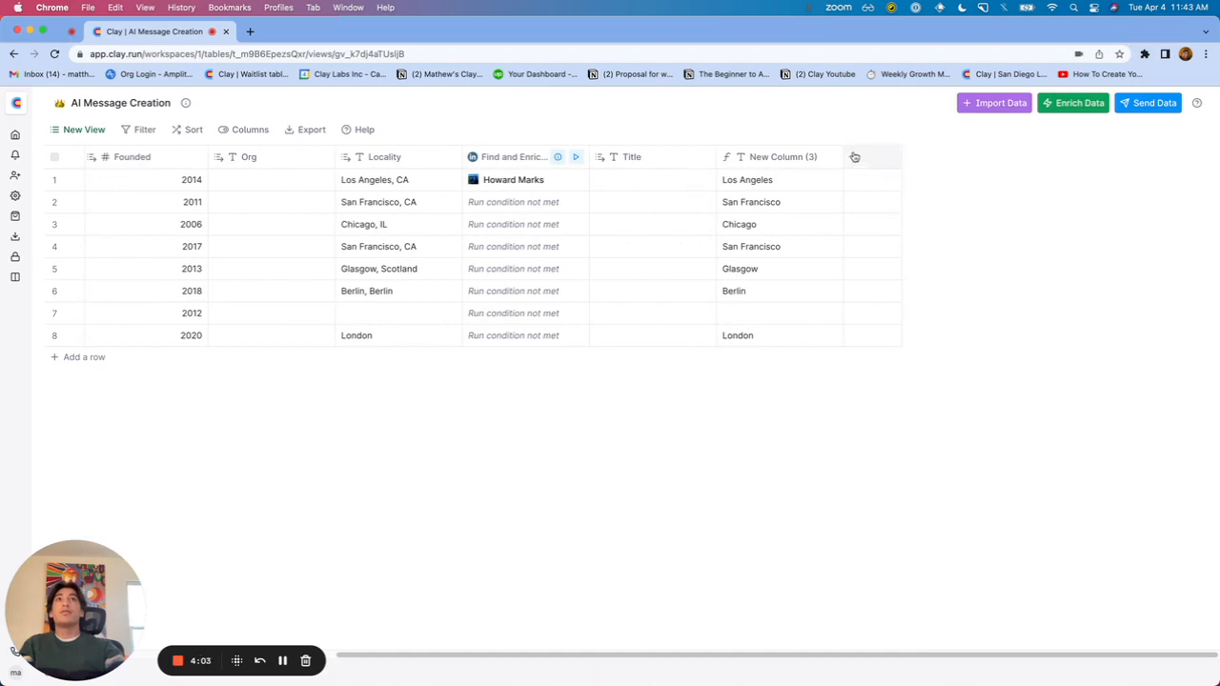
{"action": "left_click", "coordinate": [854, 156]}
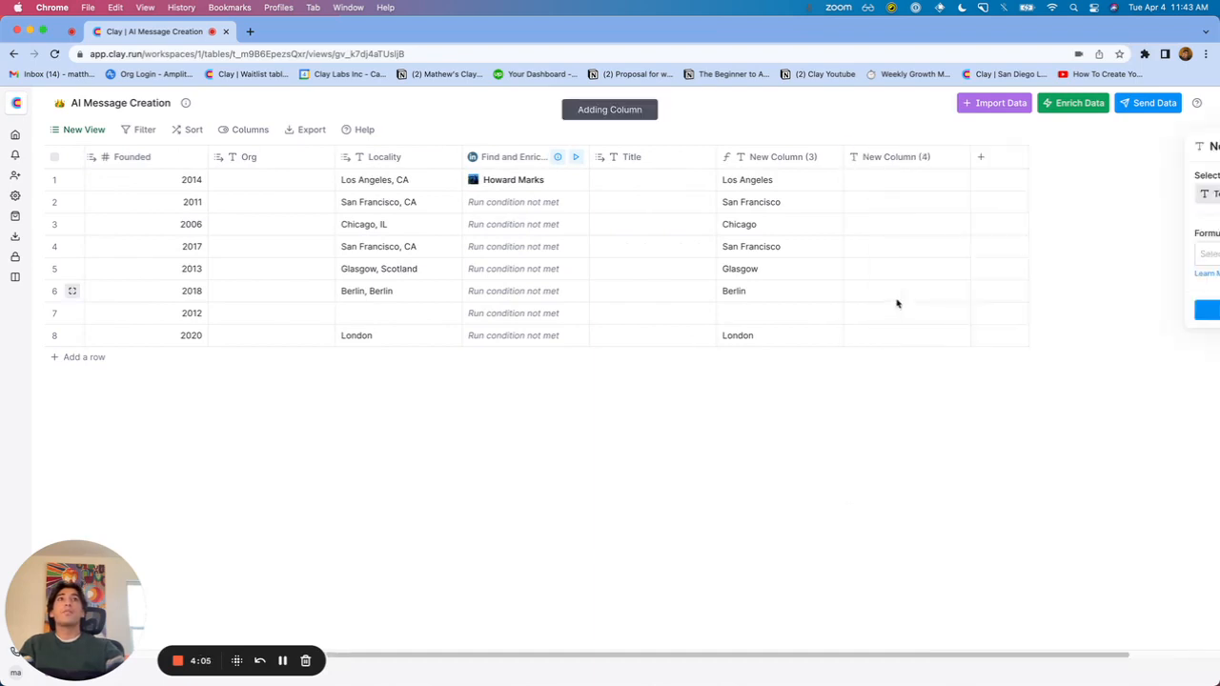
{"action": "left_click", "coordinate": [1056, 195]}
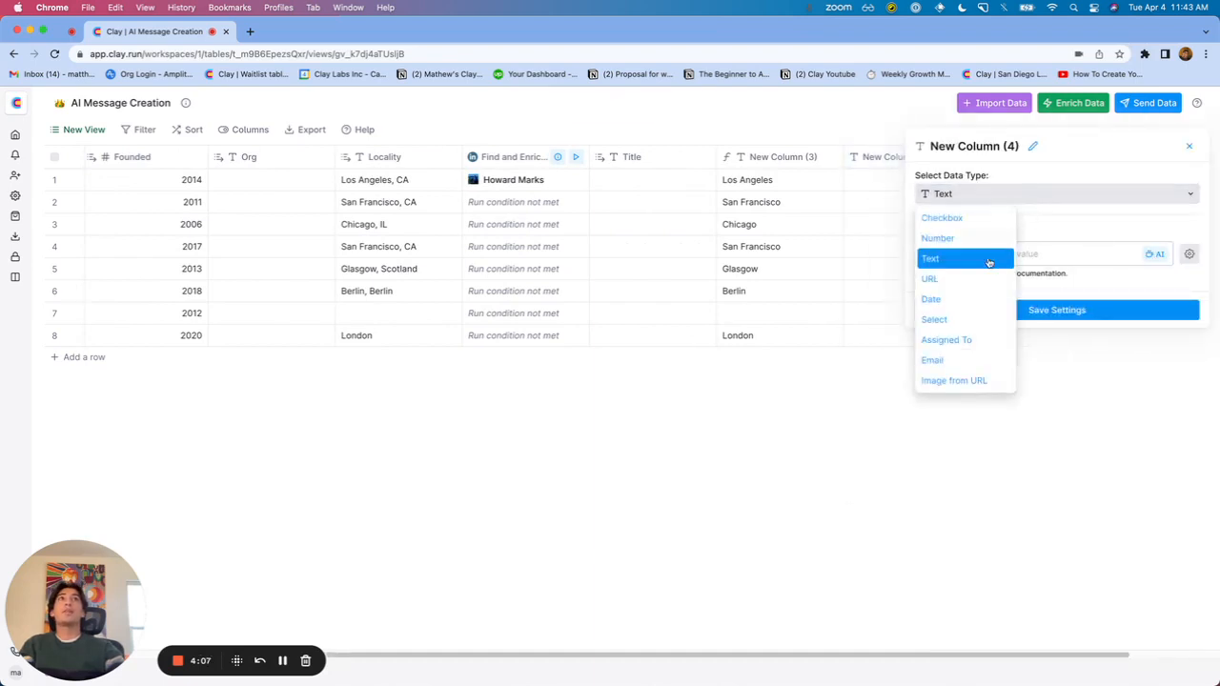
{"action": "left_click", "coordinate": [942, 217]}
{"action": "type", "text": "Check this box if"}
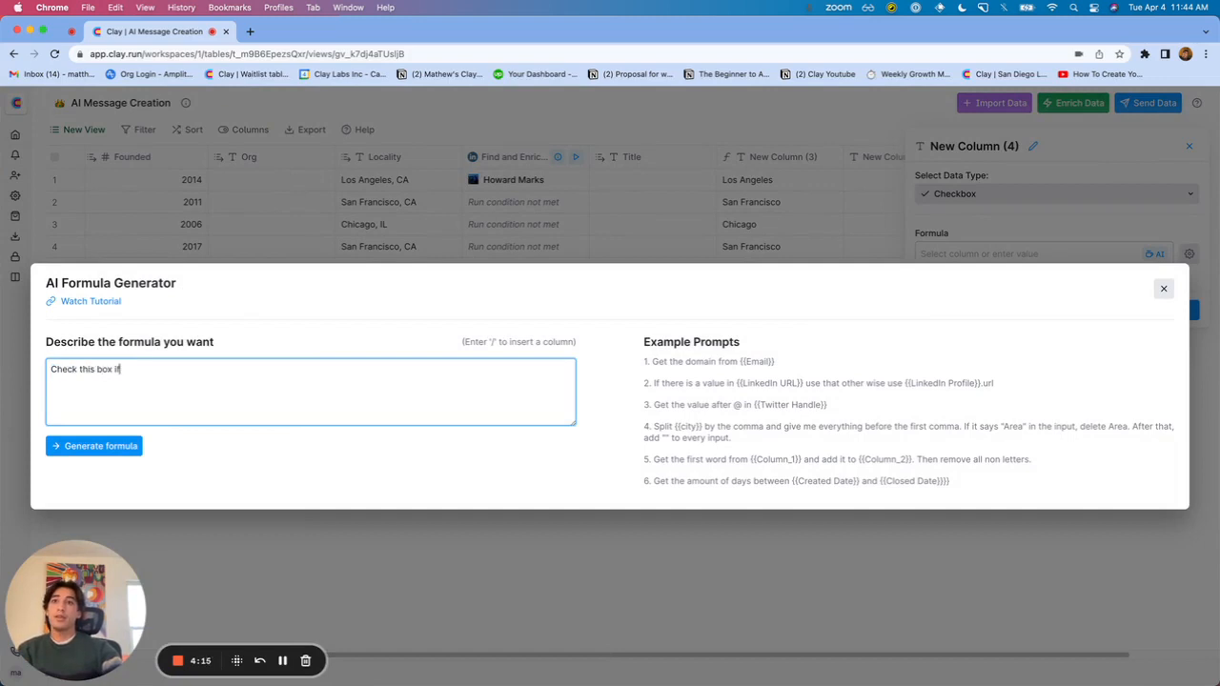
- Describe {{Size}} greater than 20 AND {{Founded}} greater than or equal to 2014 and generate the formula
{"action": "type", "text": "/"}
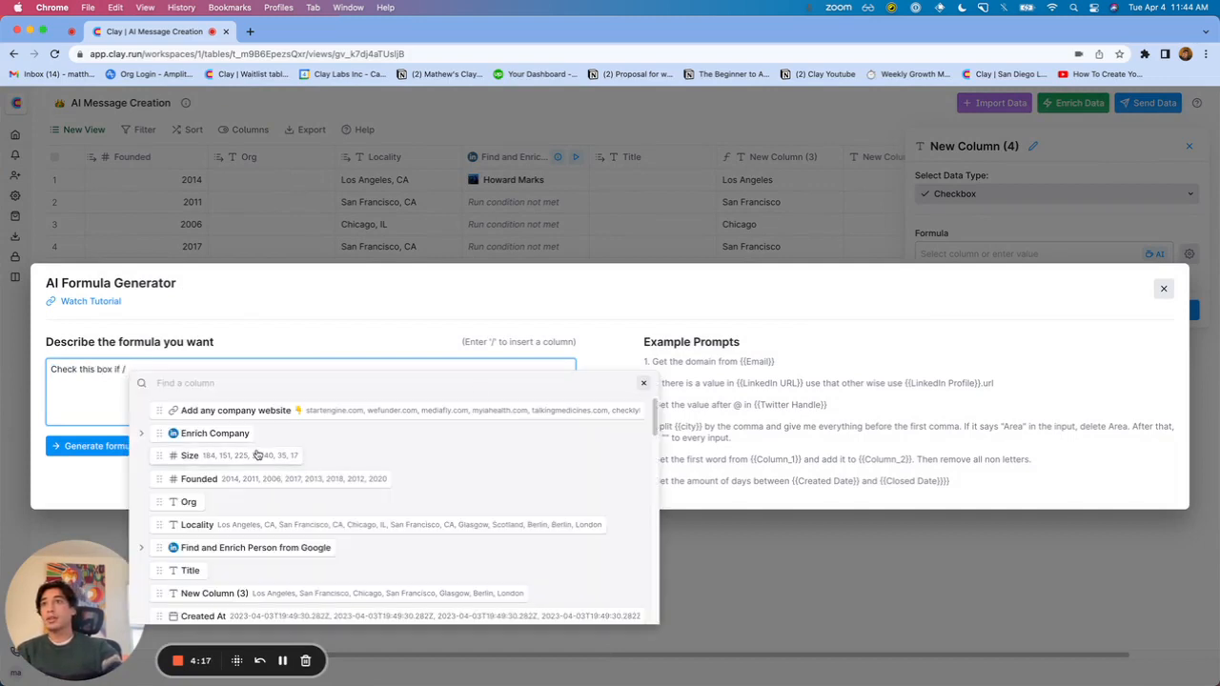
{"action": "left_click", "coordinate": [191, 453]}
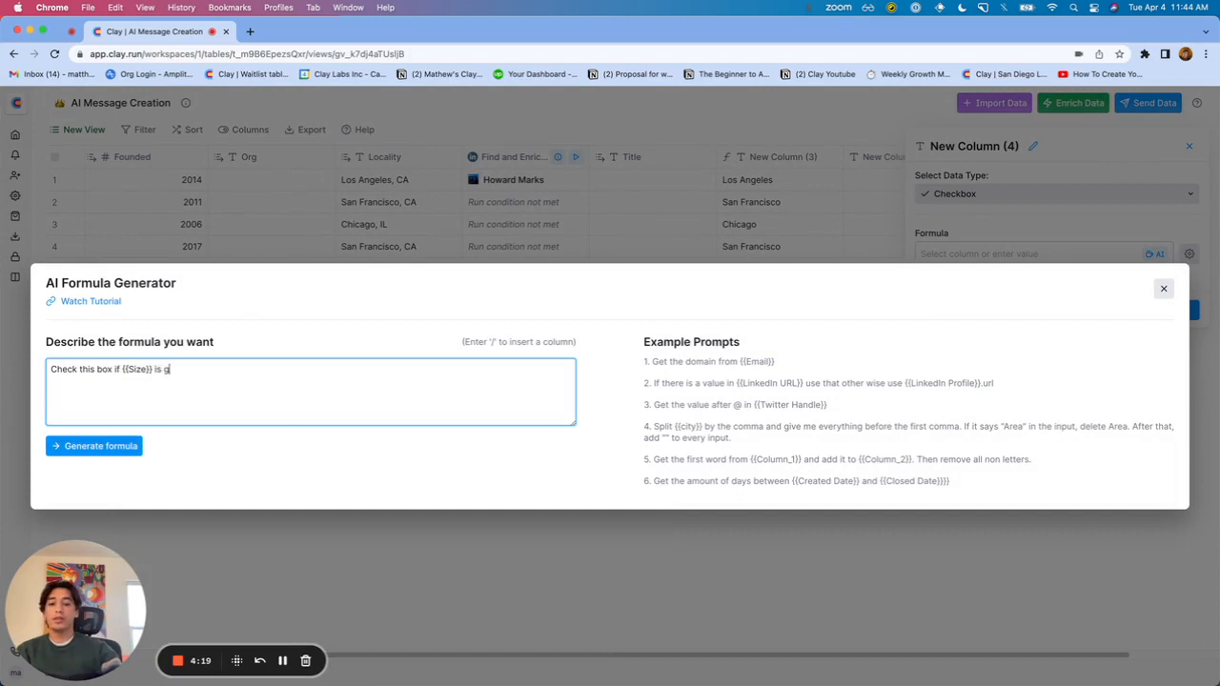
{"action": "type", "text": "reater than 20 AND"}
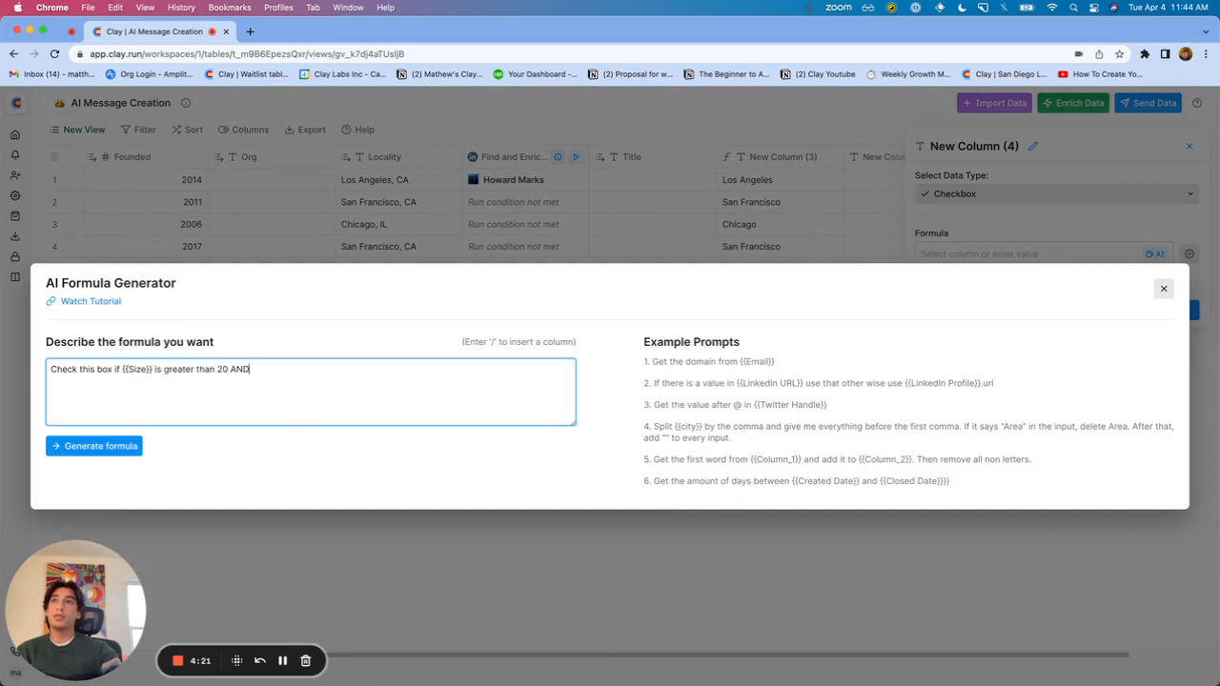
{"action": "type", "text": "/"}
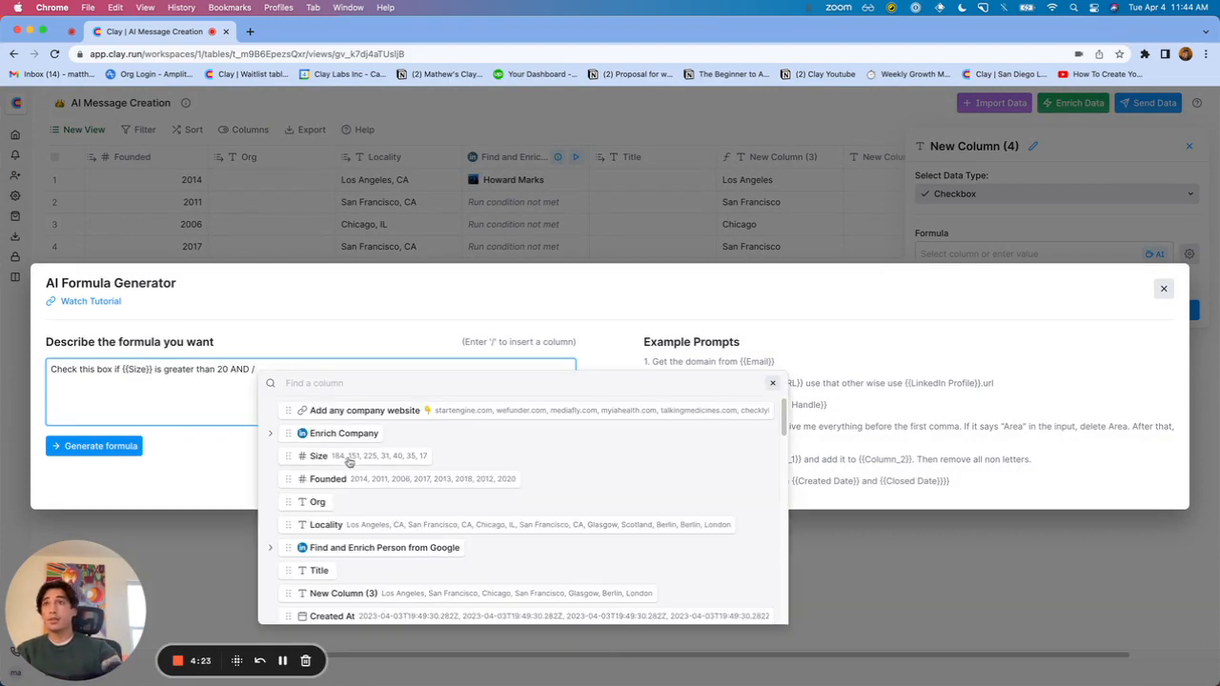
{"action": "left_click", "coordinate": [328, 479]}
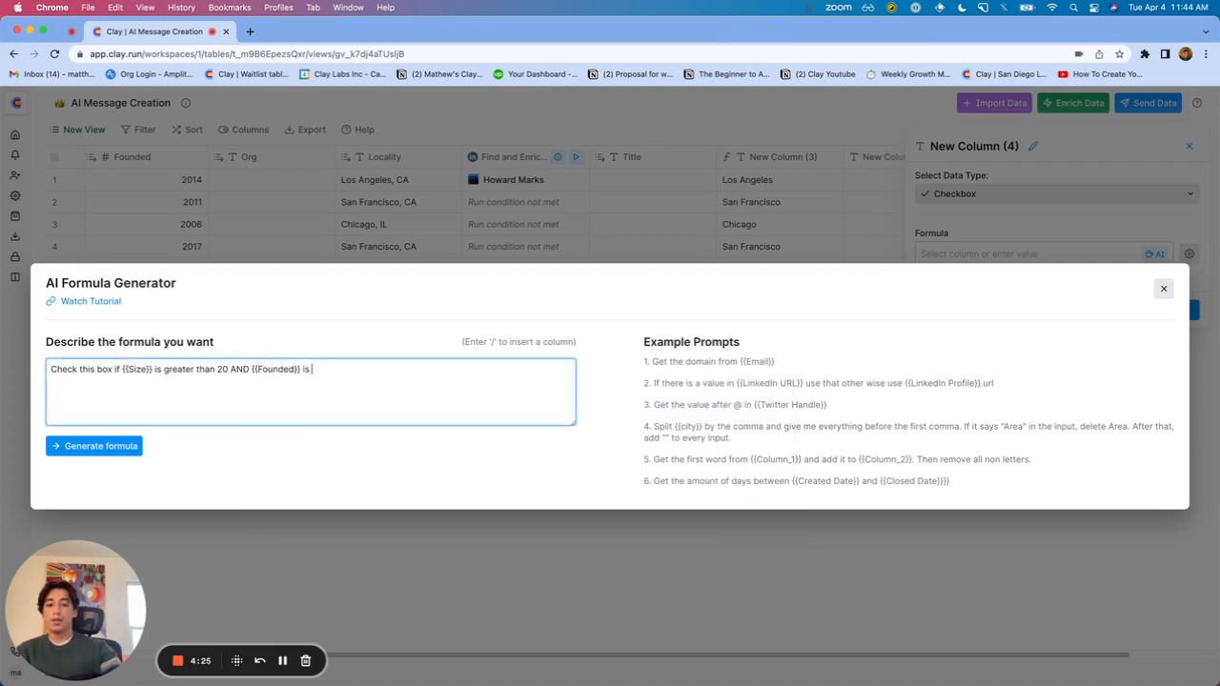
{"action": "type", "text": "greater than"}
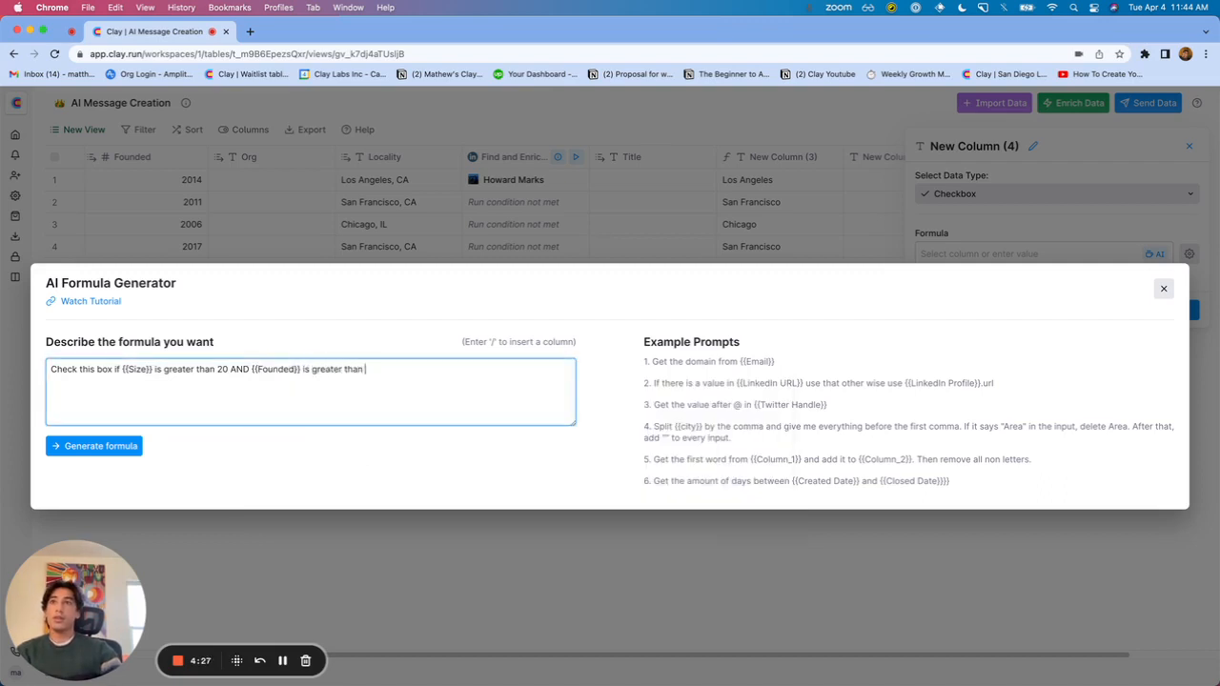
{"action": "type", "text": "or equal to 20154"}
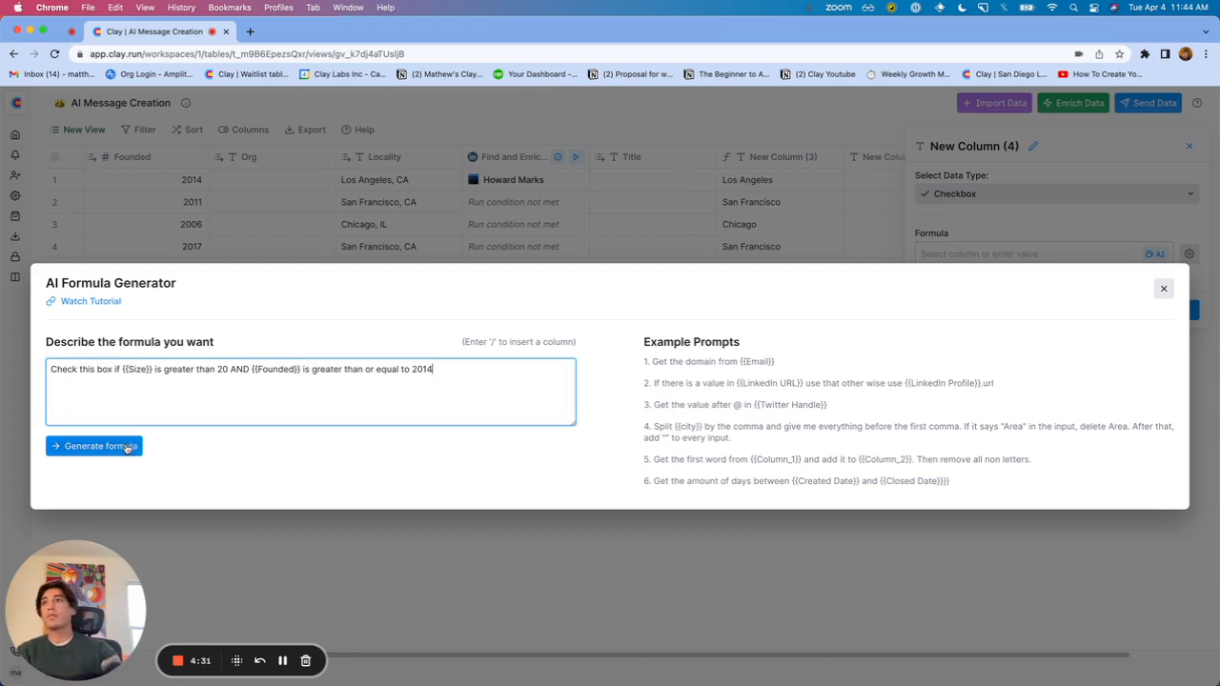
{"action": "left_click", "coordinate": [93, 446]}
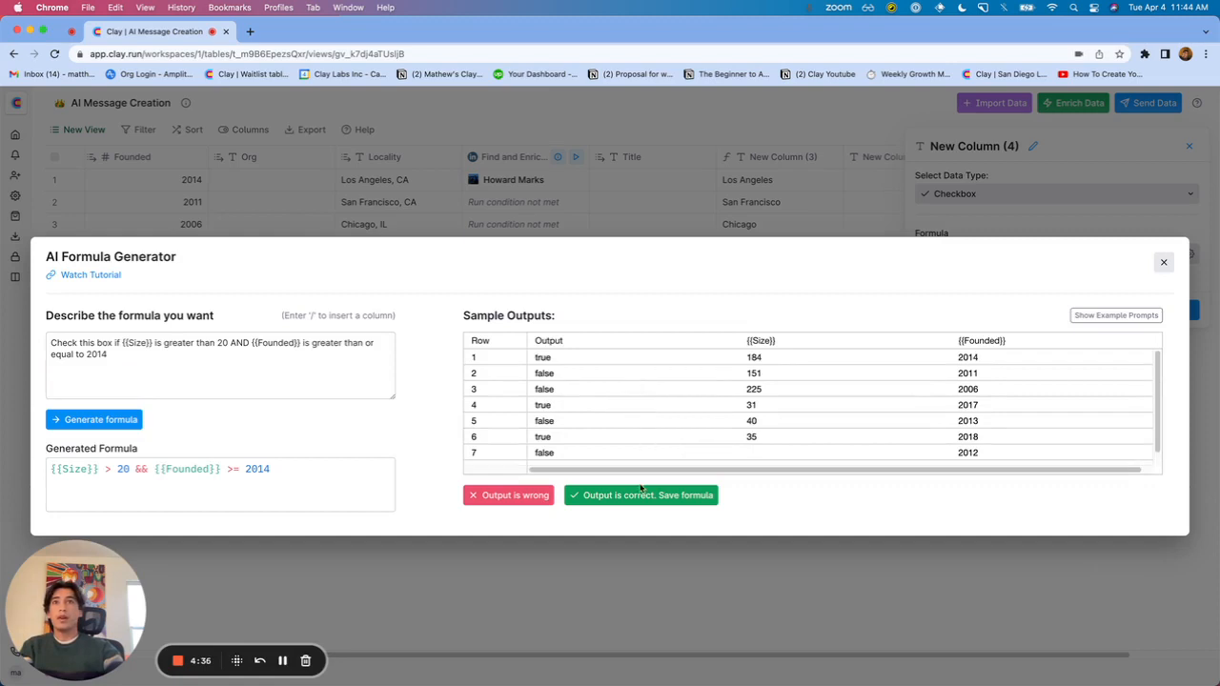
- Accept the correct AI output and save the formula to New Column (4)
{"action": "left_click", "coordinate": [640, 496]}
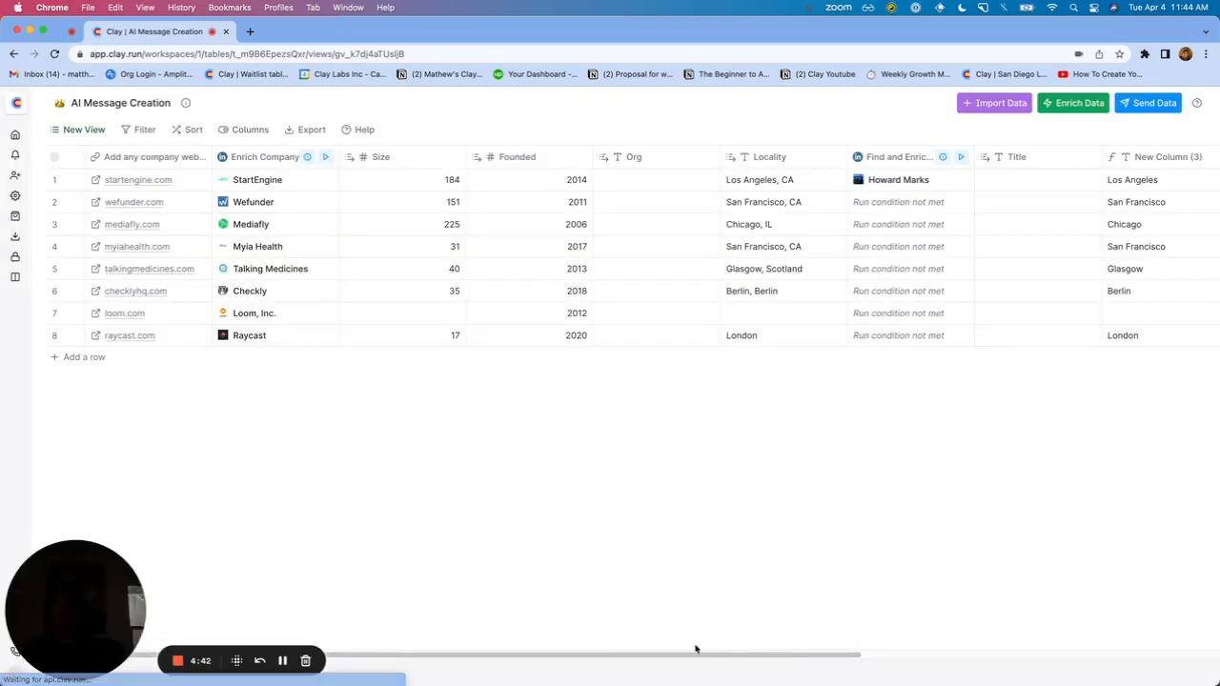
{"action": "scroll", "scroll_direction": "right", "scroll_amount": 3}
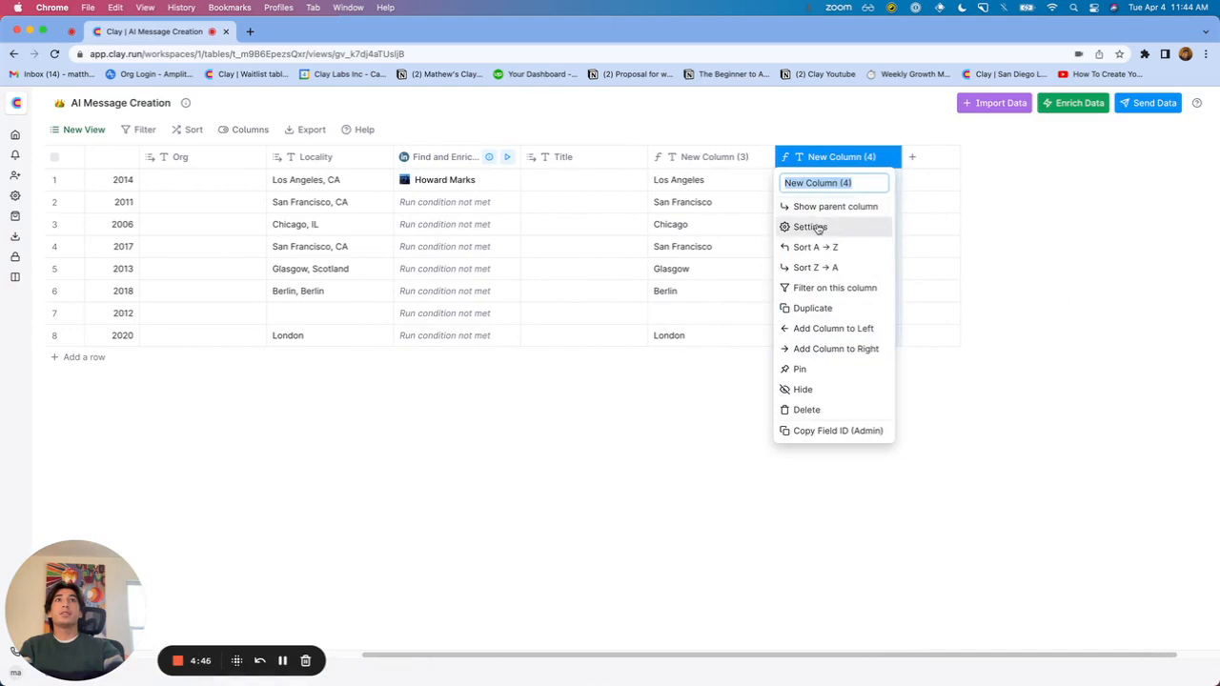
{"action": "left_click", "coordinate": [809, 227]}
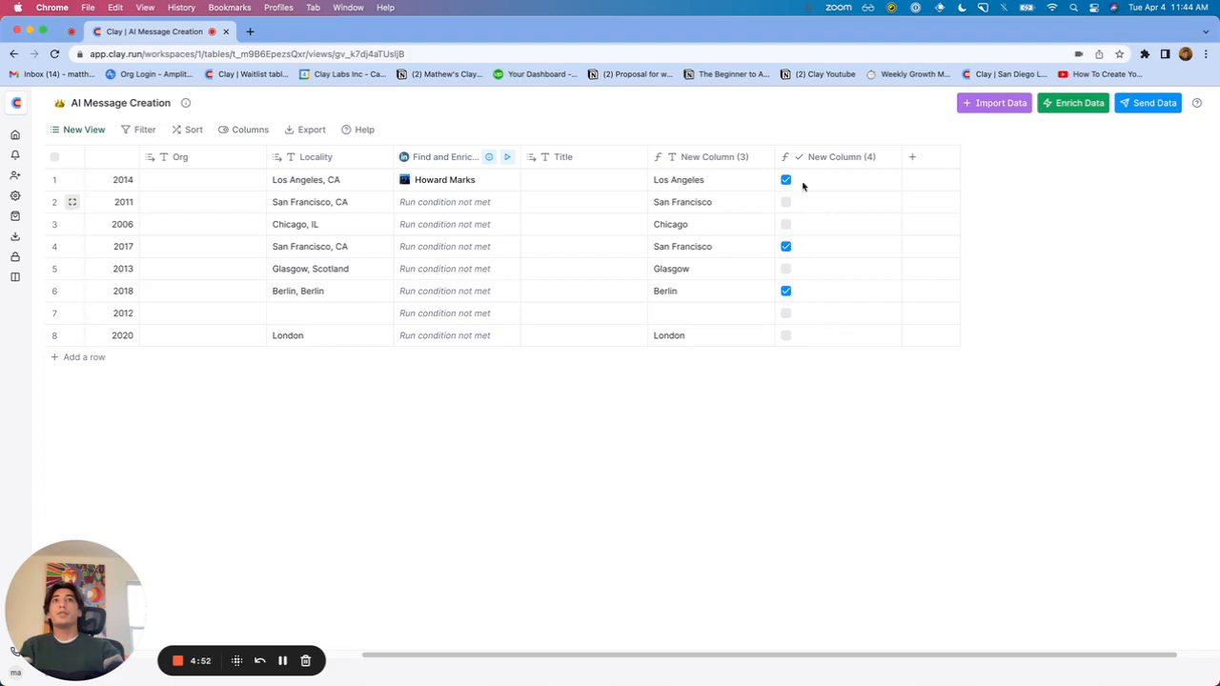
- Dismiss the Filter panel unchanged and rename New Column (4) to 'Checkbox'
{"action": "left_click", "coordinate": [143, 129]}
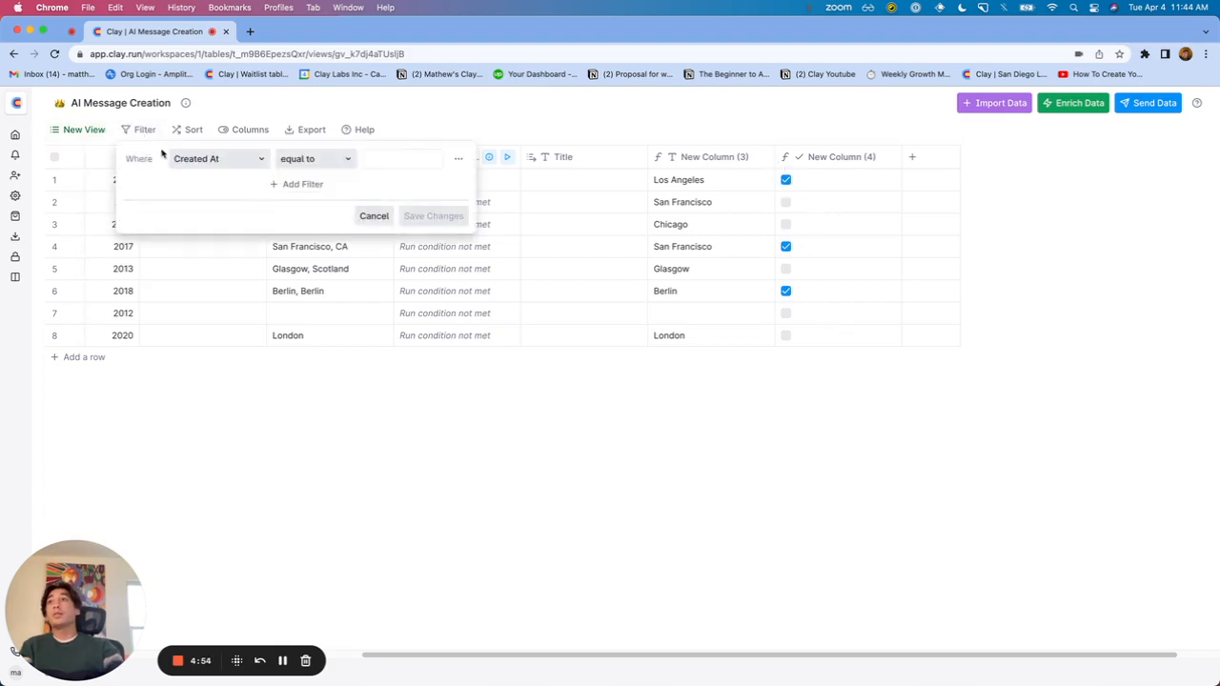
{"action": "left_click", "coordinate": [217, 158]}
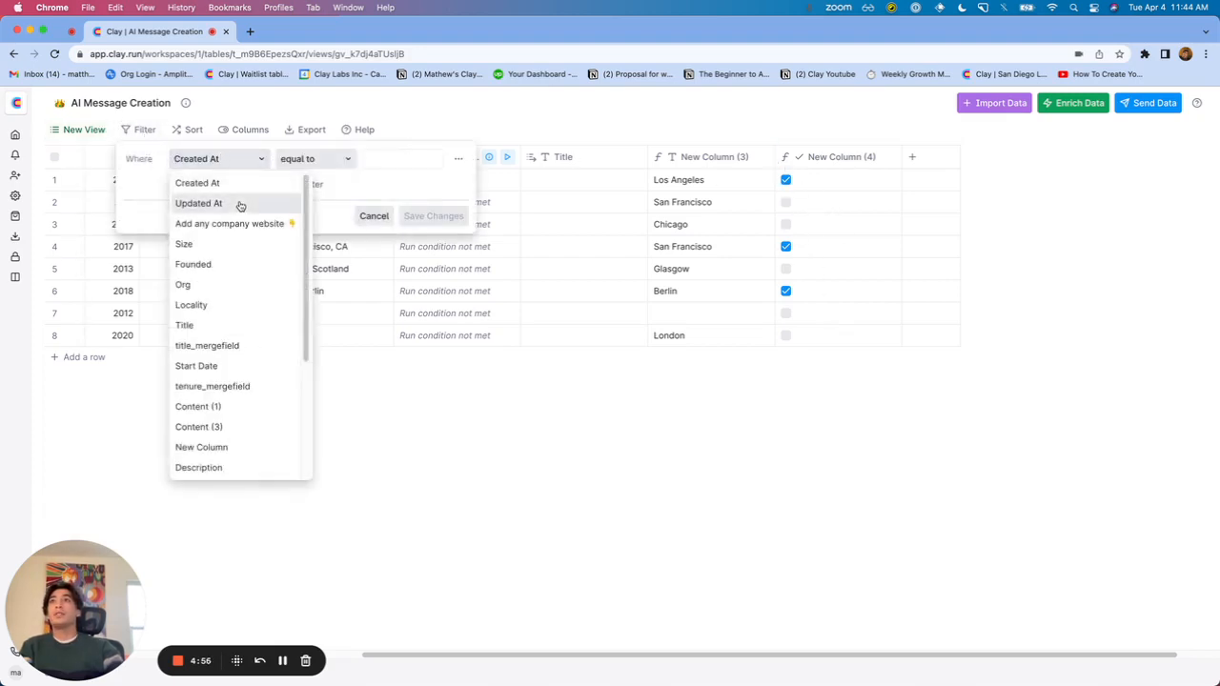
{"action": "mouse_move", "coordinate": [252, 370]}
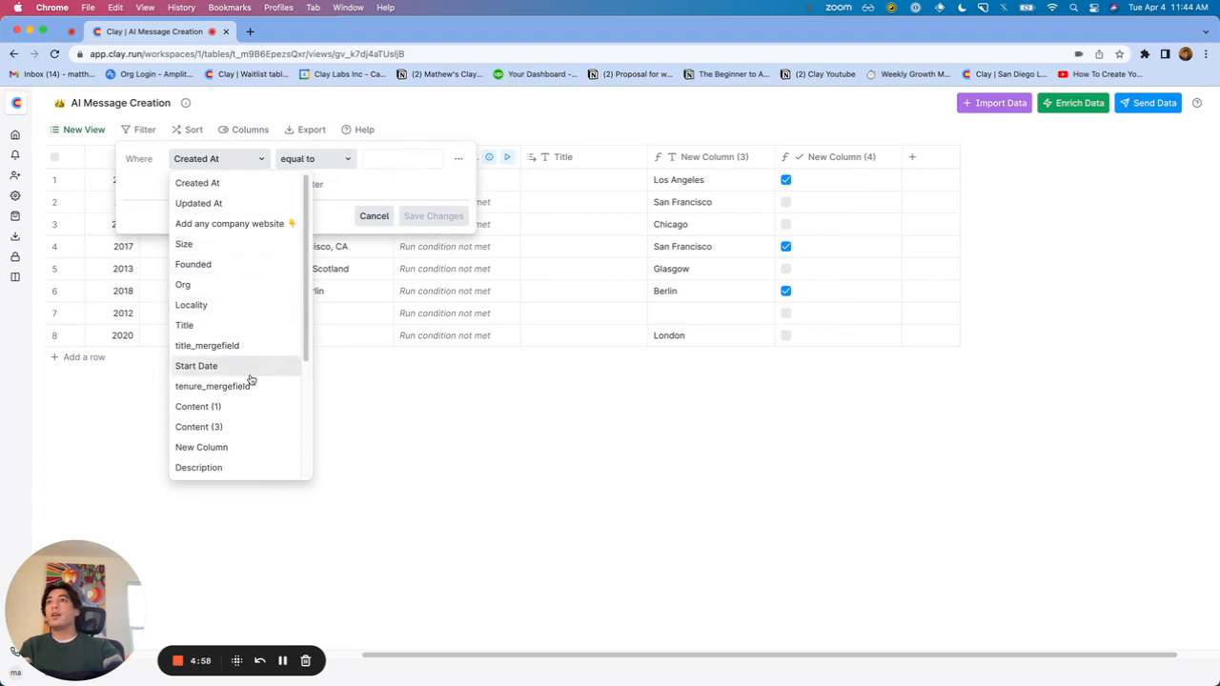
{"action": "mouse_move", "coordinate": [256, 339]}
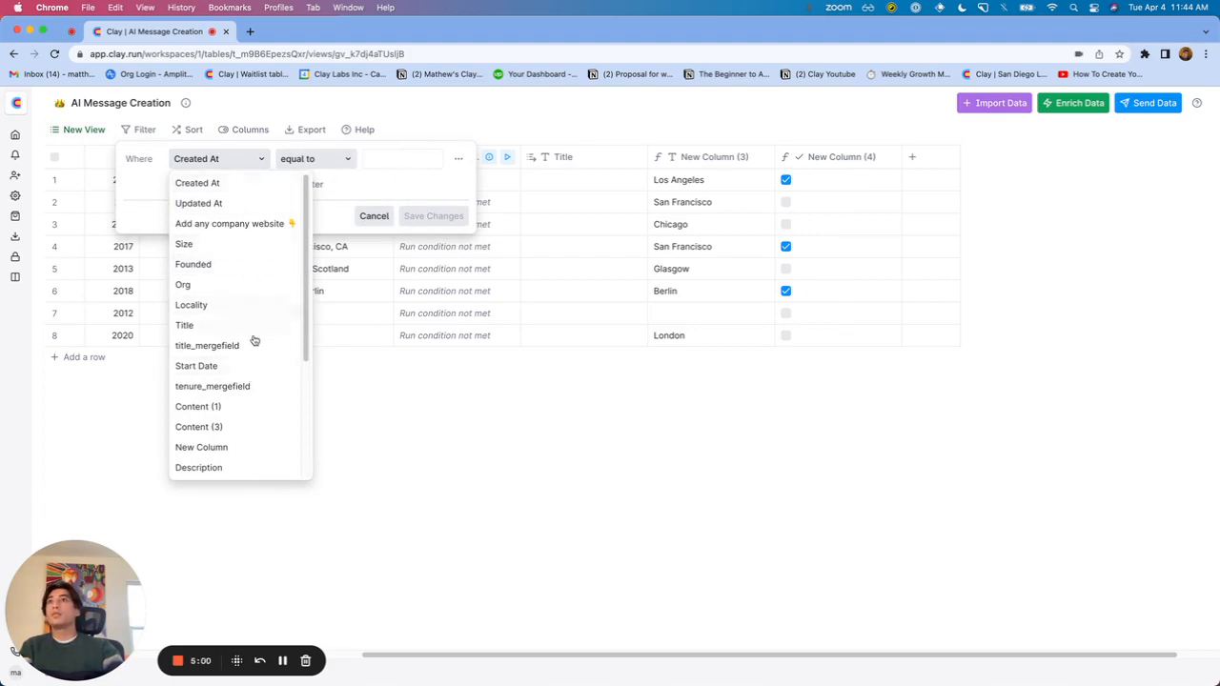
{"action": "left_click", "coordinate": [374, 216]}
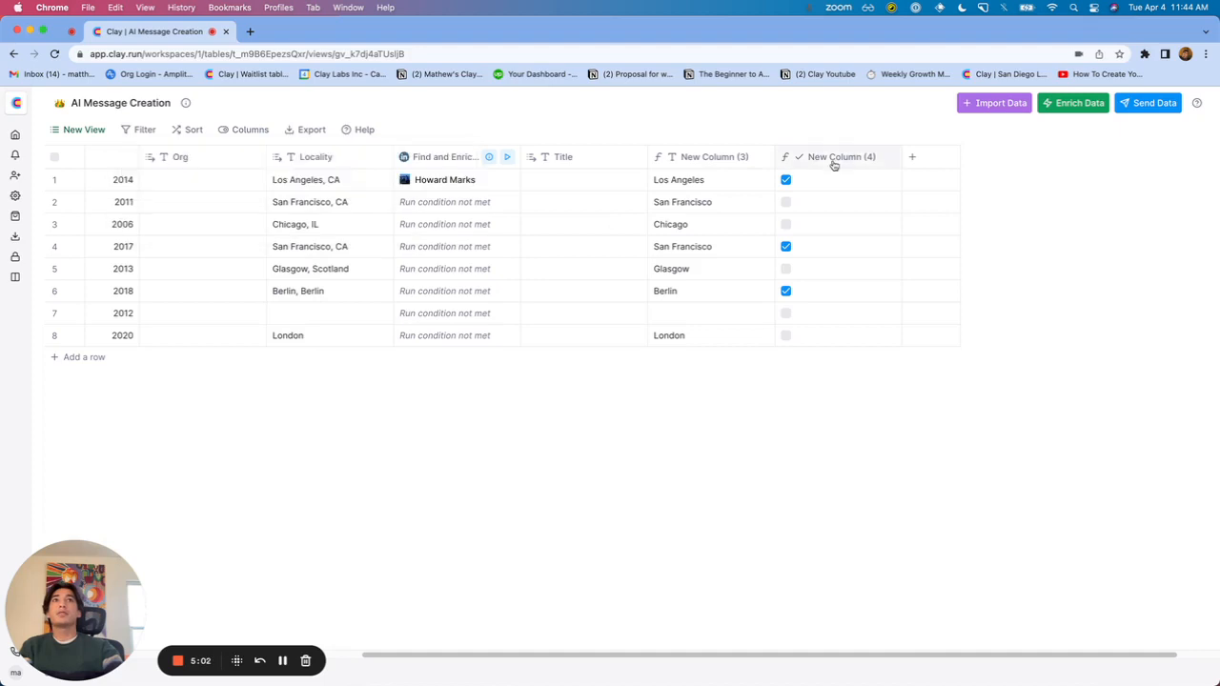
{"action": "left_click", "coordinate": [841, 156]}
{"action": "type", "text": "Checkbox"}
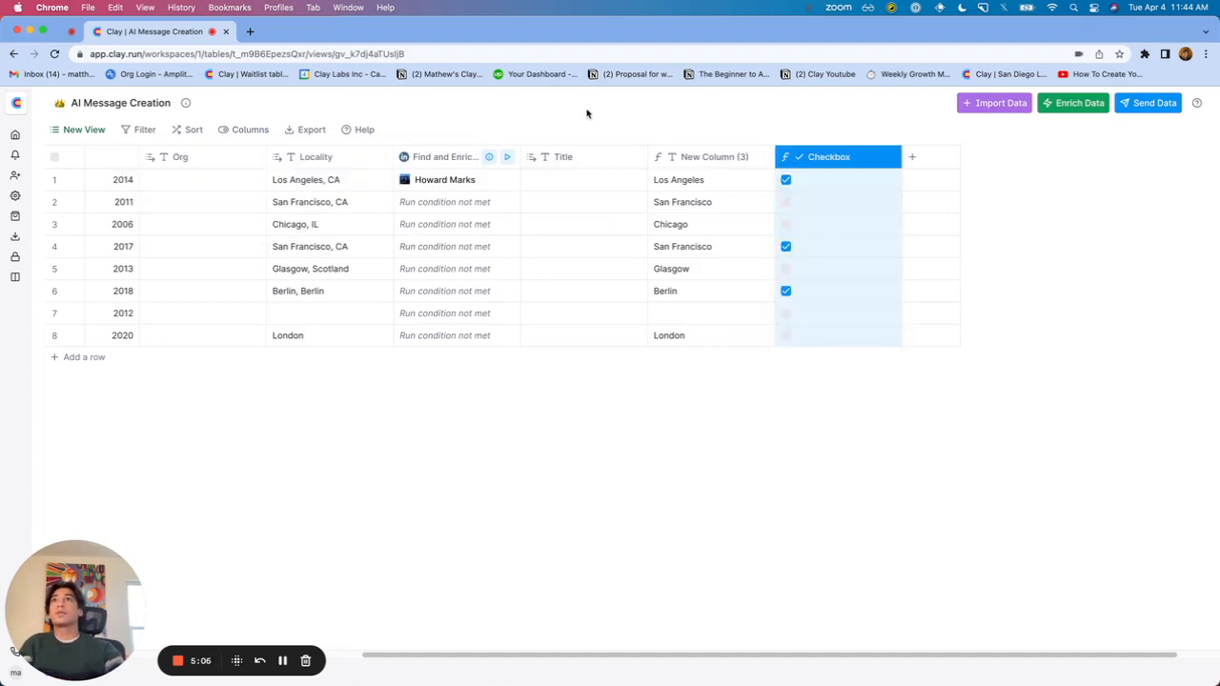
- Add a sort on the Checkbox column and save the changes
{"action": "left_click", "coordinate": [193, 129]}
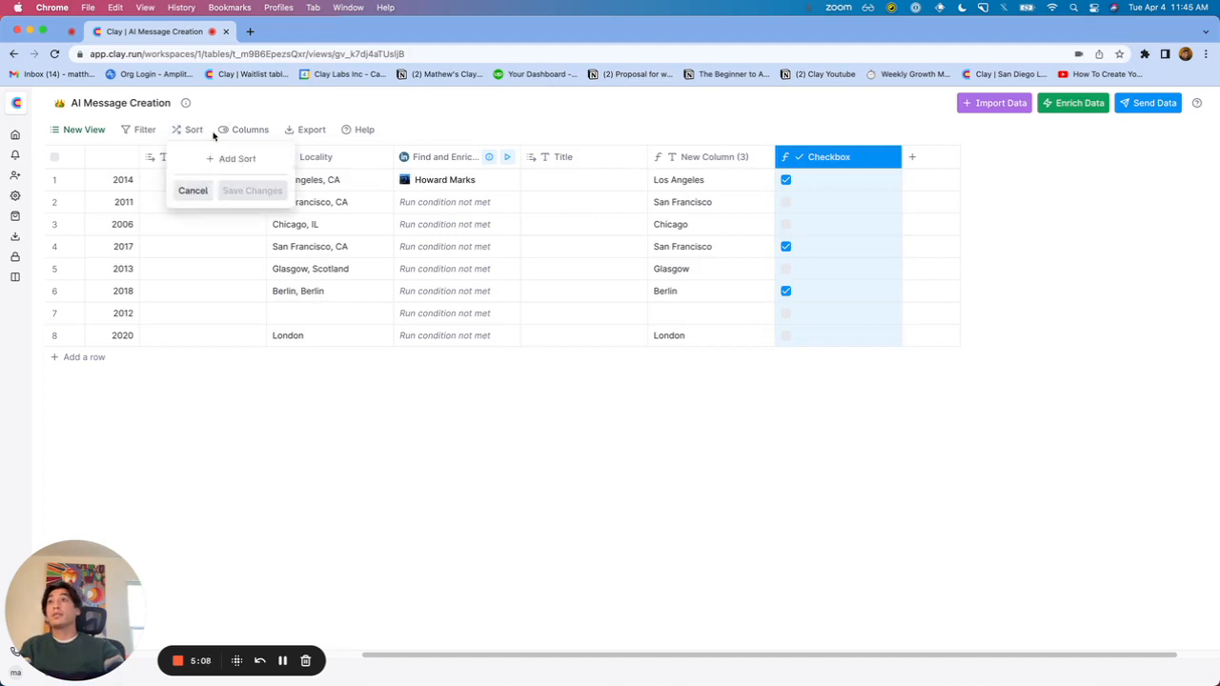
{"action": "left_click", "coordinate": [237, 158]}
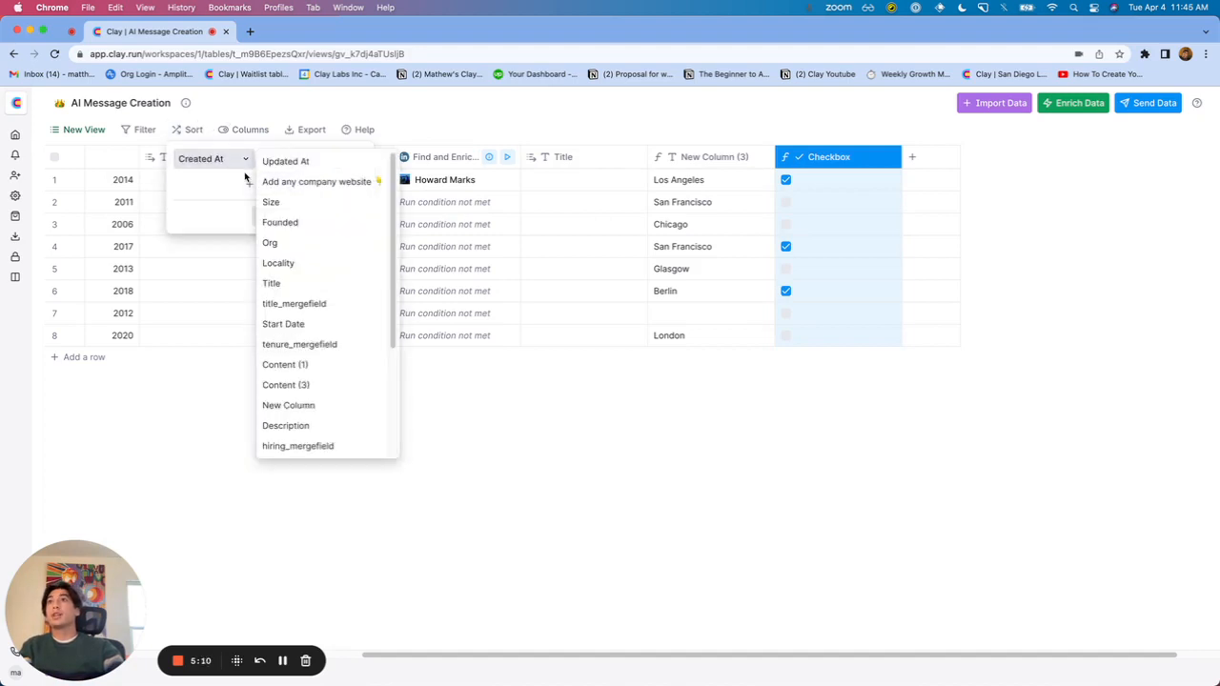
{"action": "scroll", "scroll_direction": "down", "scroll_amount": 3}
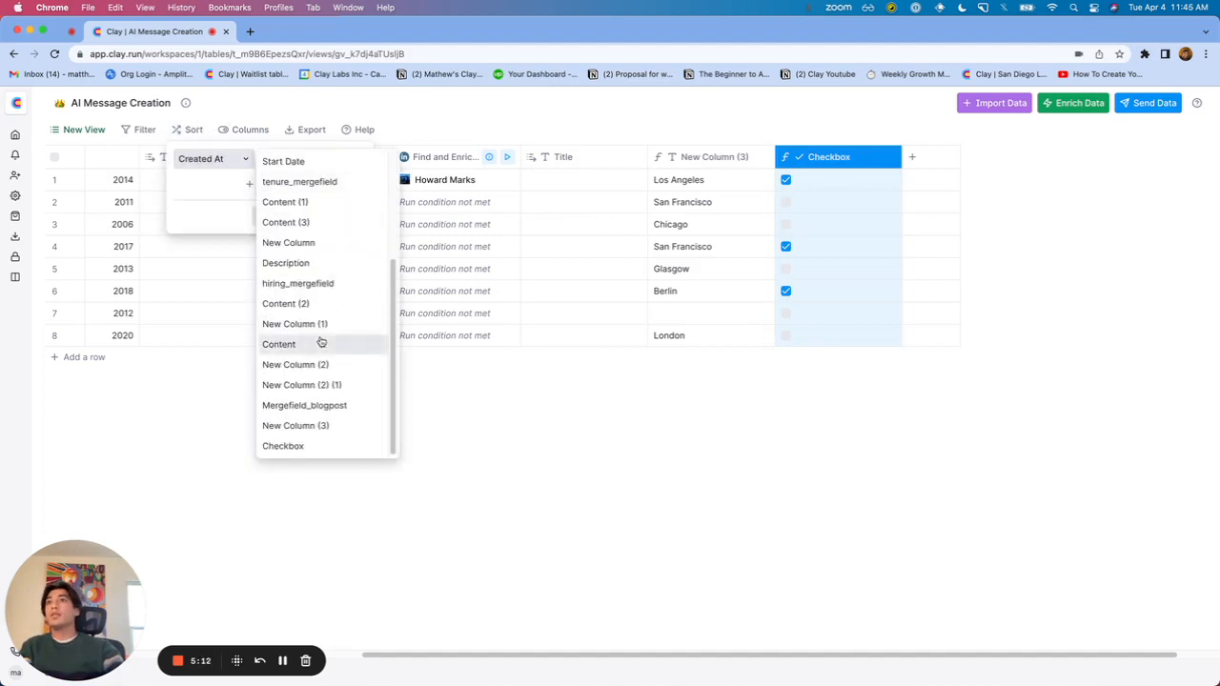
{"action": "left_click", "coordinate": [283, 446]}
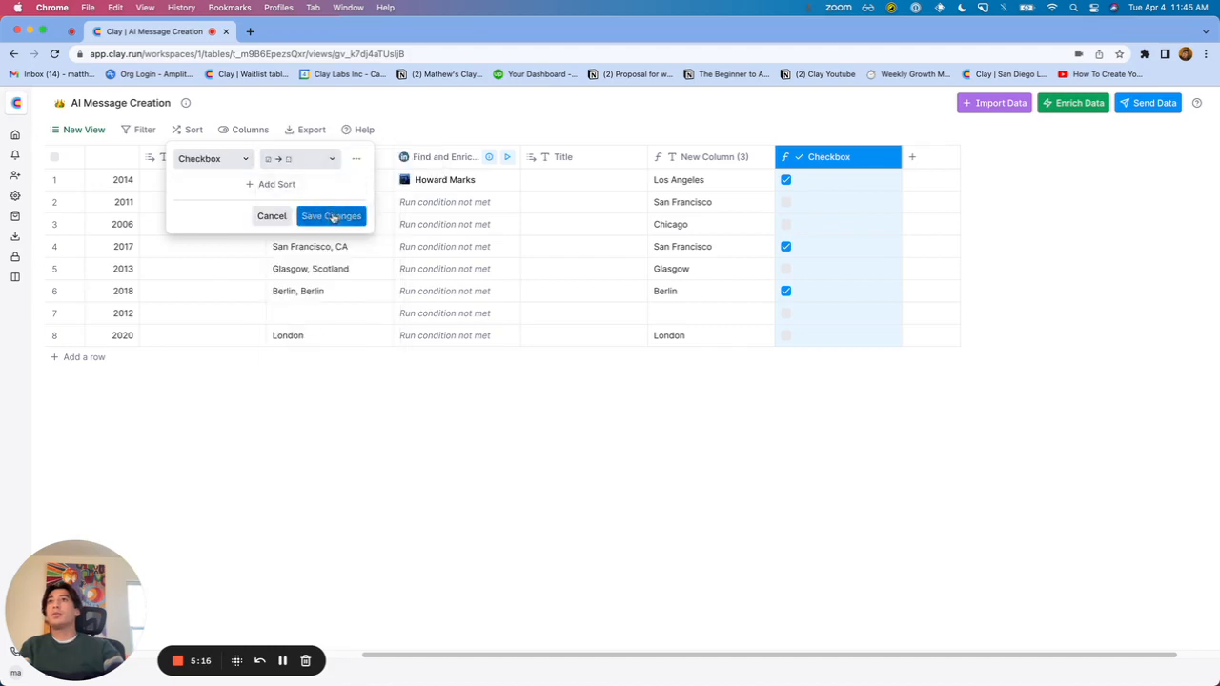
{"action": "left_click", "coordinate": [332, 216]}
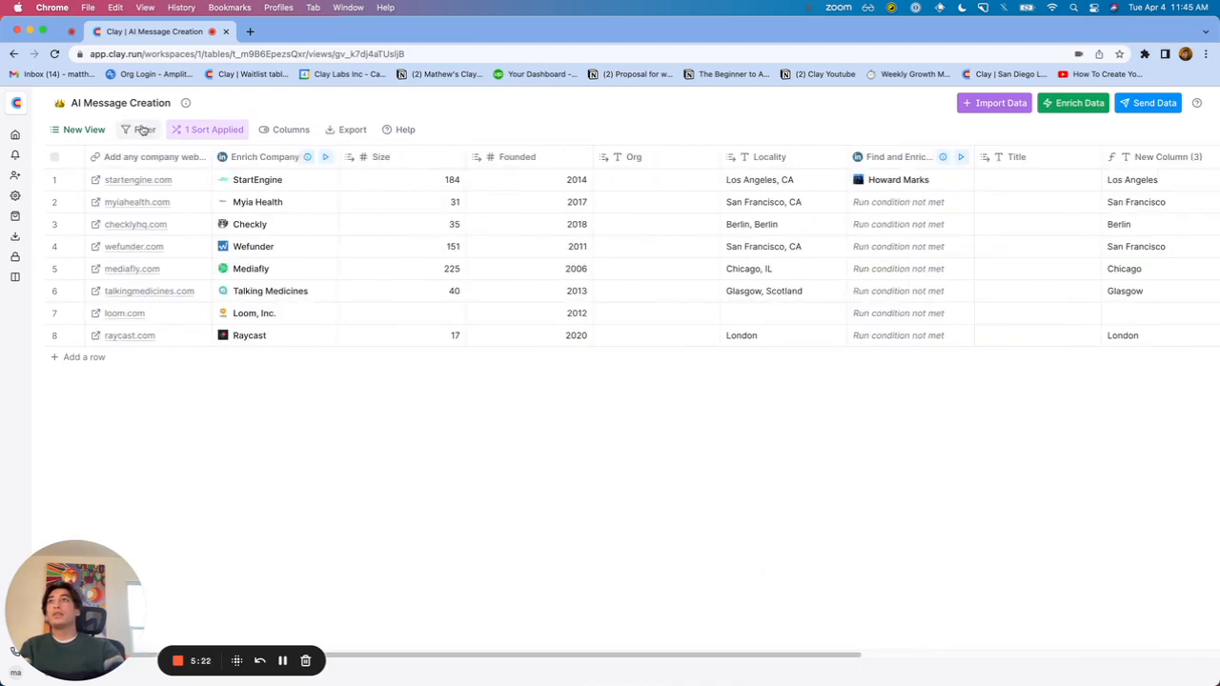
- Filter the table to rows where Checkbox is checked
{"action": "left_click", "coordinate": [145, 130]}
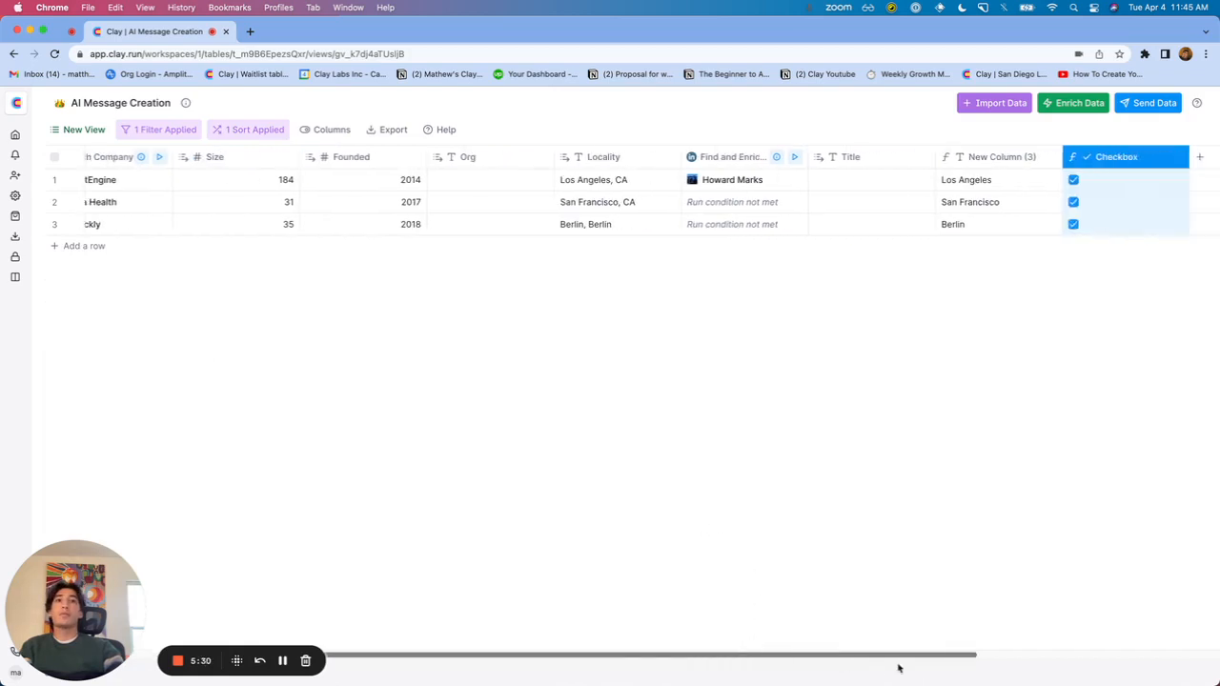
{"action": "scroll", "scroll_direction": "right", "scroll_amount": 3}
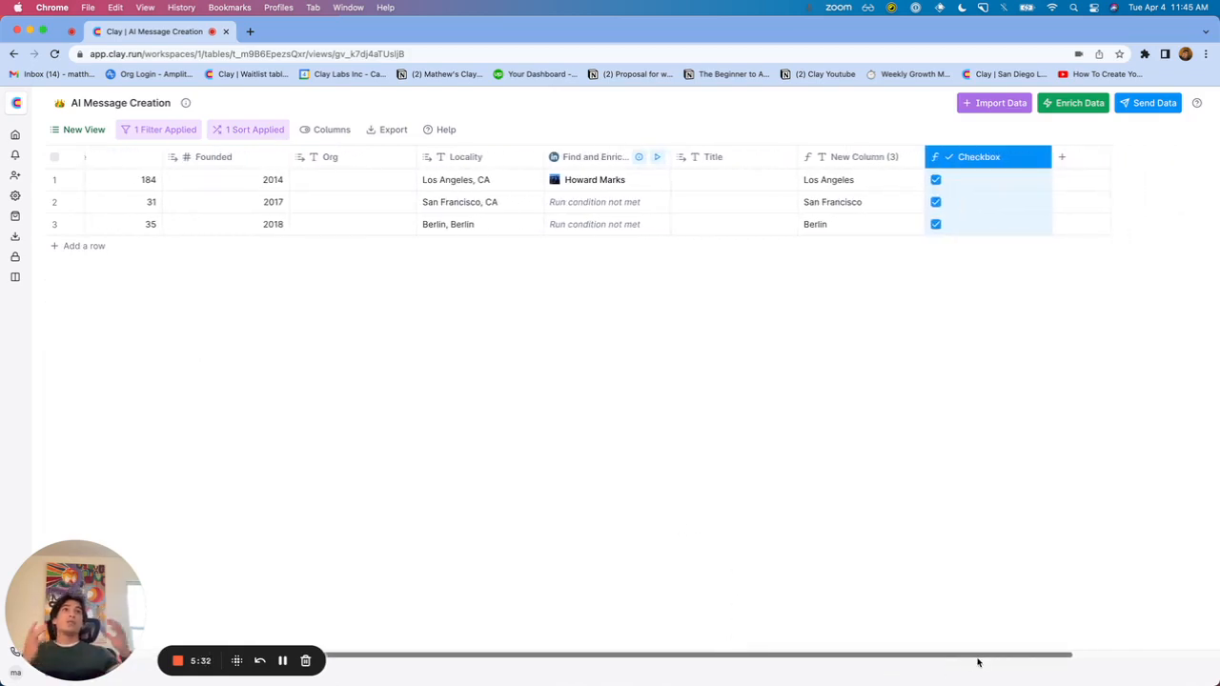